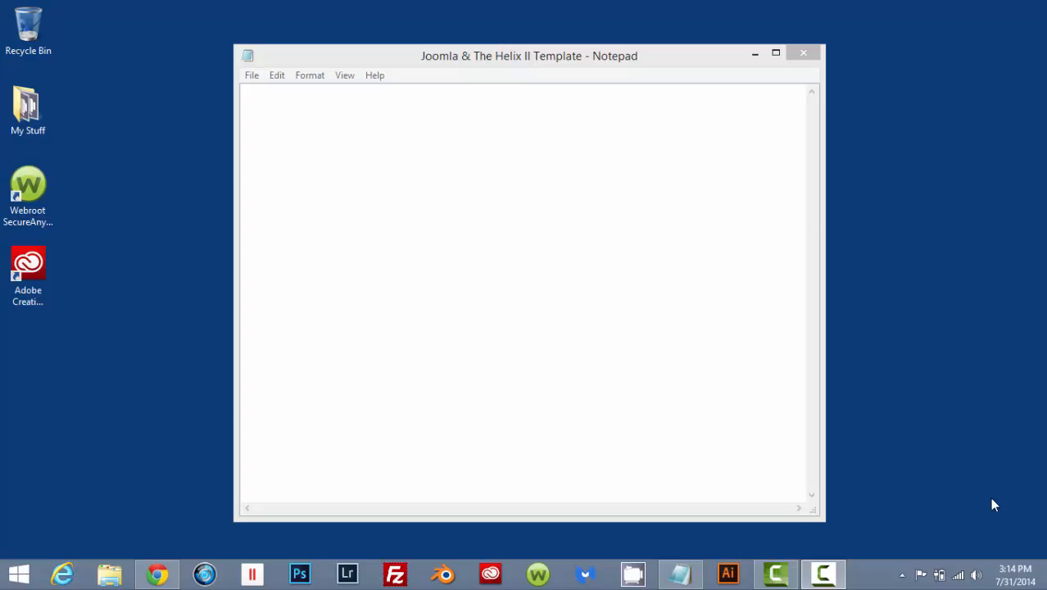
{"action": "mouse_move", "coordinate": [1005, 501]}
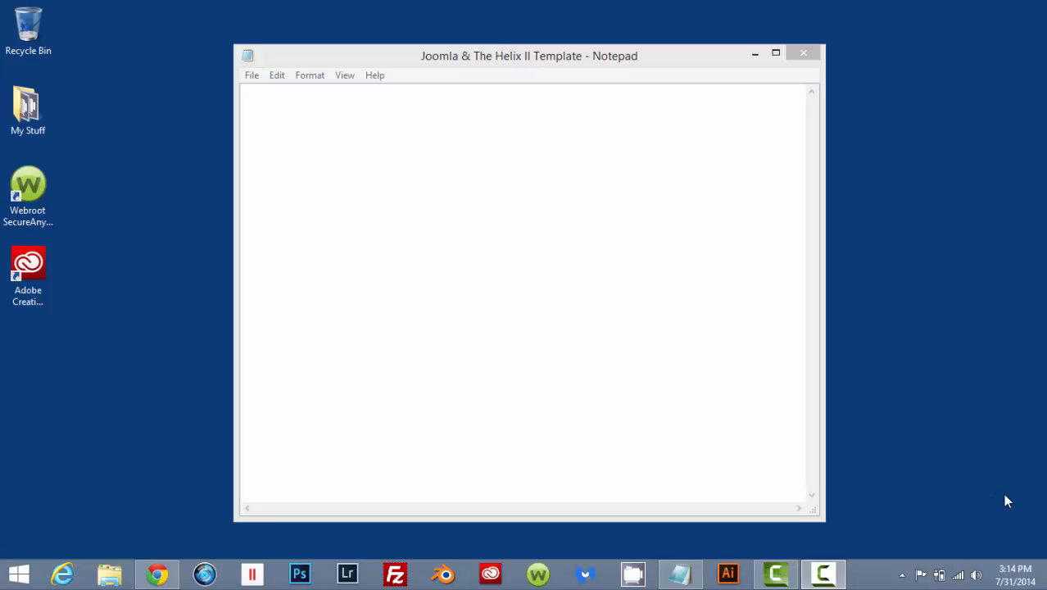
{"action": "mouse_move", "coordinate": [284, 118]}
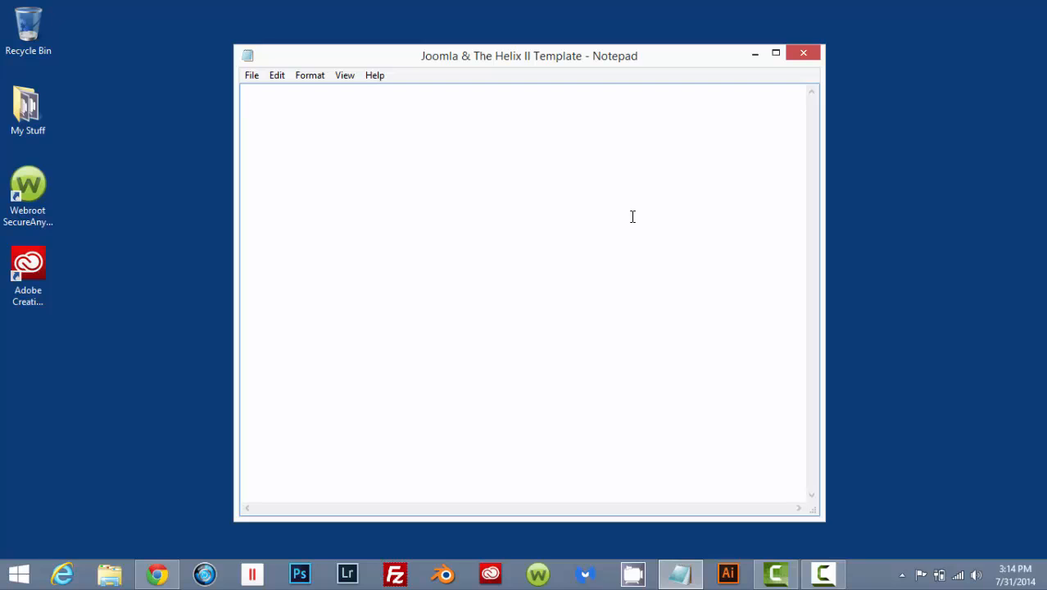
Write "Cloud Access" as the first line of the empty Notepad notes
{"action": "left_click", "coordinate": [246, 105]}
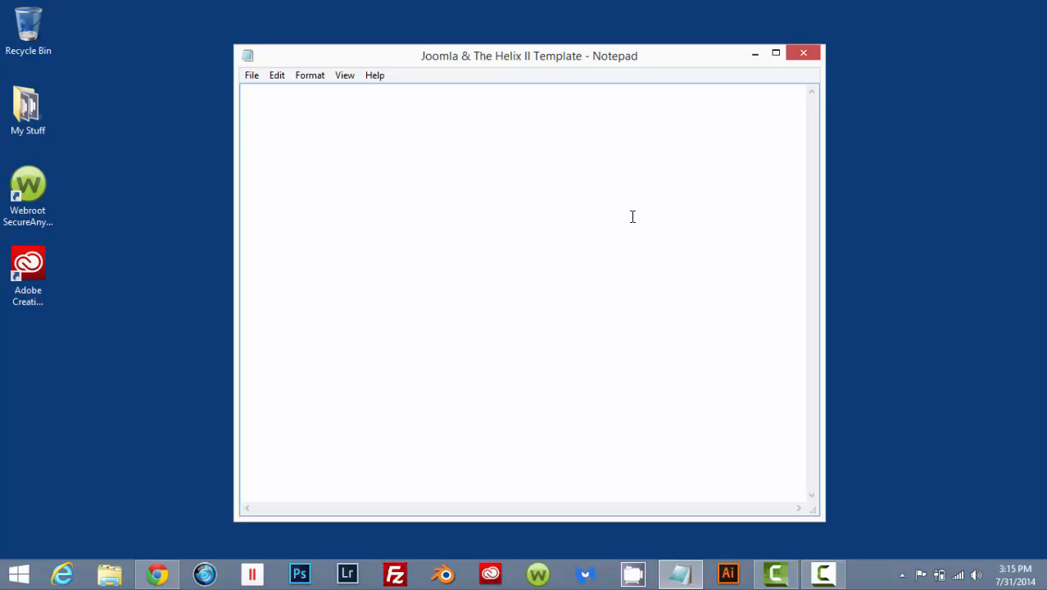
{"action": "type", "text": "Cloud a"}
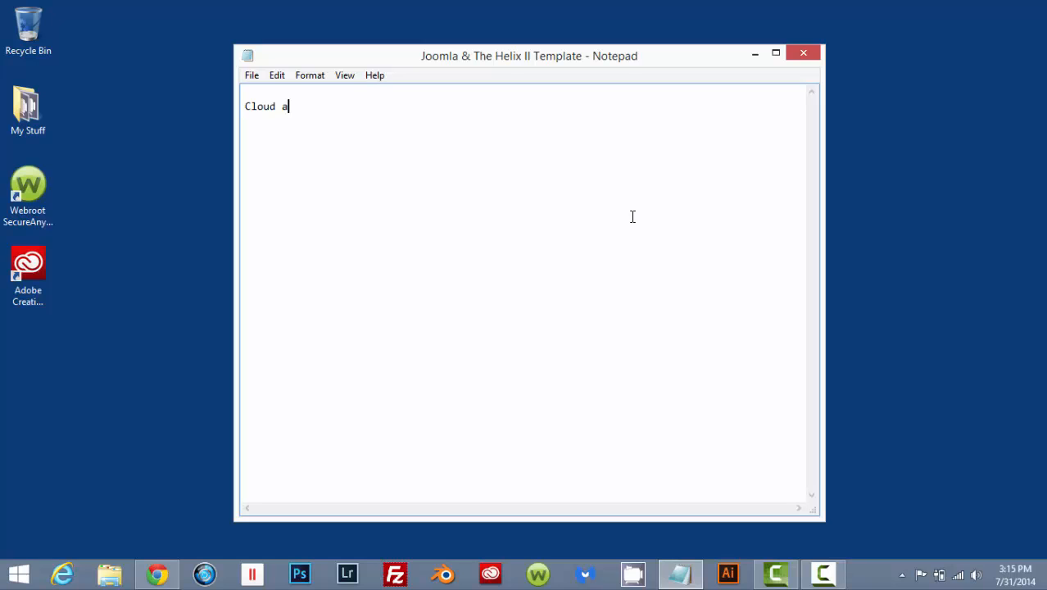
{"action": "type", "text": "cce"}
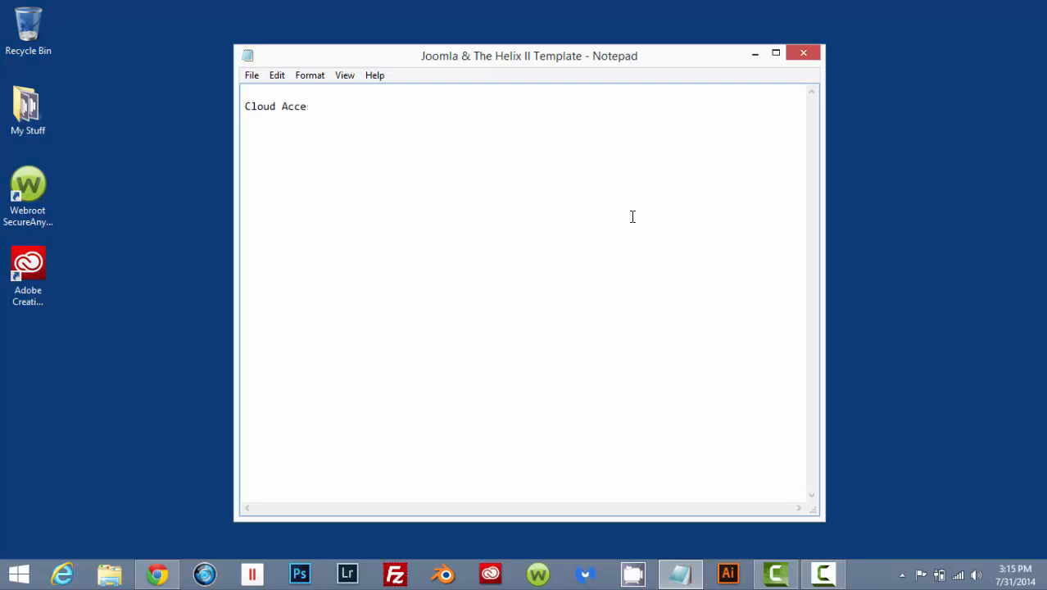
{"action": "type", "text": "ss"}
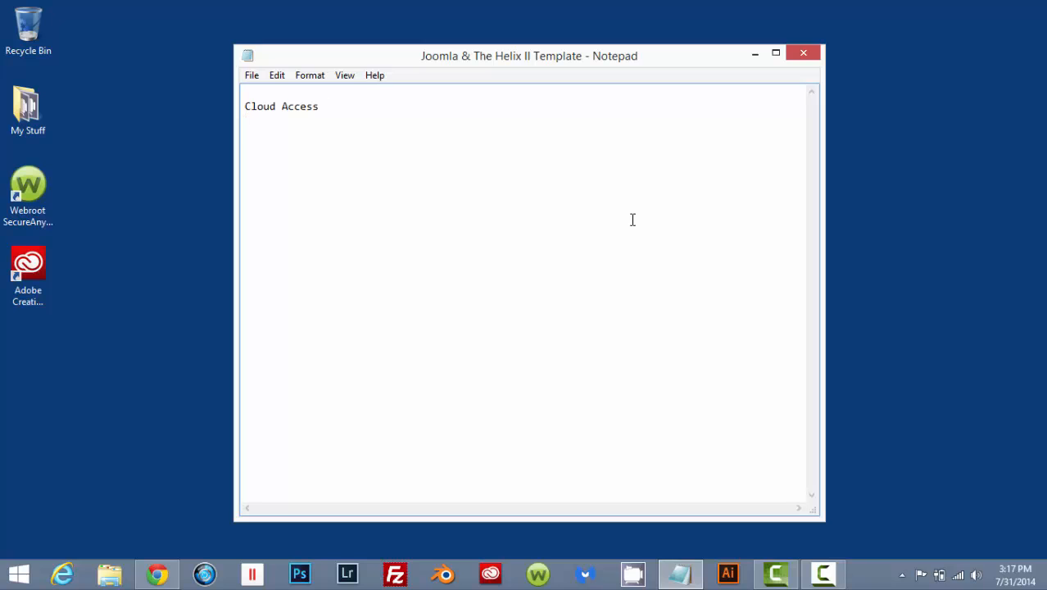
Add the lines "Download The Helix II" and "Module Map" below Cloud Access
{"action": "type", "text": "Do"}
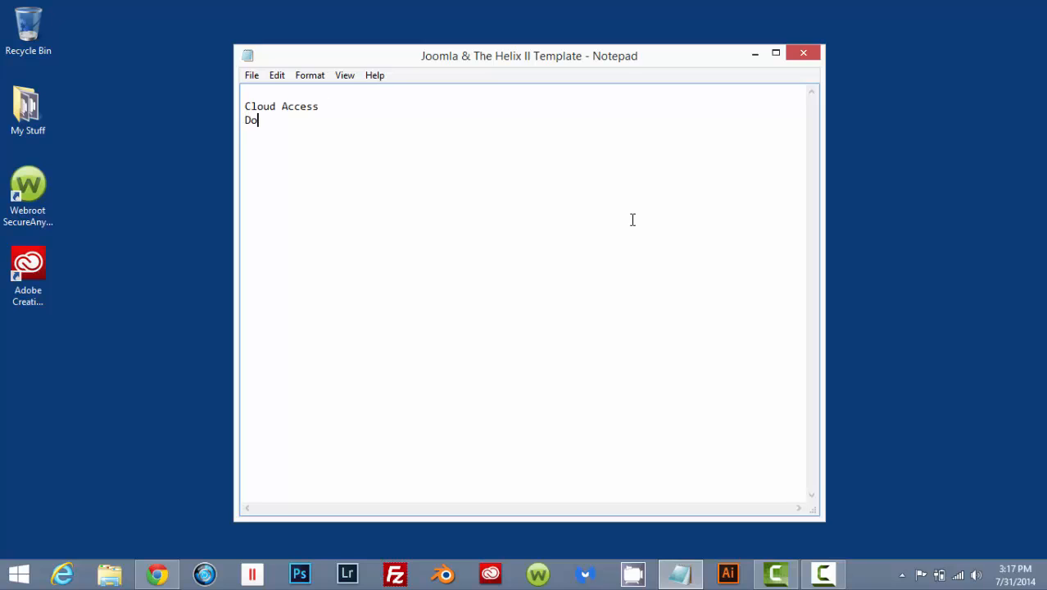
{"action": "type", "text": "wnload The Helix"}
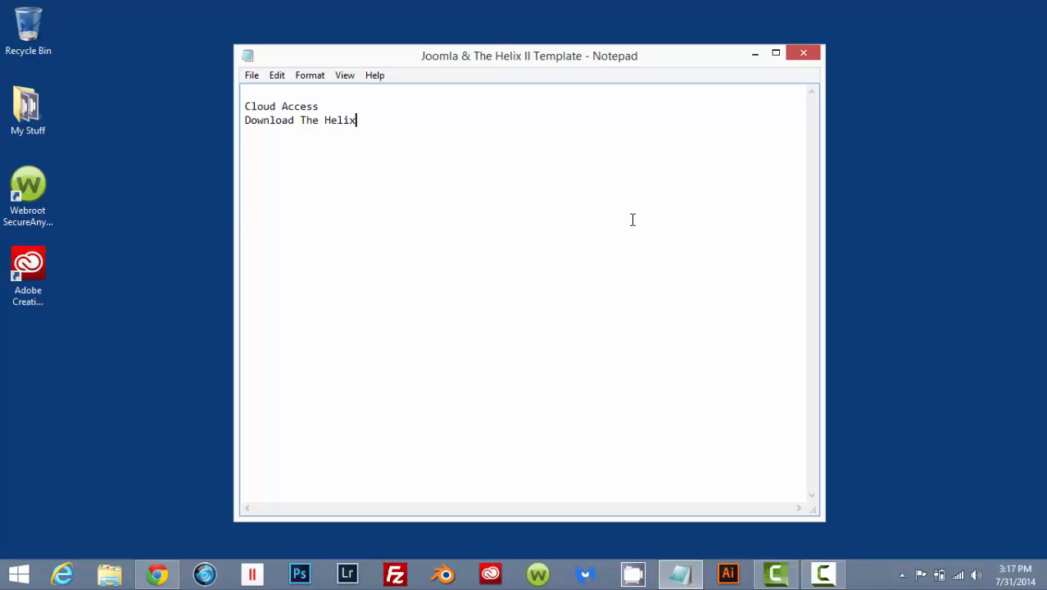
{"action": "type", "text": "II"}
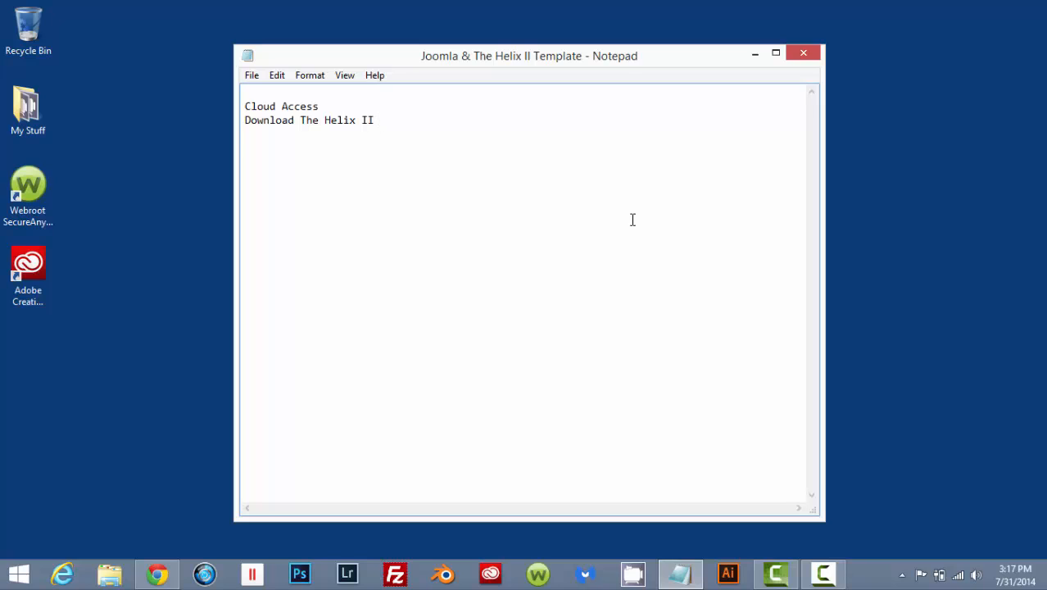
{"action": "mouse_move", "coordinate": [357, 141]}
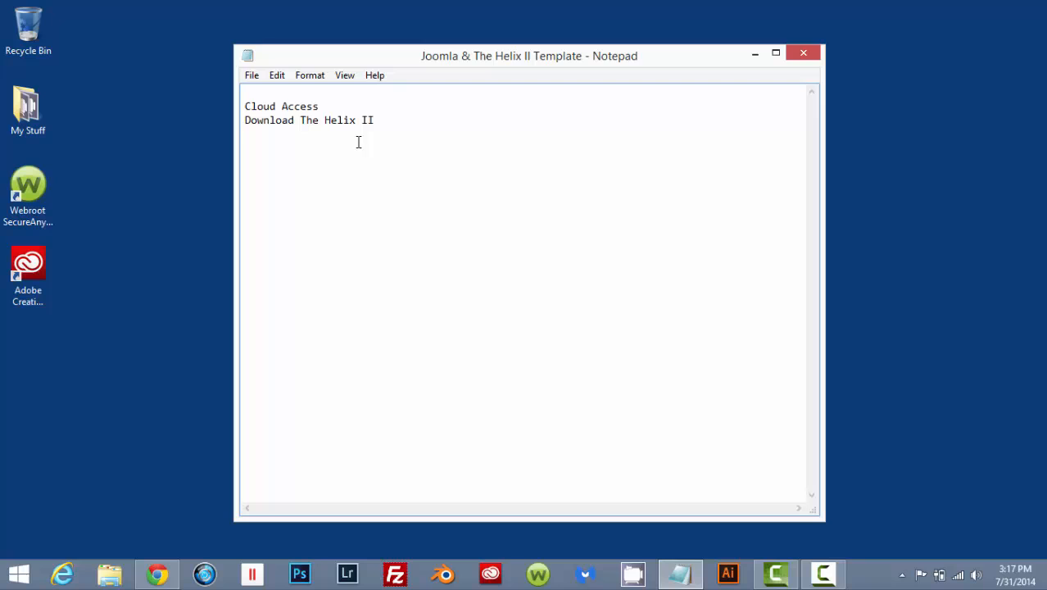
{"action": "mouse_move", "coordinate": [270, 129]}
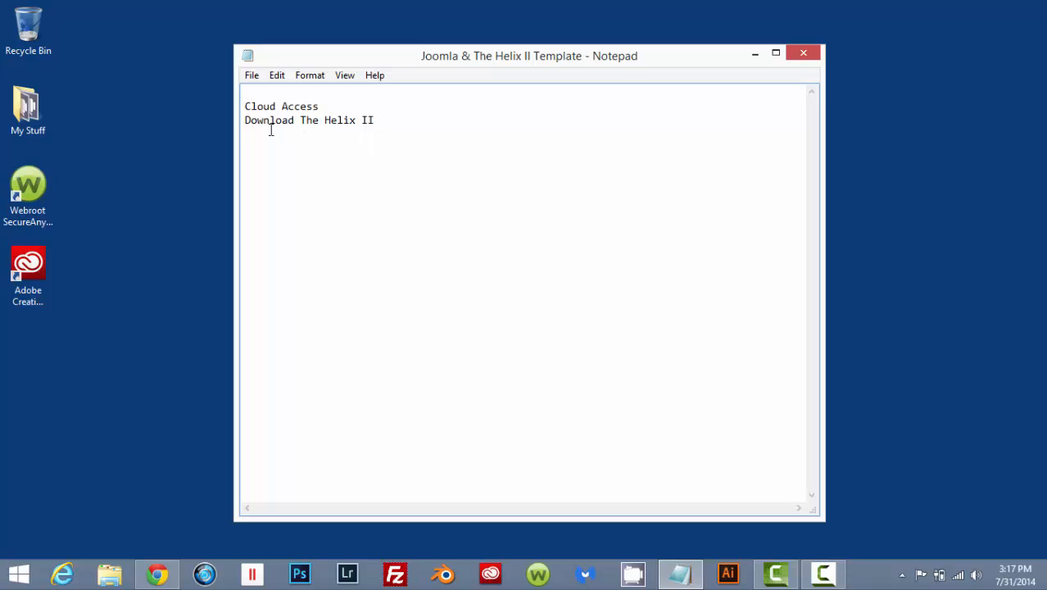
{"action": "mouse_move", "coordinate": [344, 144]}
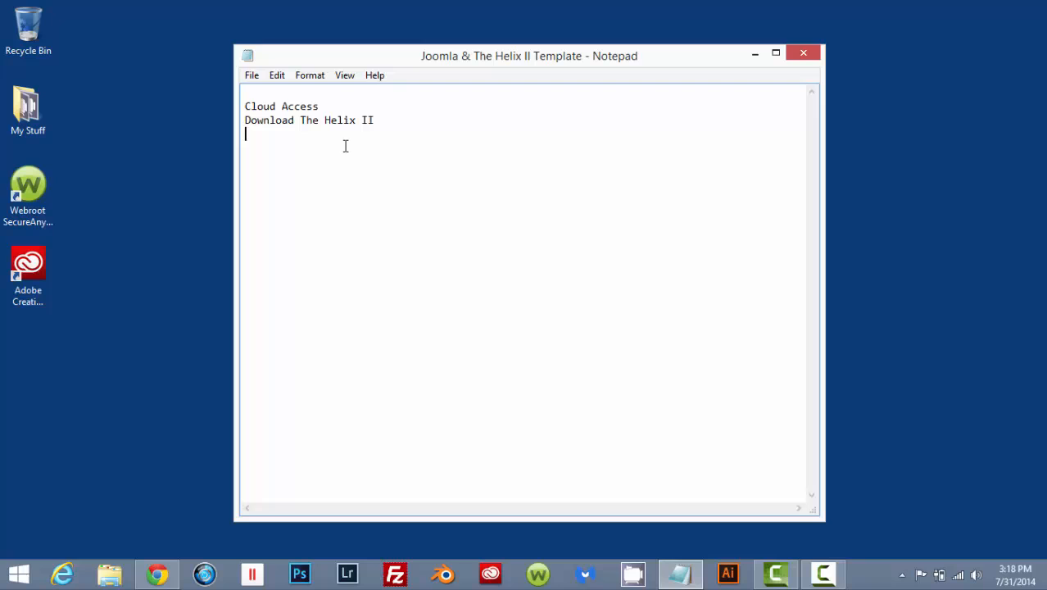
{"action": "type", "text": "Module Map"}
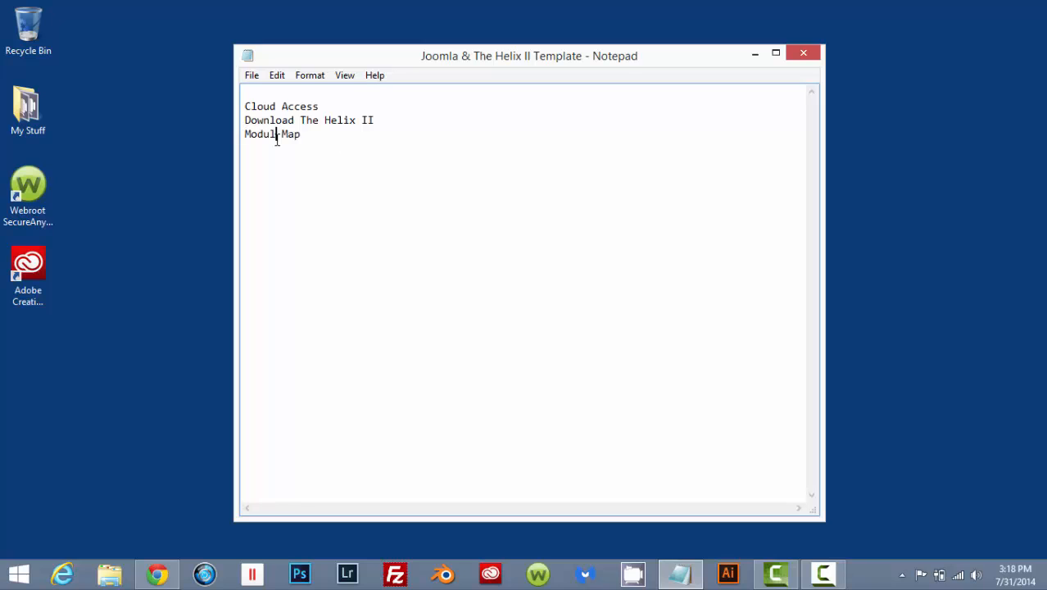
{"action": "type", "text": "e"}
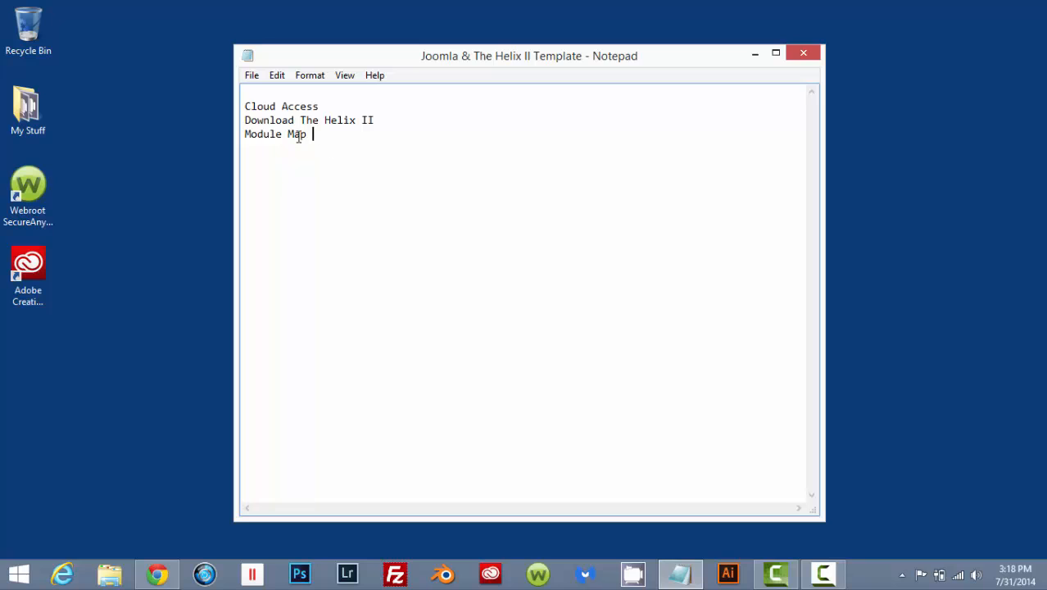
{"action": "mouse_move", "coordinate": [323, 157]}
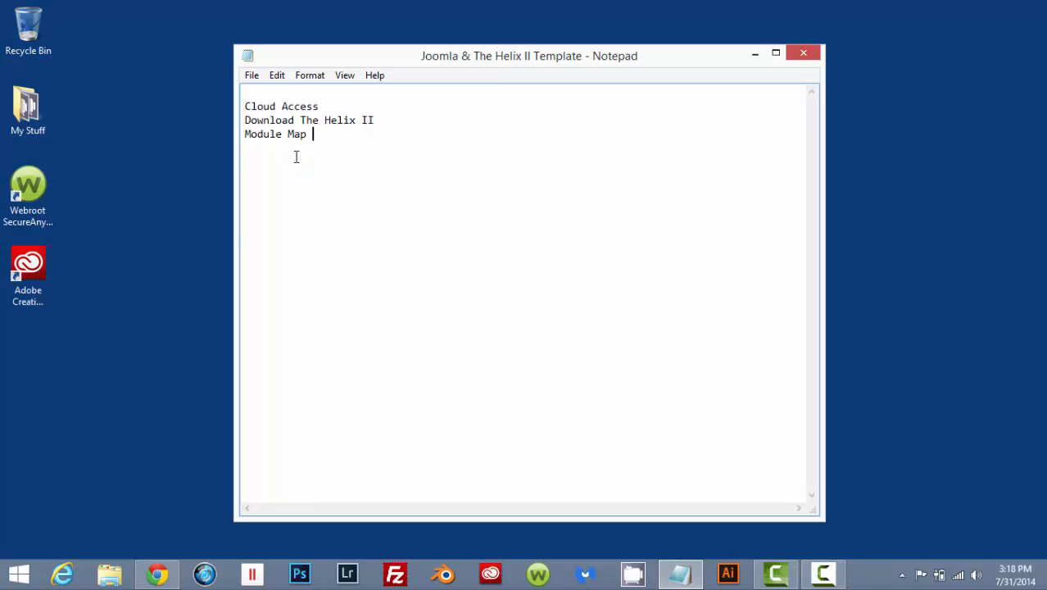
{"action": "mouse_move", "coordinate": [531, 193]}
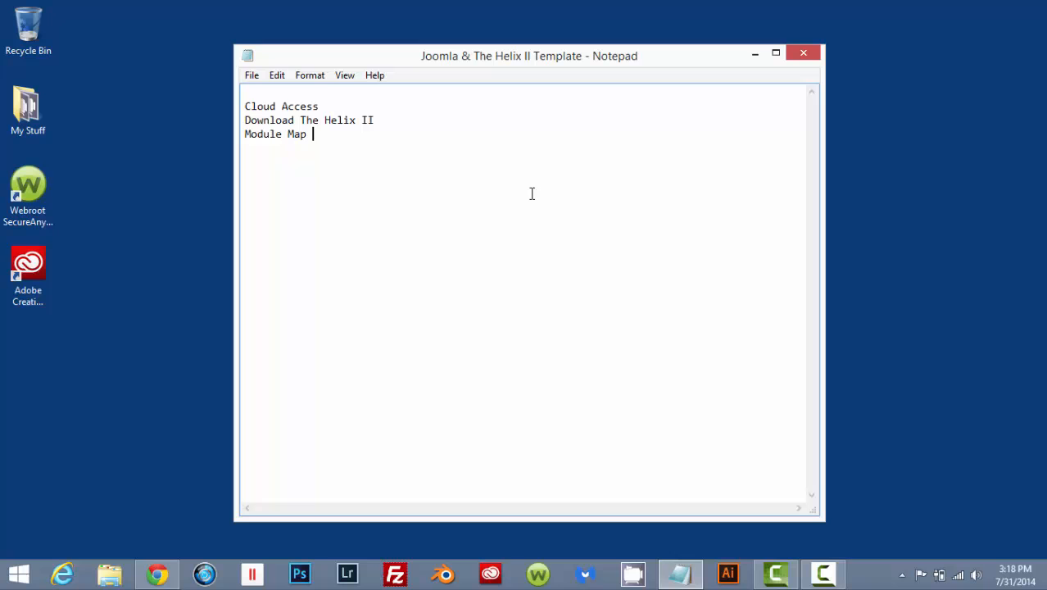
{"action": "mouse_move", "coordinate": [266, 167]}
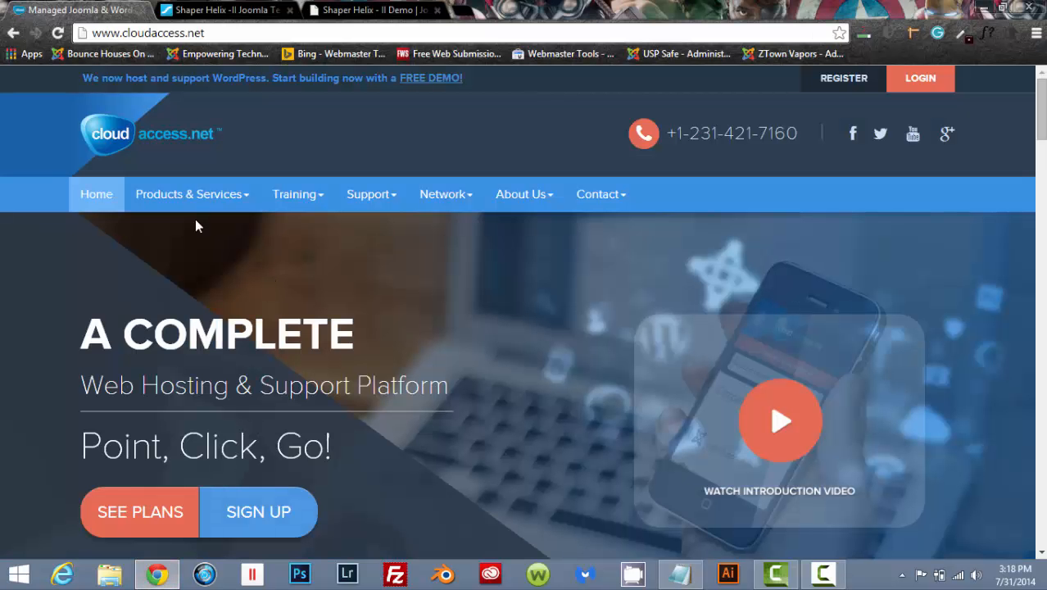
{"action": "mouse_move", "coordinate": [287, 177]}
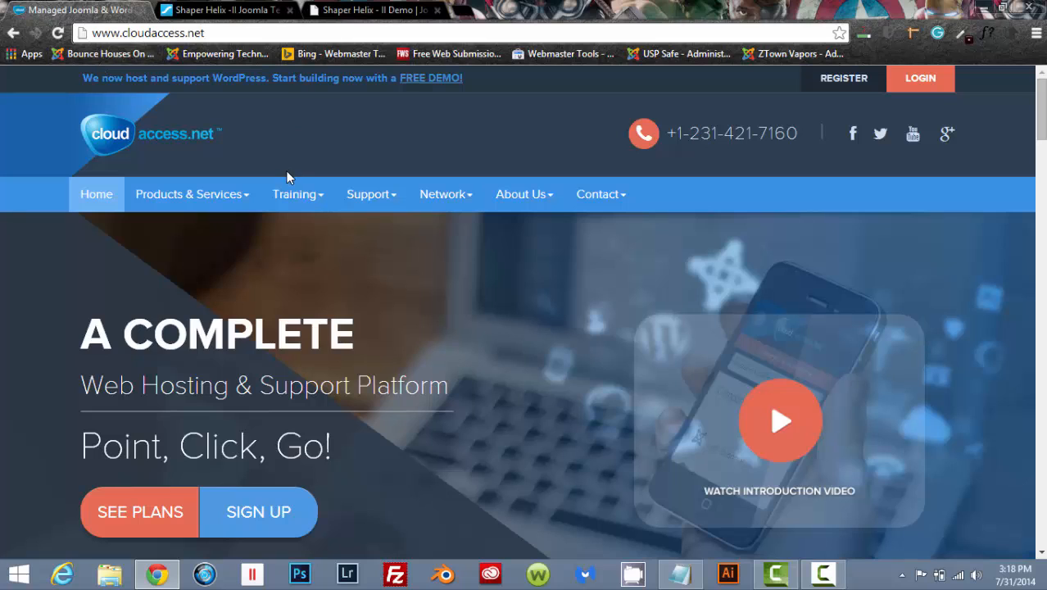
{"action": "mouse_move", "coordinate": [505, 355]}
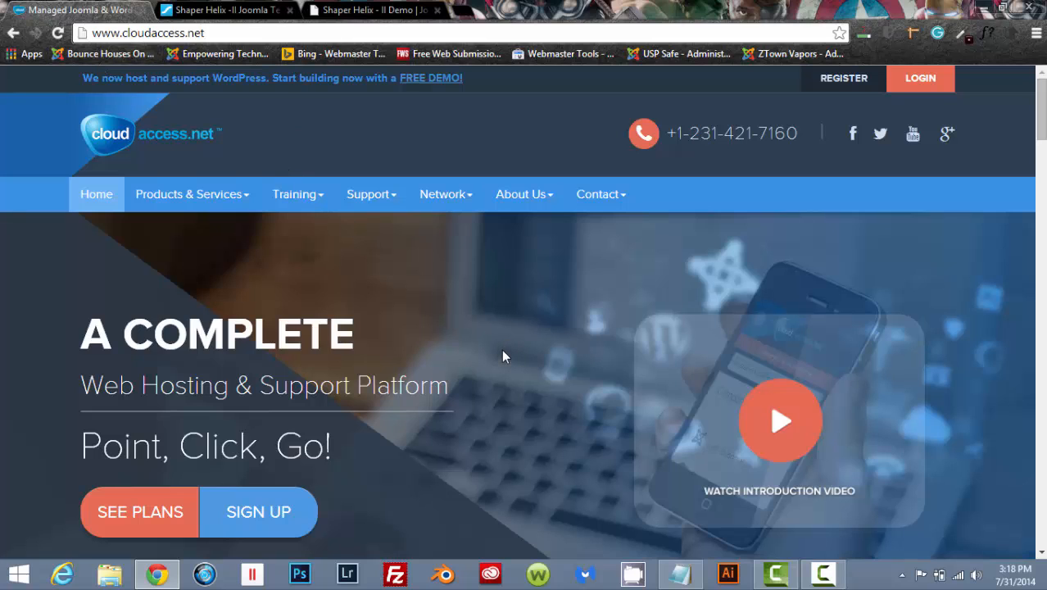
{"action": "mouse_move", "coordinate": [842, 78]}
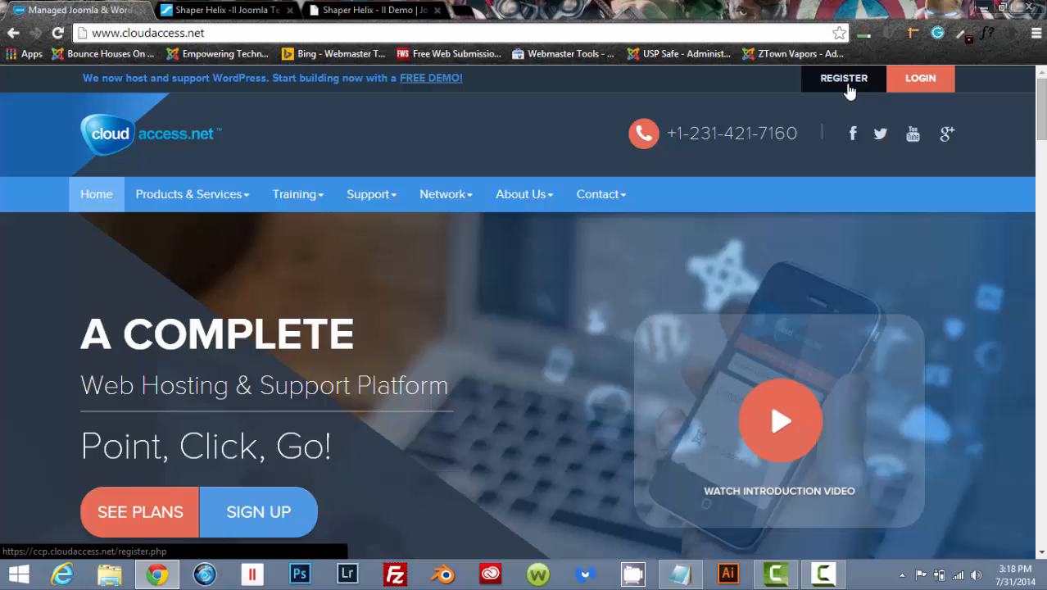
Fill in the CloudAccess.net sign-up form and register the new account
{"action": "left_click", "coordinate": [842, 79]}
{"action": "type", "text": "Do"}
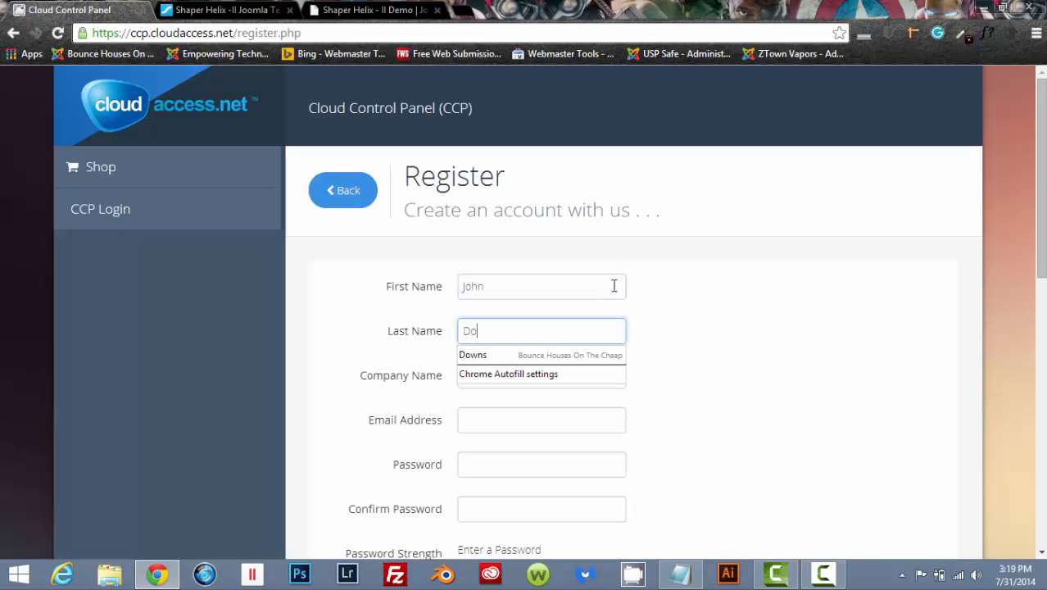
{"action": "type", "text": "wns"}
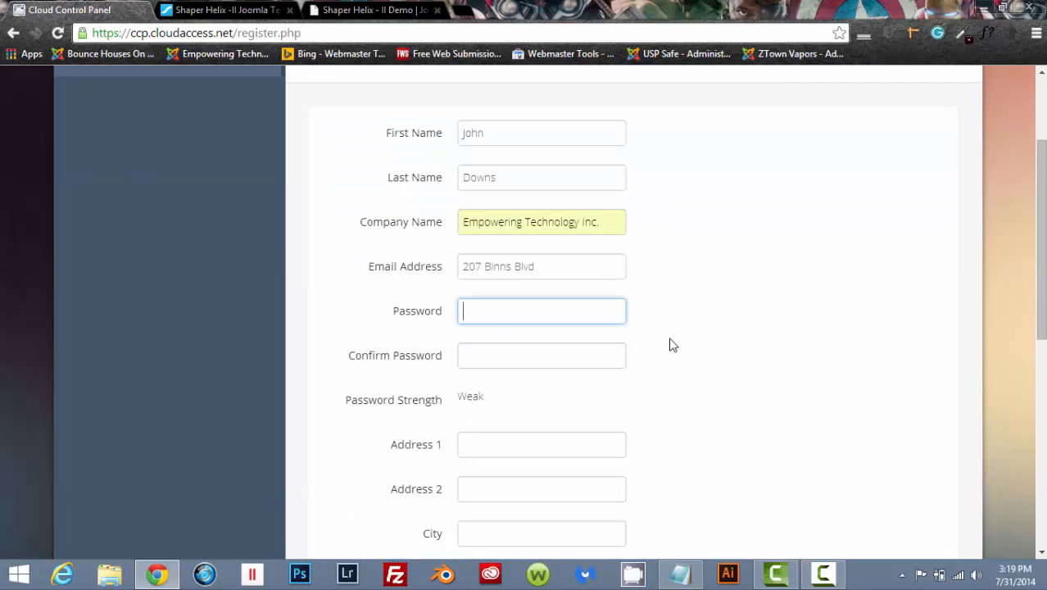
{"action": "mouse_move", "coordinate": [716, 383]}
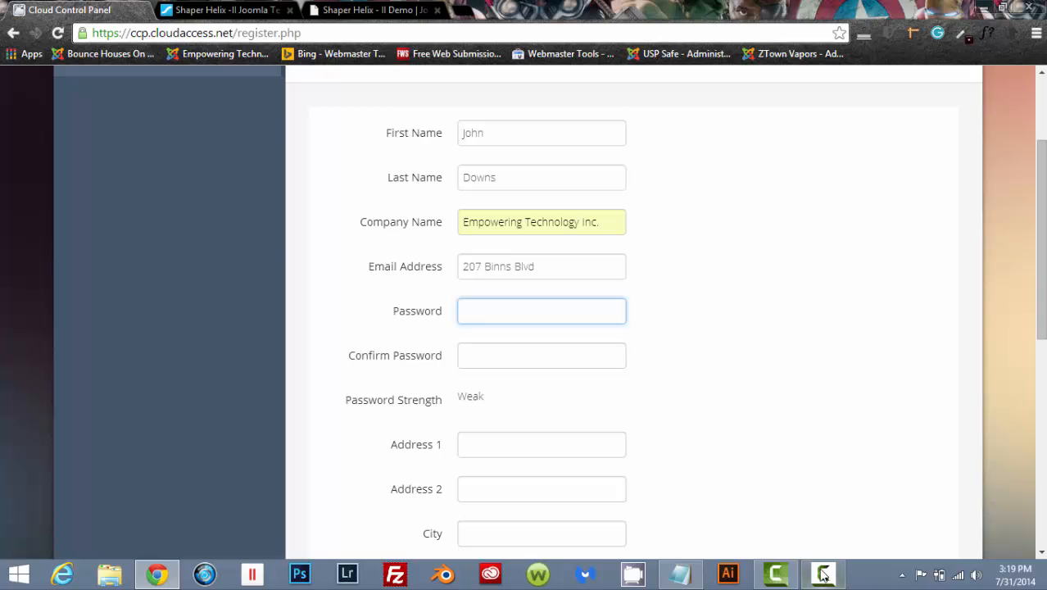
{"action": "left_click", "coordinate": [822, 573]}
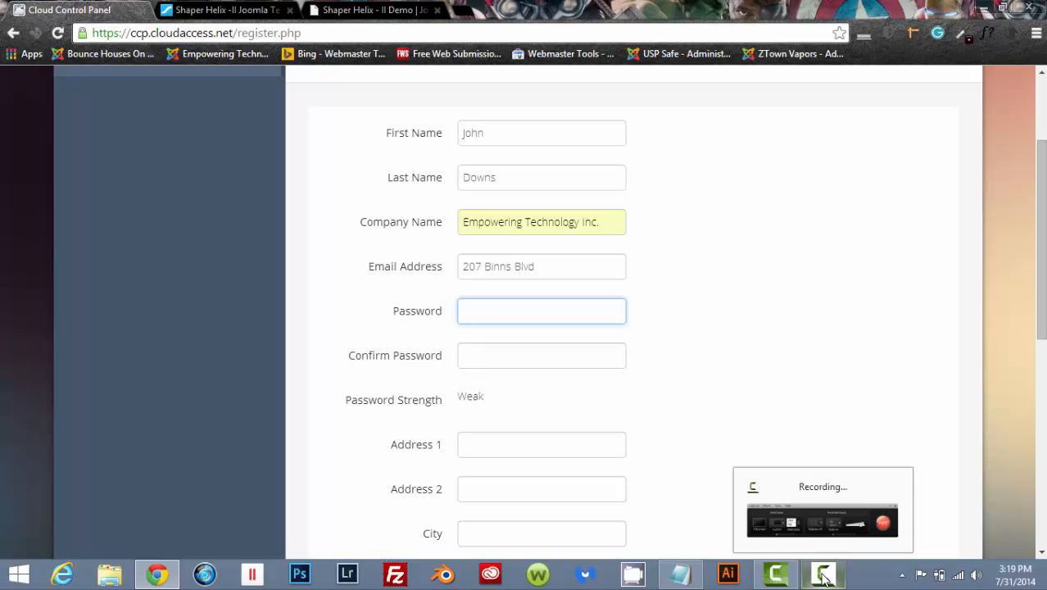
{"action": "scroll", "scroll_direction": "down", "scroll_amount": 3}
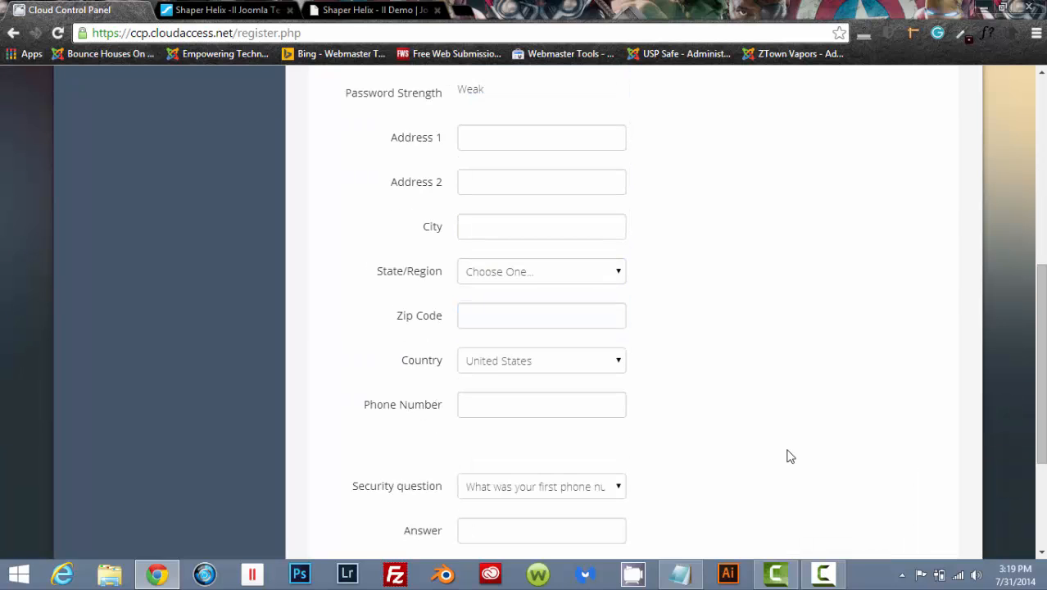
{"action": "scroll", "scroll_direction": "down", "scroll_amount": 3}
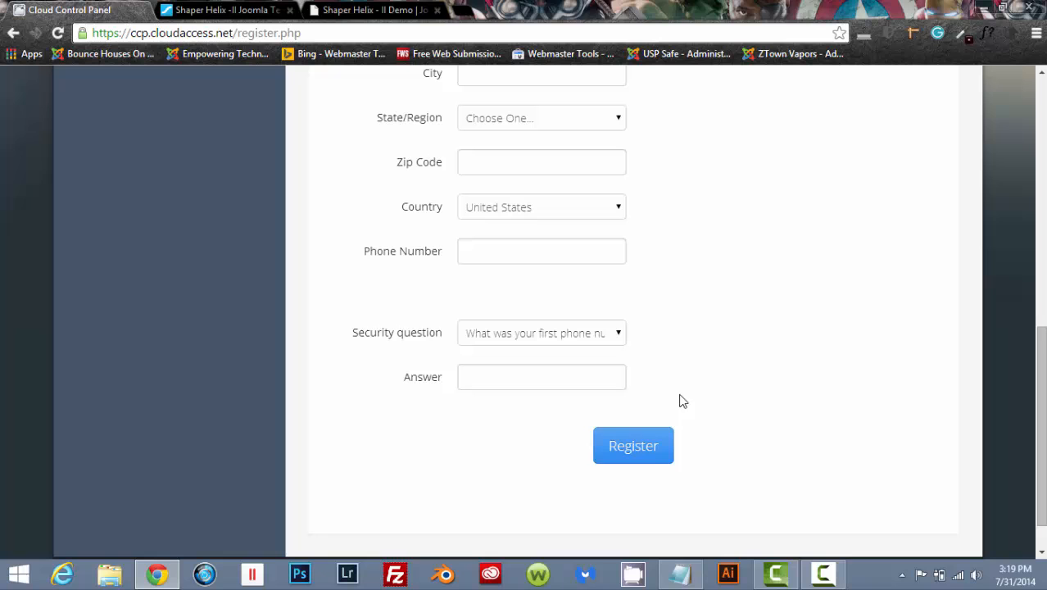
{"action": "mouse_move", "coordinate": [762, 440]}
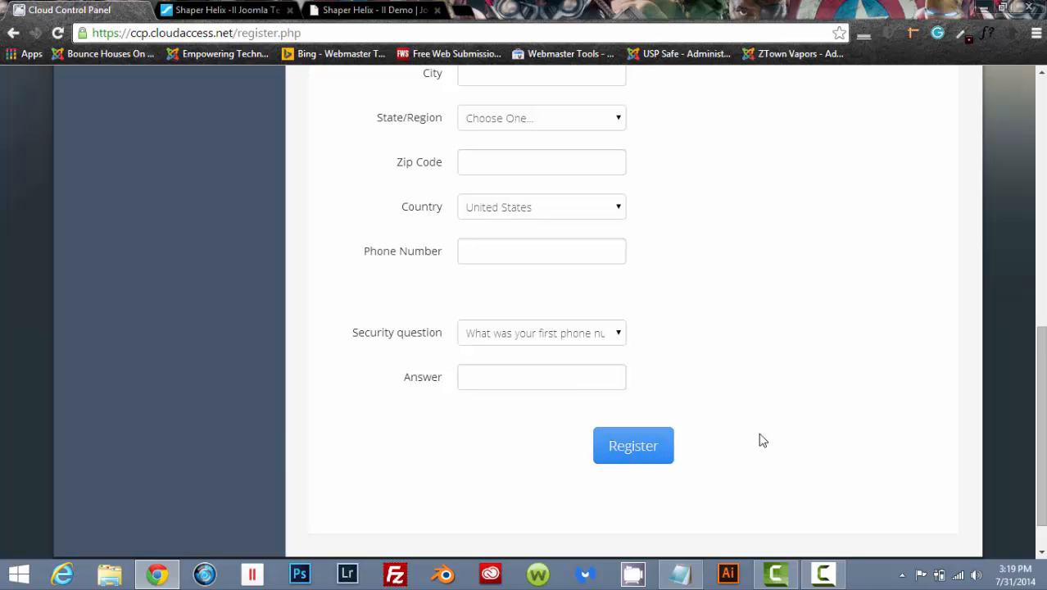
{"action": "left_click", "coordinate": [822, 573]}
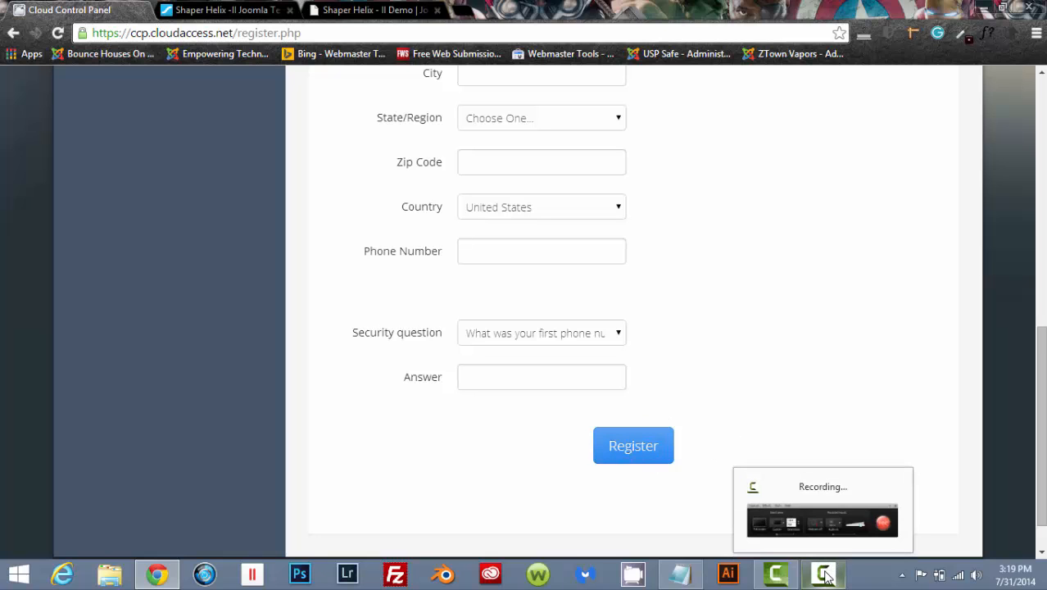
{"action": "left_click", "coordinate": [632, 446]}
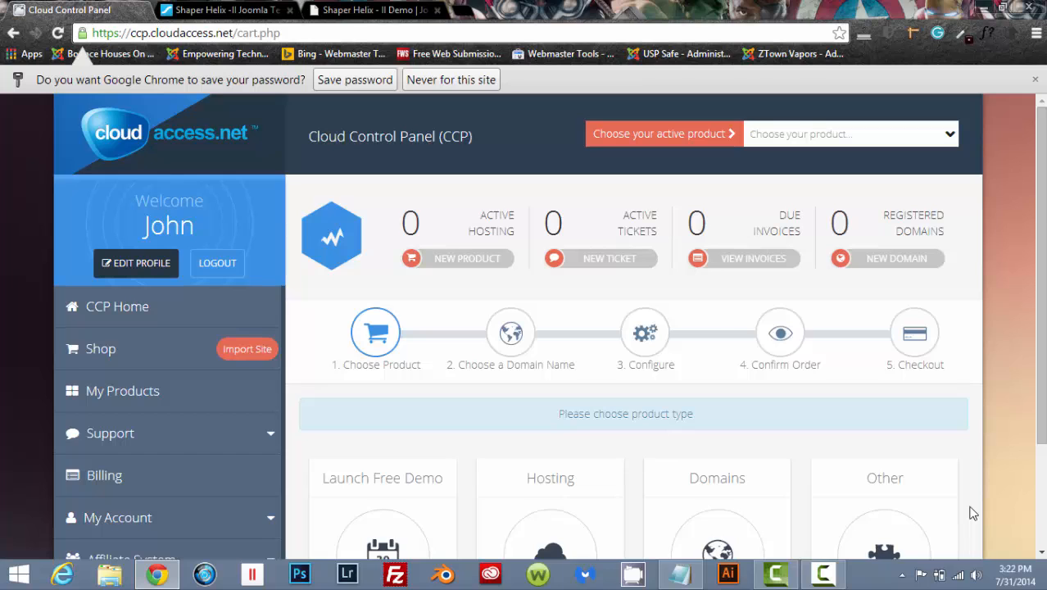
Launch a free Joomla demo site with the domain name HelixTutorial
{"action": "scroll", "scroll_direction": "down", "scroll_amount": 3}
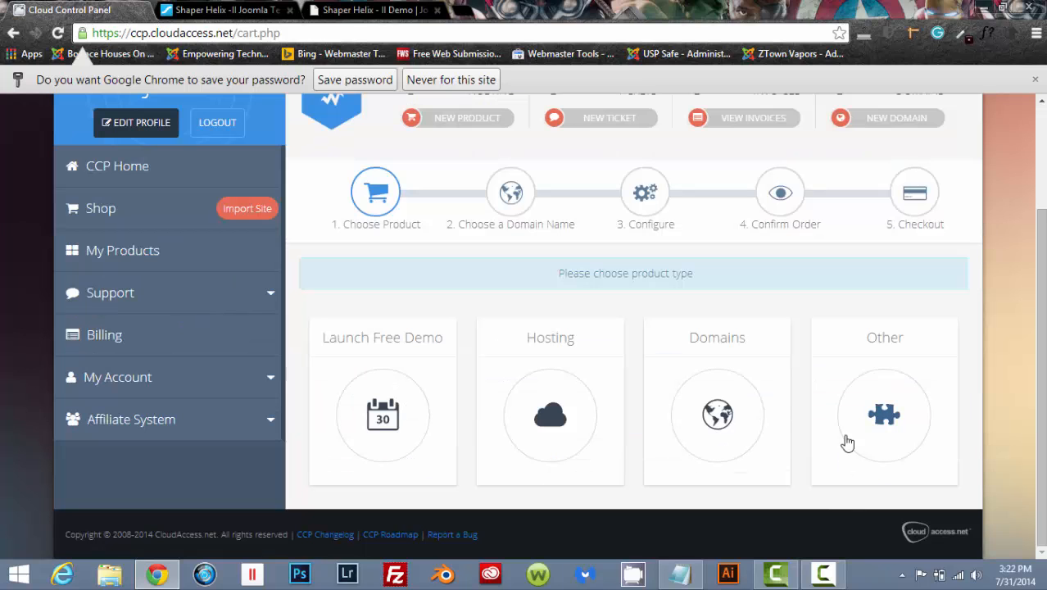
{"action": "mouse_move", "coordinate": [375, 336]}
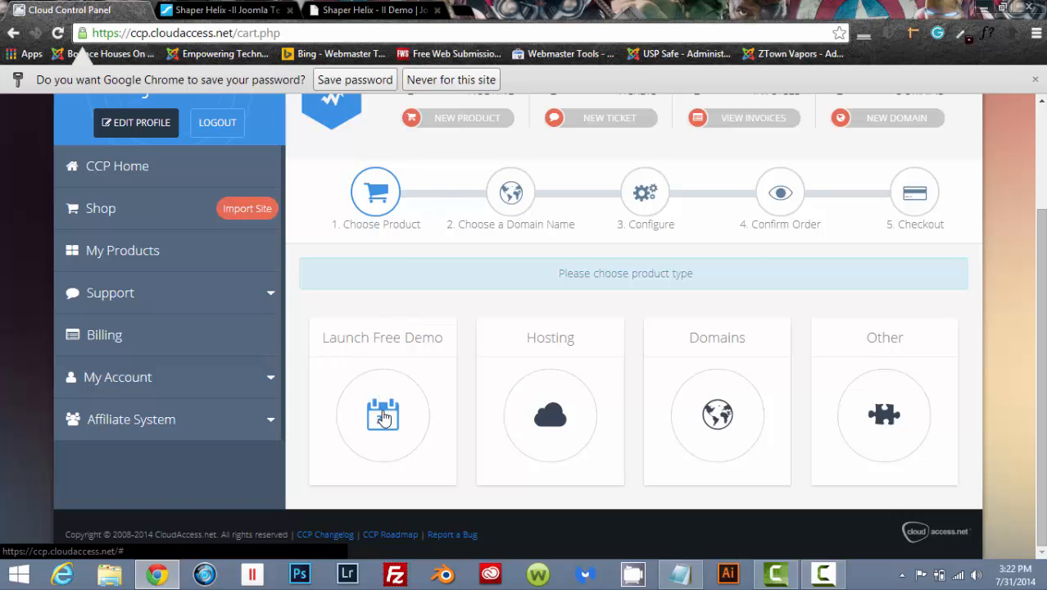
{"action": "left_click", "coordinate": [383, 416]}
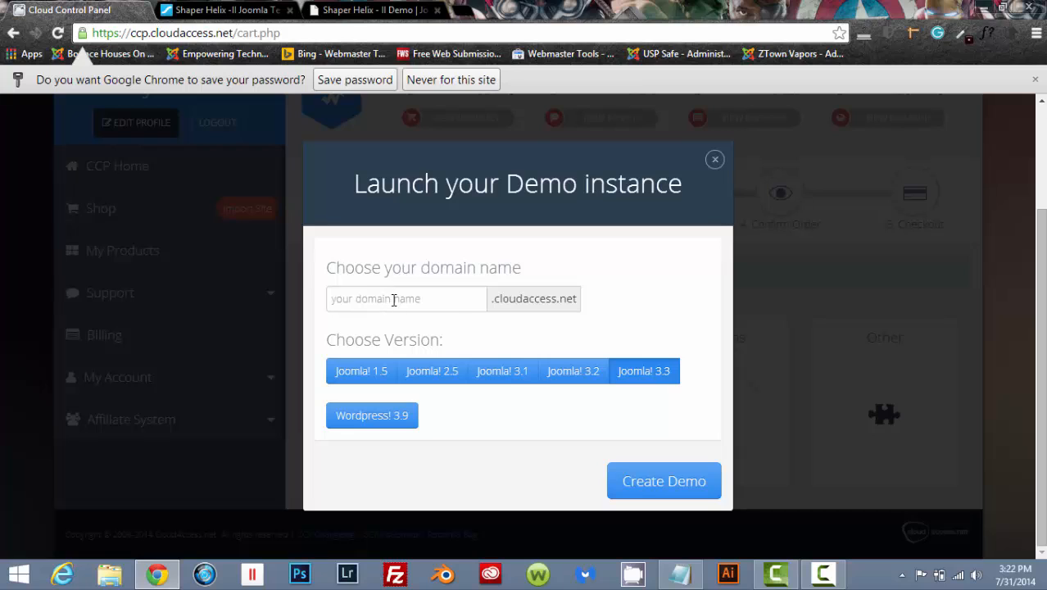
{"action": "mouse_move", "coordinate": [528, 315]}
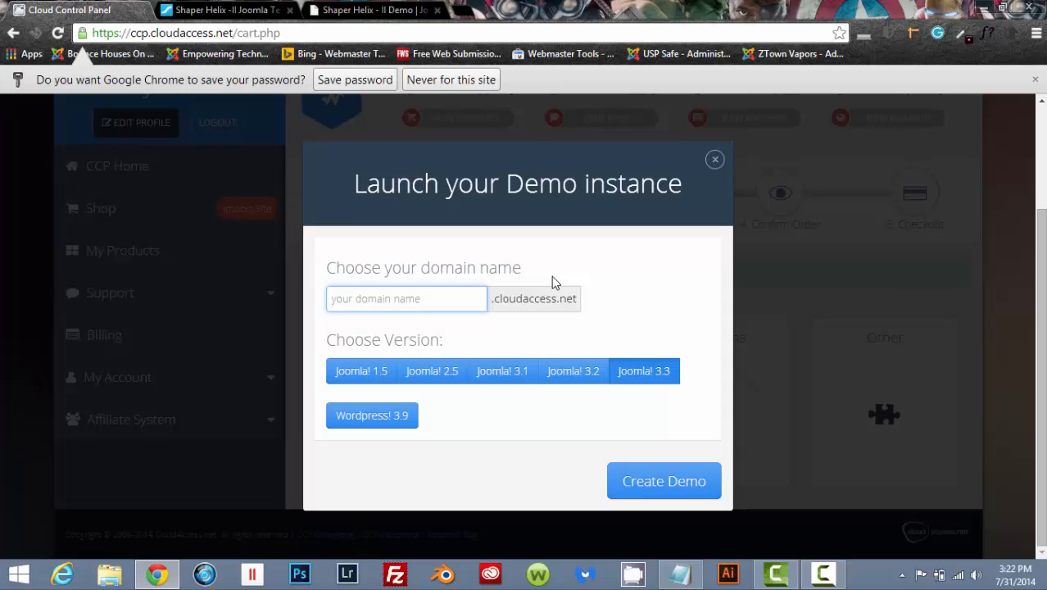
{"action": "left_click", "coordinate": [406, 298]}
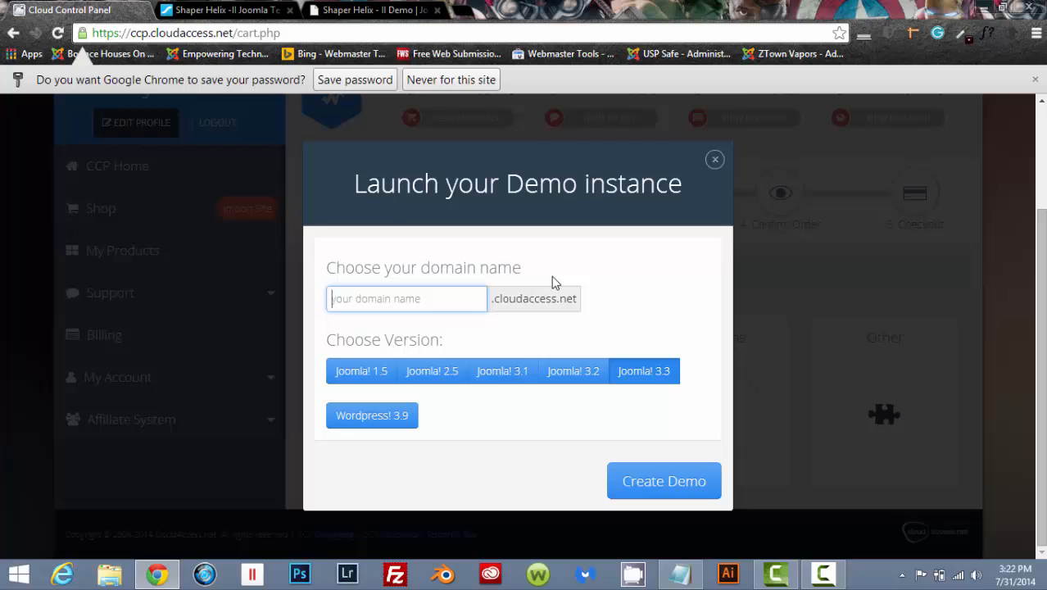
{"action": "type", "text": "HelixTutorial"}
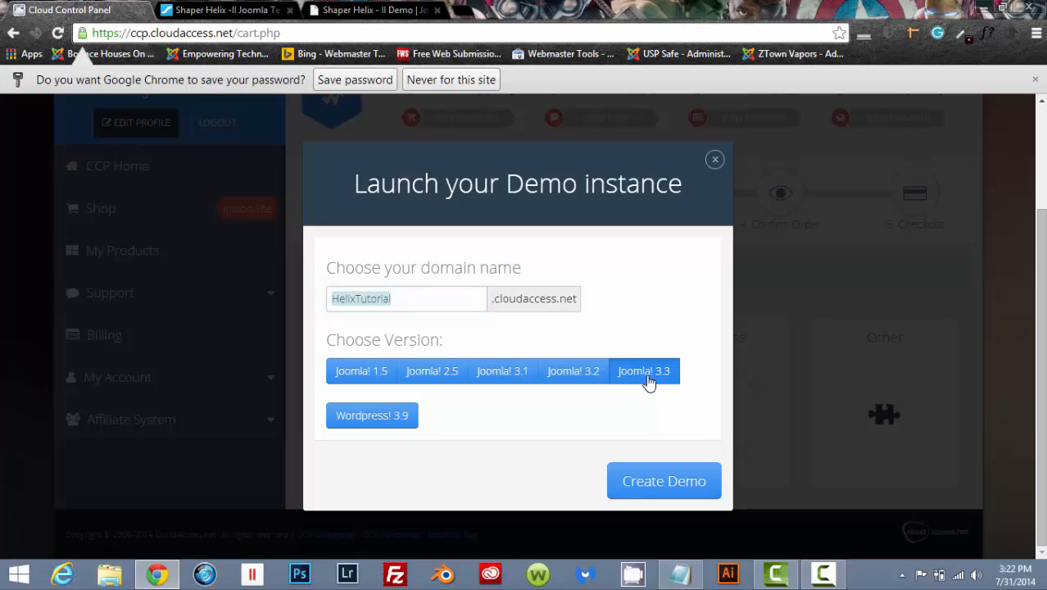
{"action": "mouse_move", "coordinate": [663, 482]}
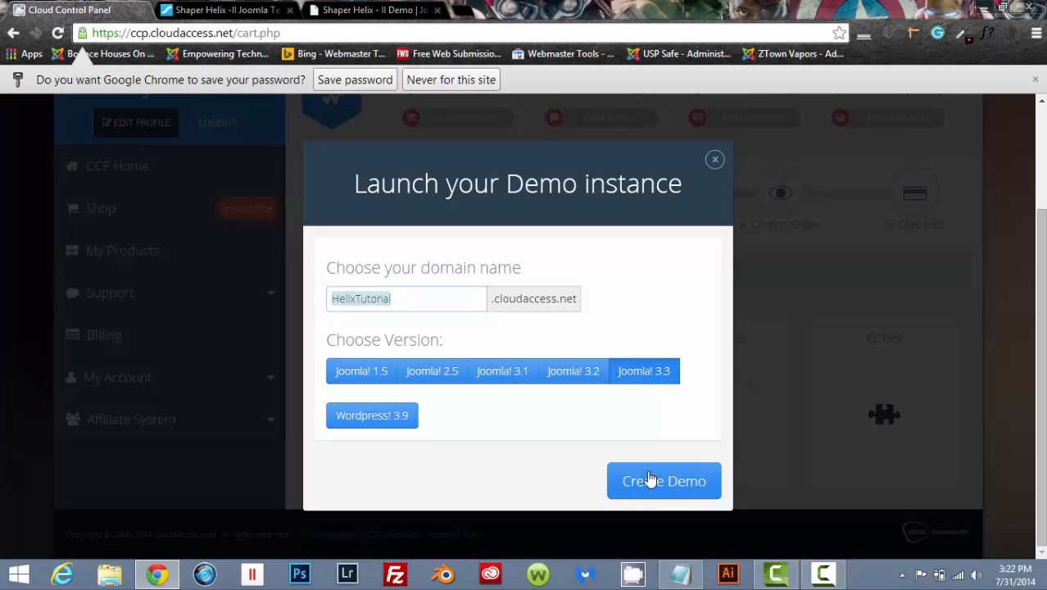
{"action": "left_click", "coordinate": [663, 481]}
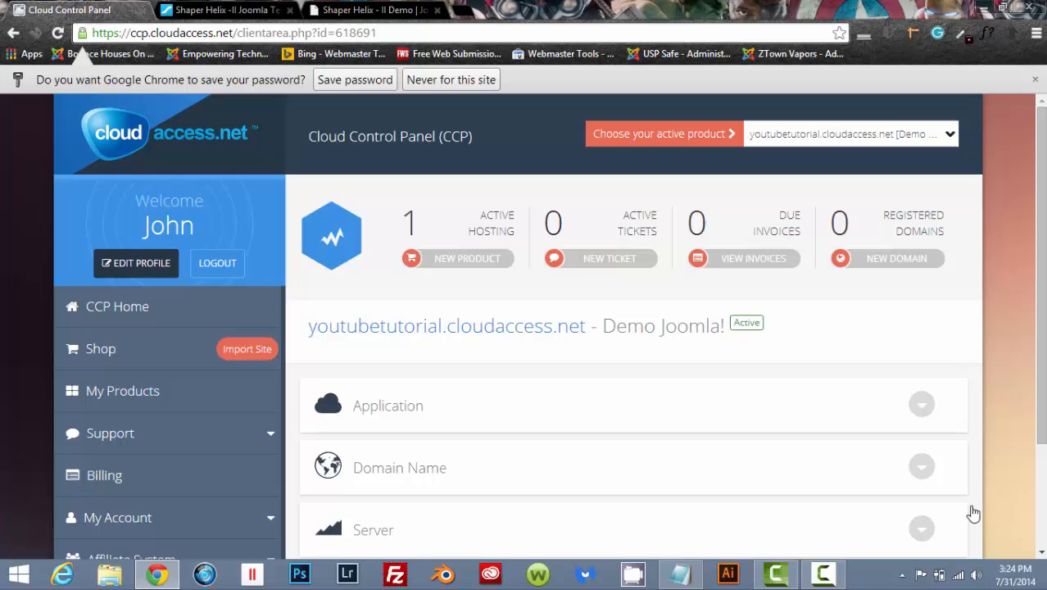
{"action": "mouse_move", "coordinate": [955, 432]}
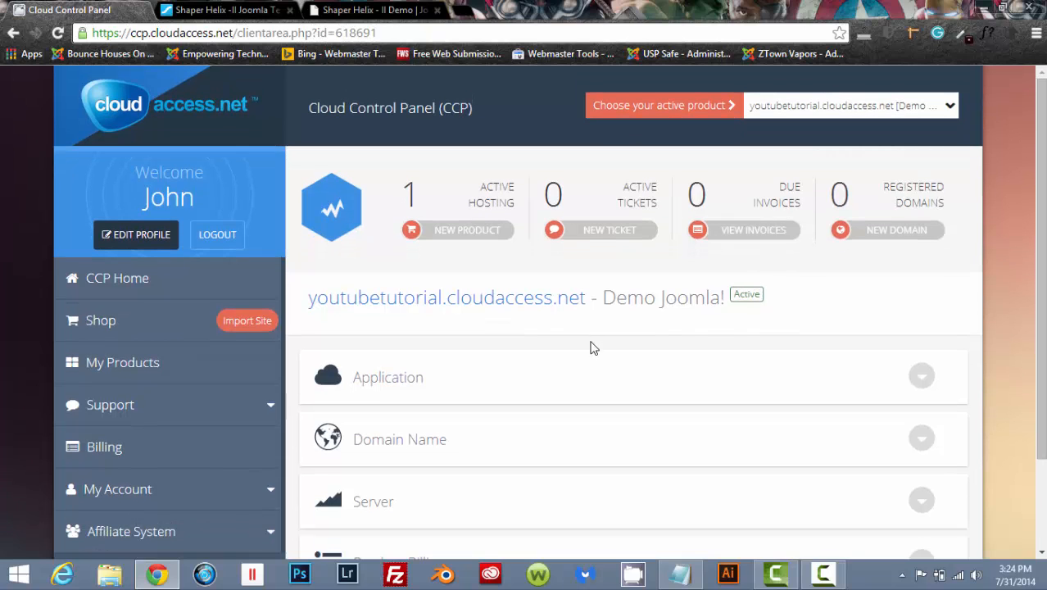
Expand the demo's Application section and log in to its Joomla administrator
{"action": "scroll", "scroll_direction": "down", "scroll_amount": 3}
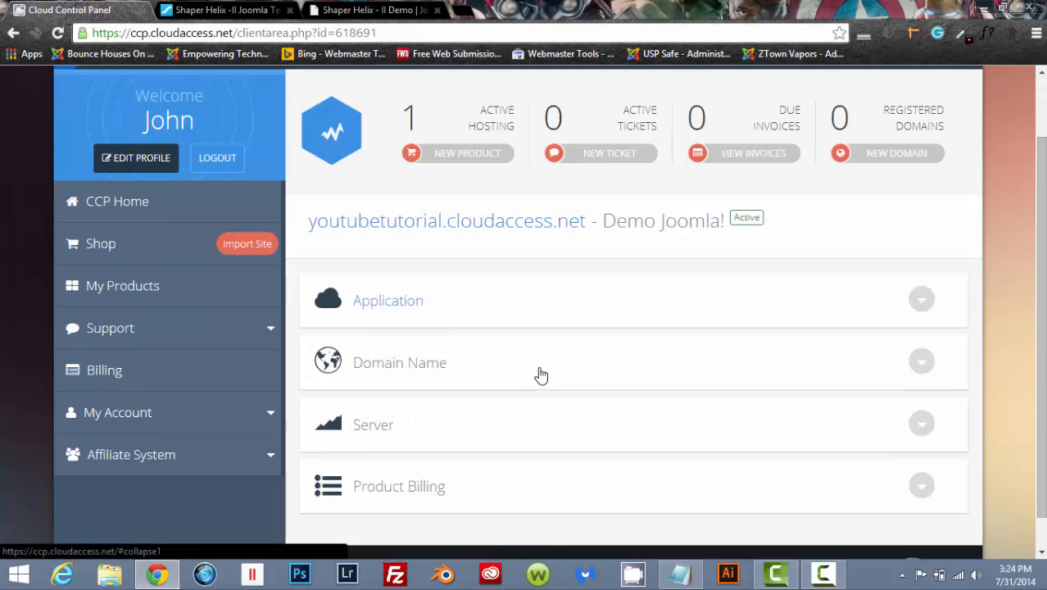
{"action": "scroll", "scroll_direction": "down", "scroll_amount": 3}
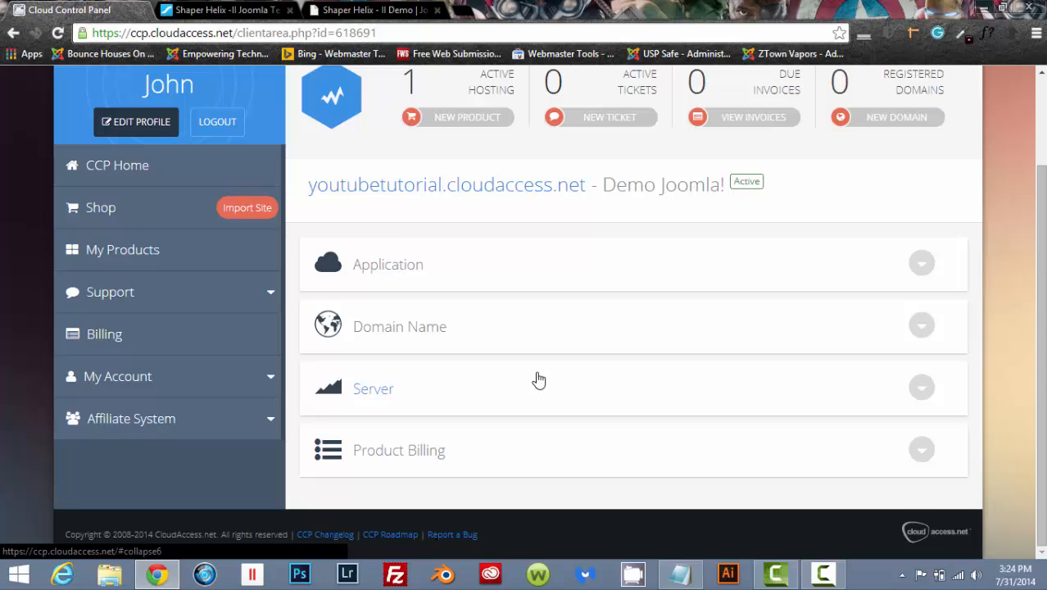
{"action": "mouse_move", "coordinate": [401, 276]}
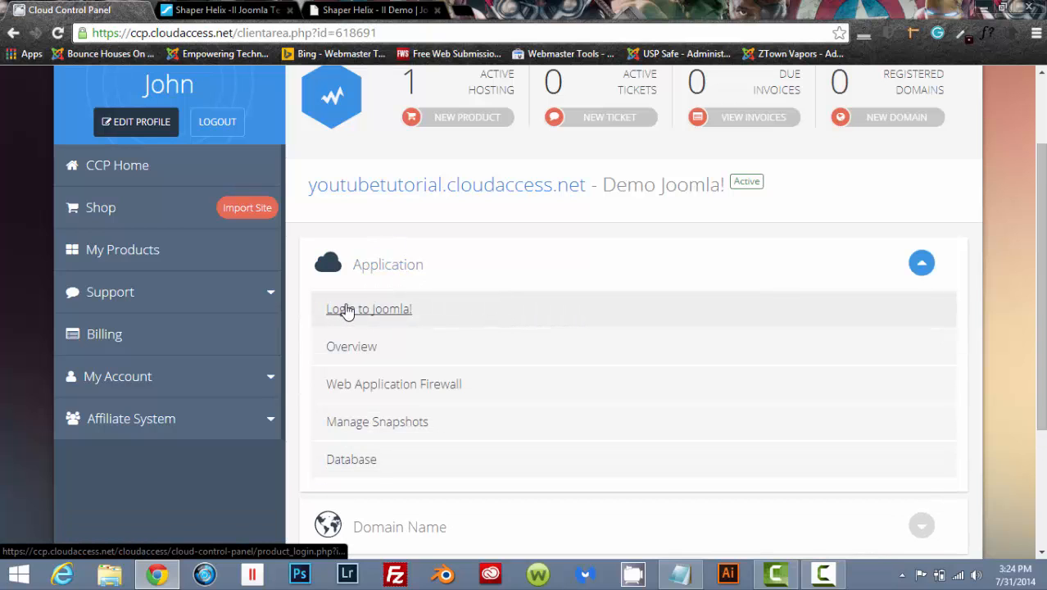
{"action": "left_click", "coordinate": [369, 308]}
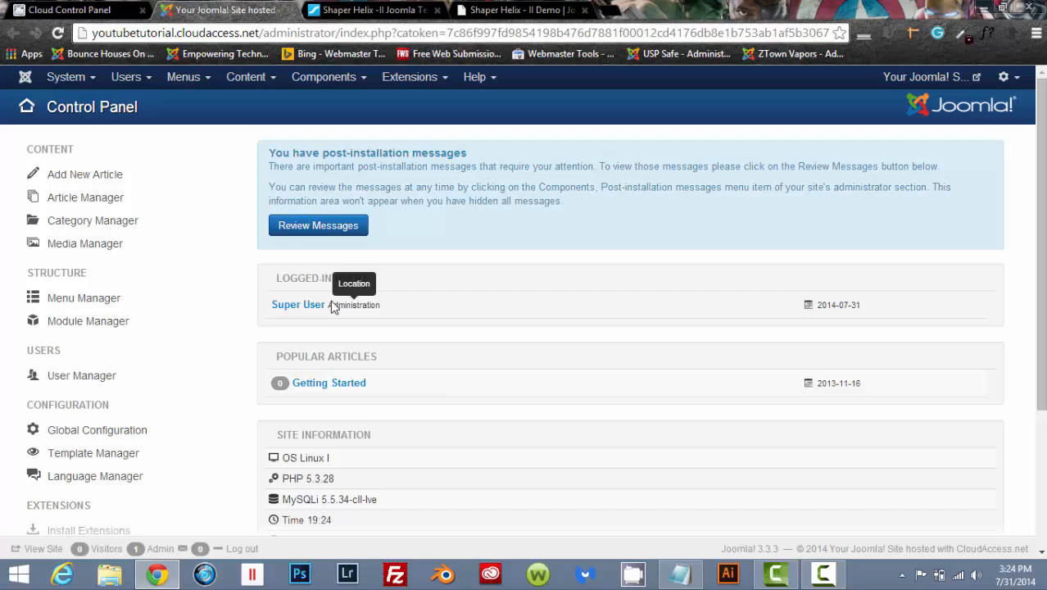
{"action": "mouse_move", "coordinate": [528, 327]}
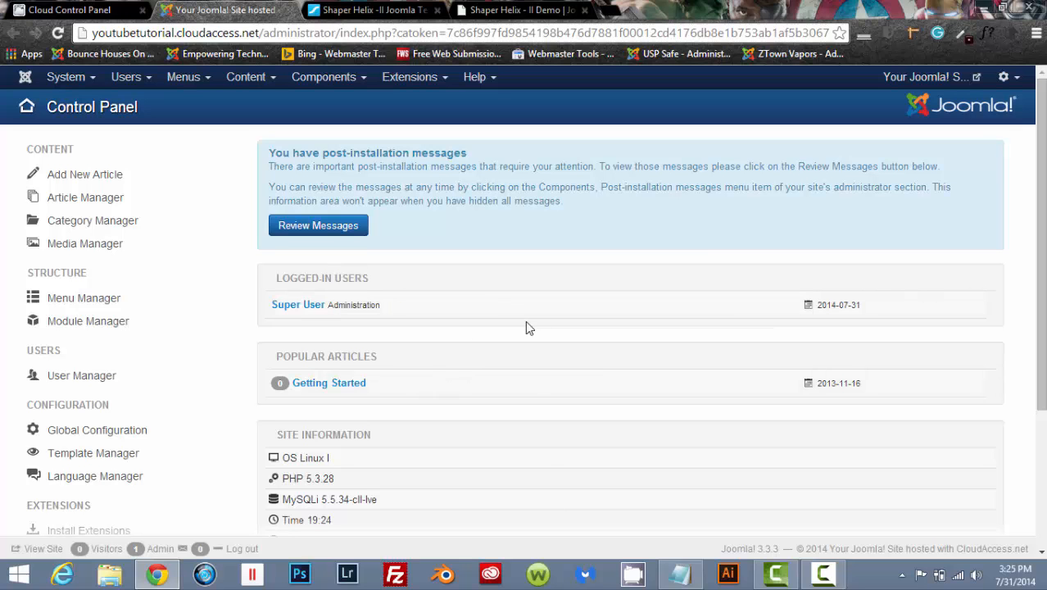
{"action": "scroll", "scroll_direction": "down", "scroll_amount": 3}
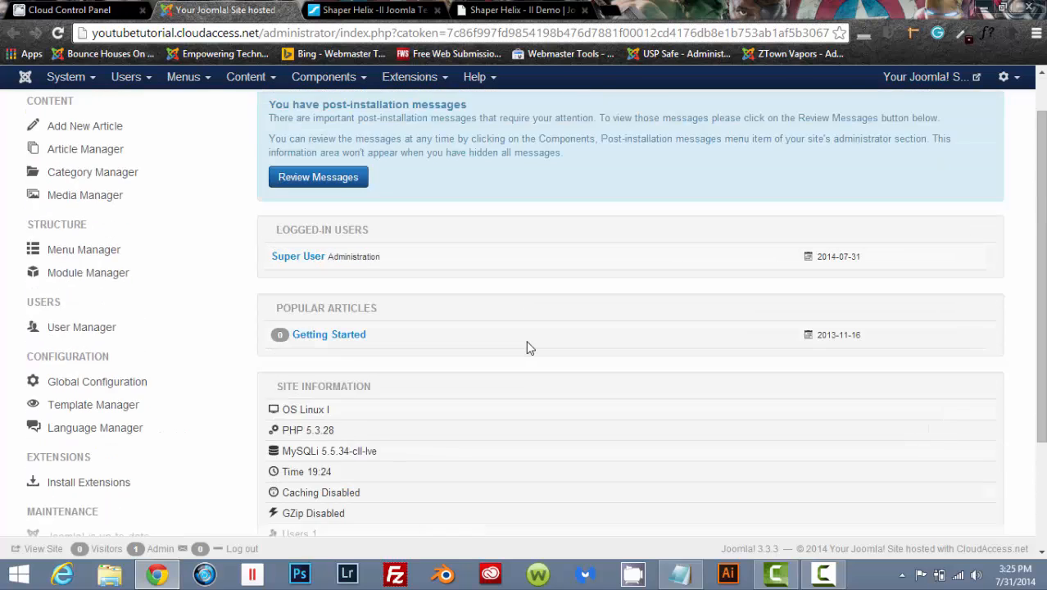
{"action": "scroll", "scroll_direction": "up", "scroll_amount": 3}
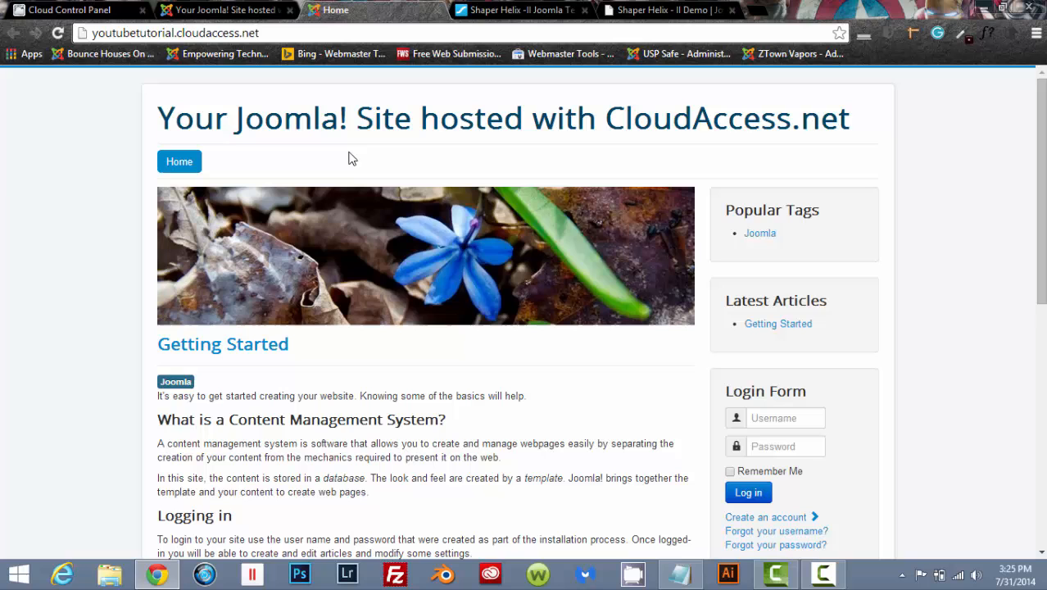
{"action": "mouse_move", "coordinate": [308, 118]}
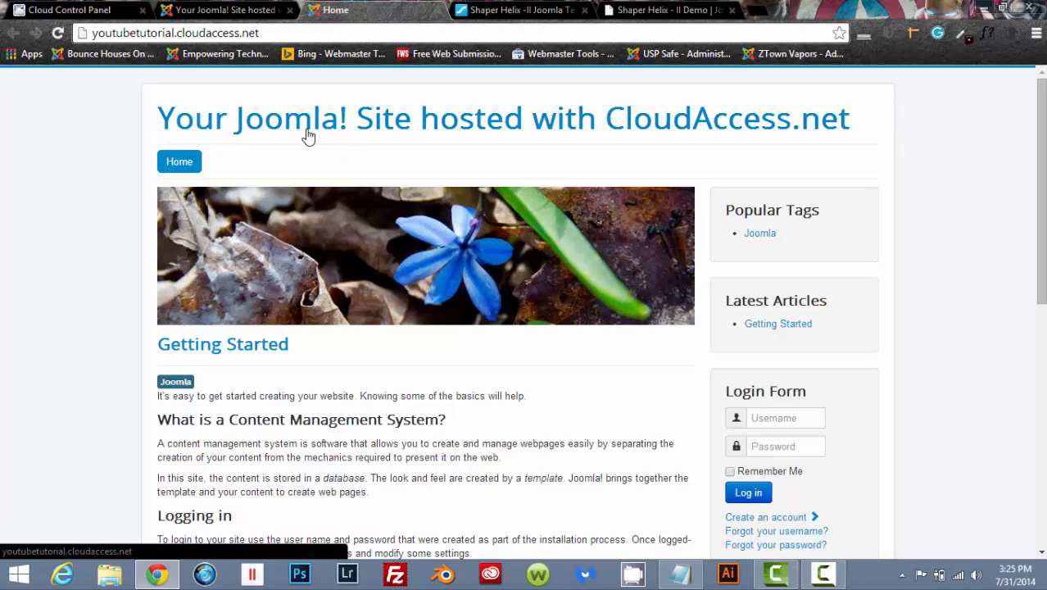
{"action": "mouse_move", "coordinate": [638, 174]}
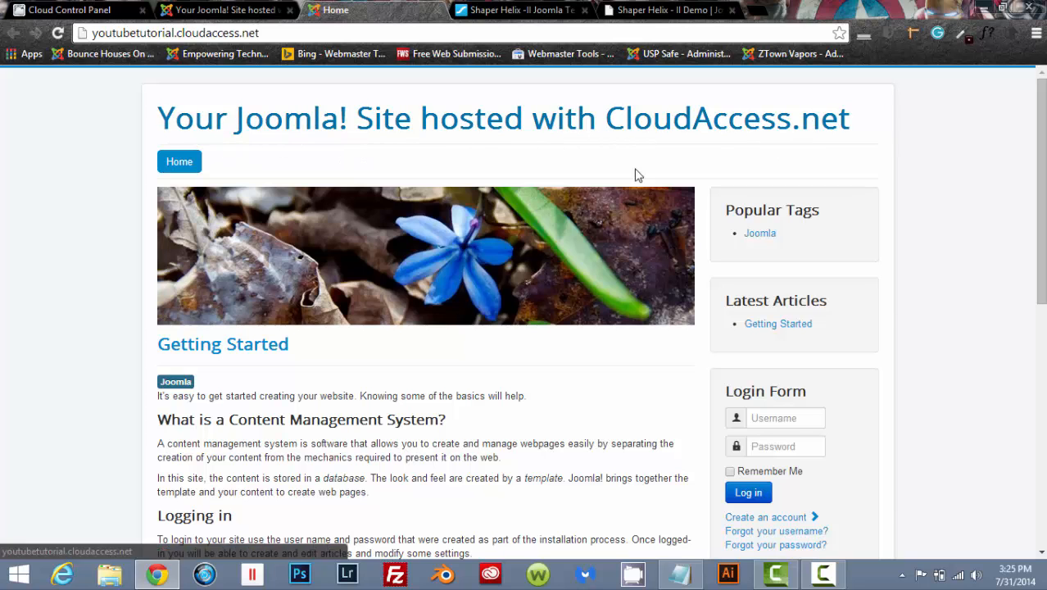
Scroll through the demo site's default Joomla front page and back up
{"action": "scroll", "scroll_direction": "down", "scroll_amount": 3}
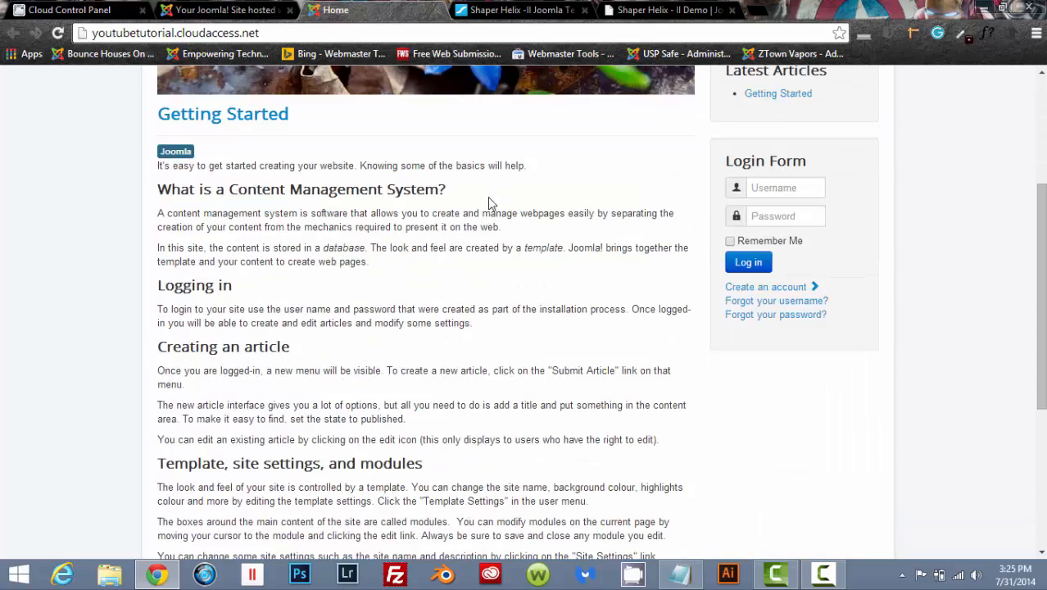
{"action": "scroll", "scroll_direction": "down", "scroll_amount": 3}
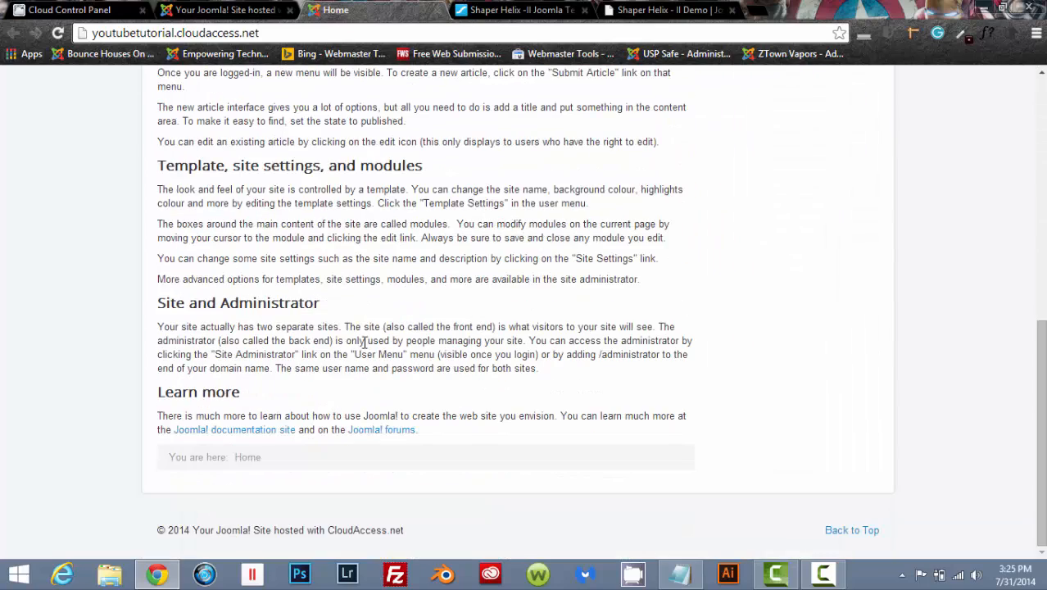
{"action": "scroll", "scroll_direction": "up", "scroll_amount": 3}
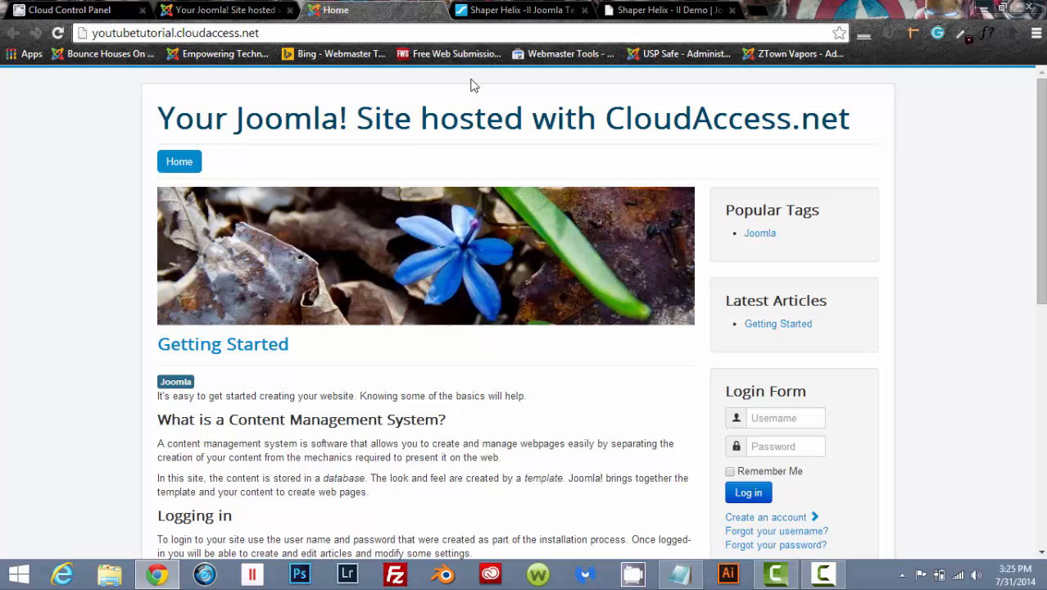
{"action": "mouse_move", "coordinate": [129, 243]}
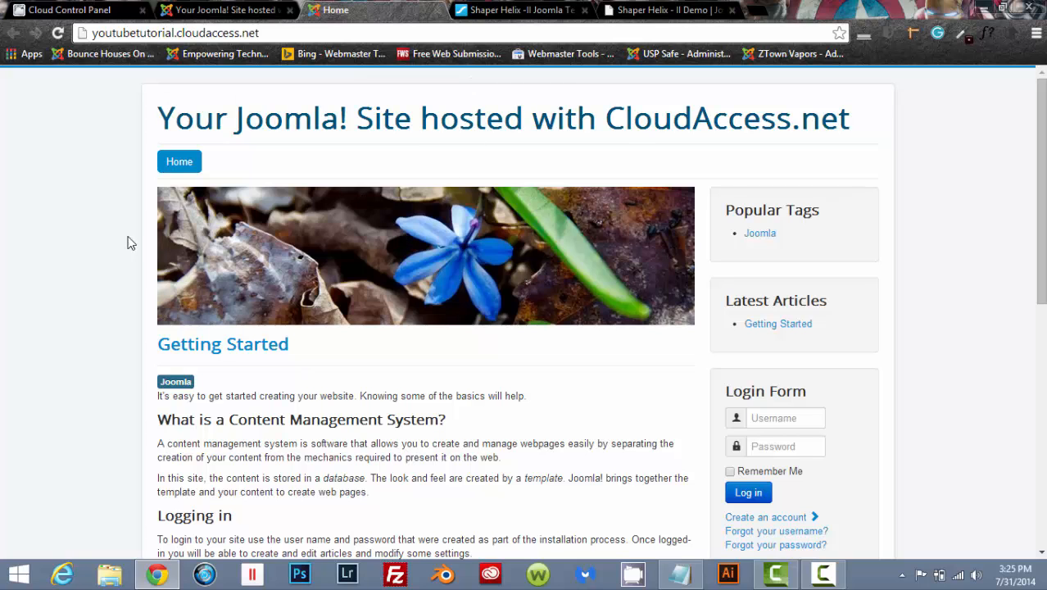
{"action": "mouse_move", "coordinate": [326, 276]}
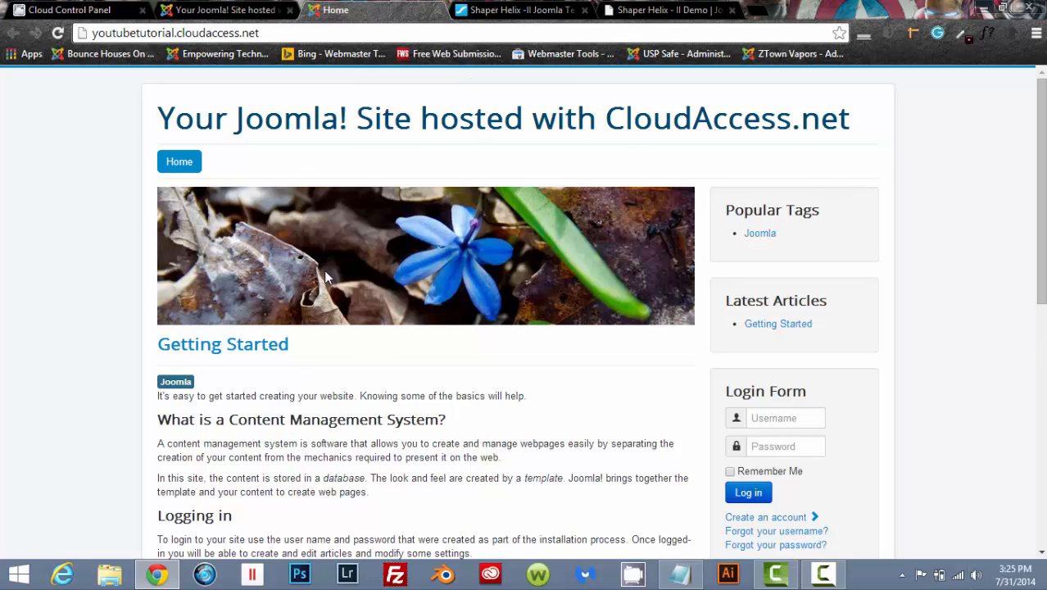
{"action": "mouse_move", "coordinate": [78, 137]}
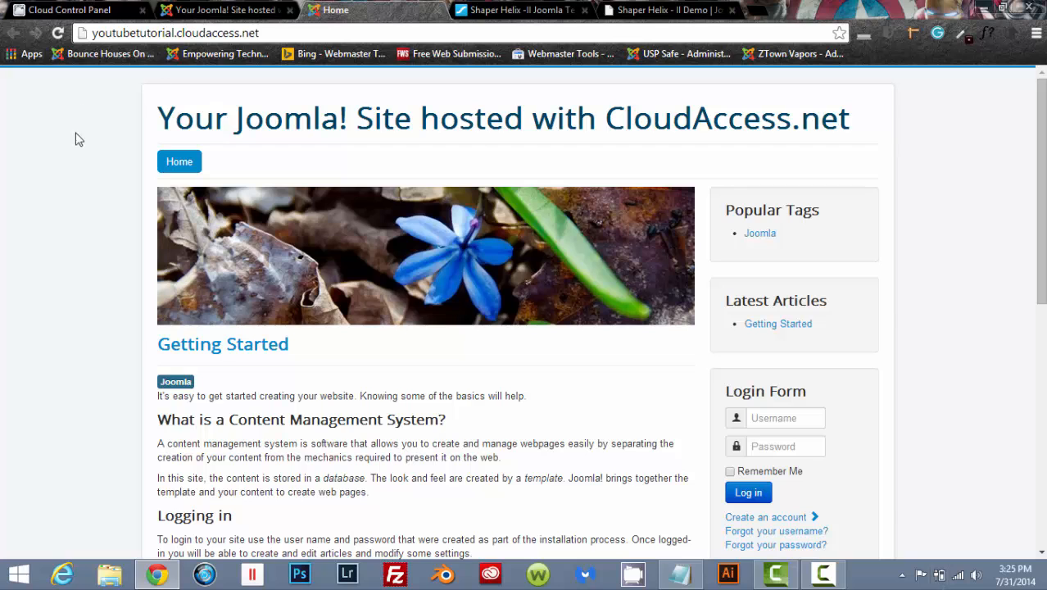
{"action": "mouse_move", "coordinate": [206, 367]}
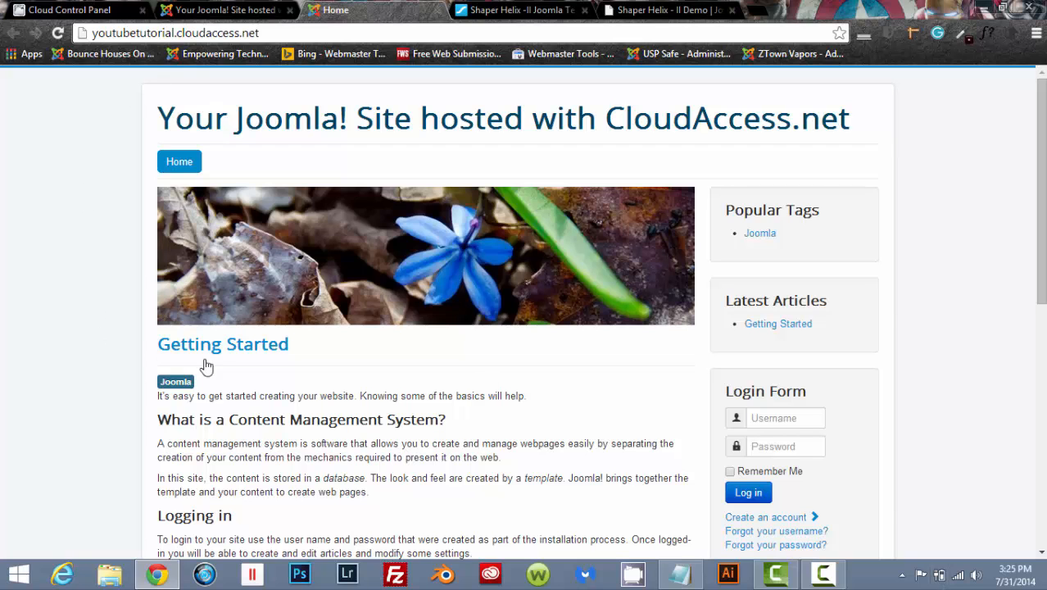
{"action": "mouse_move", "coordinate": [314, 7]}
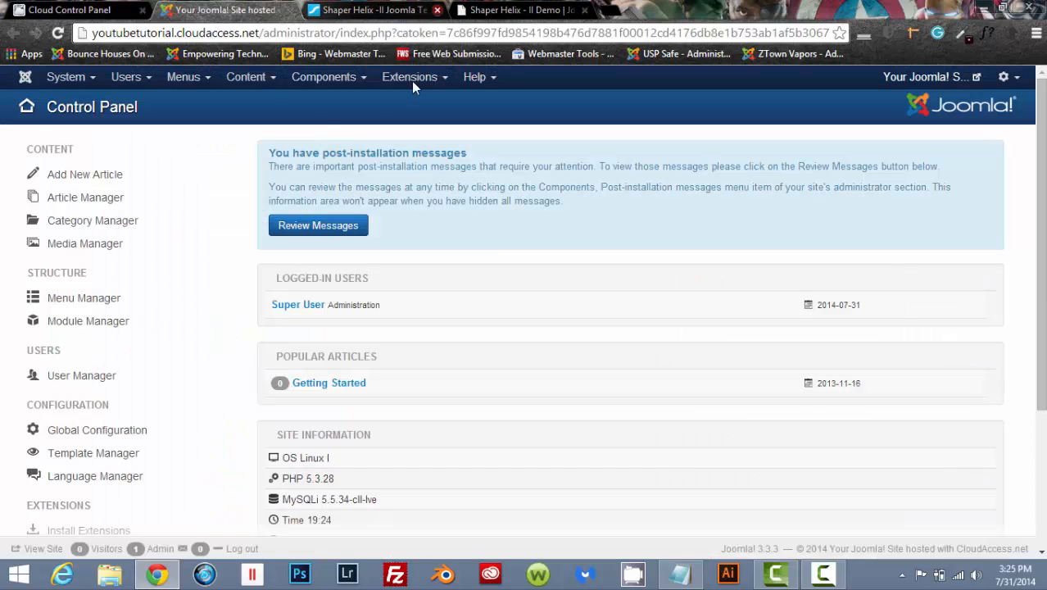
{"action": "mouse_move", "coordinate": [542, 318]}
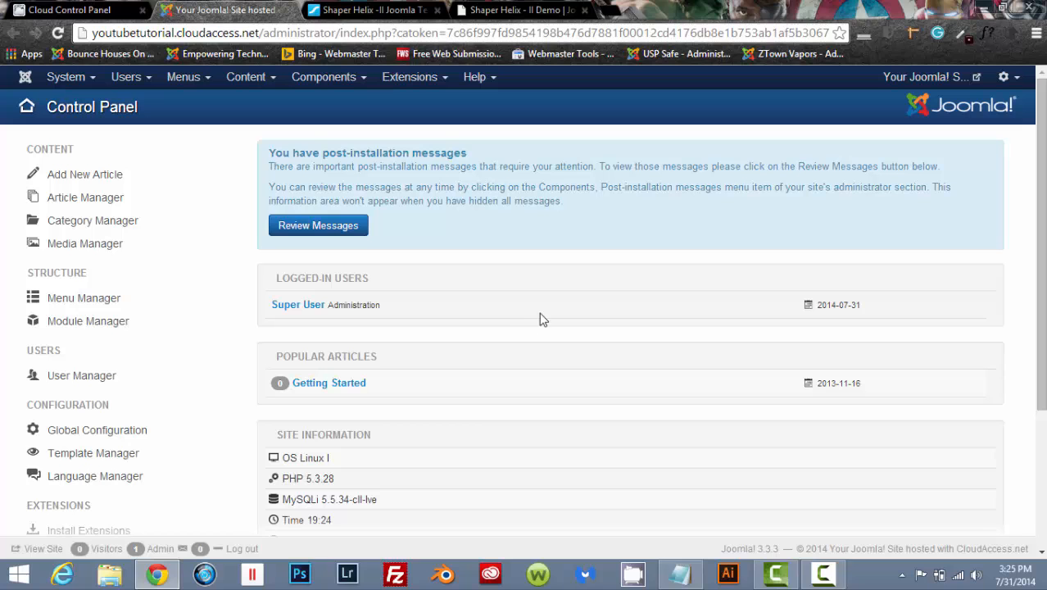
{"action": "mouse_move", "coordinate": [548, 339]}
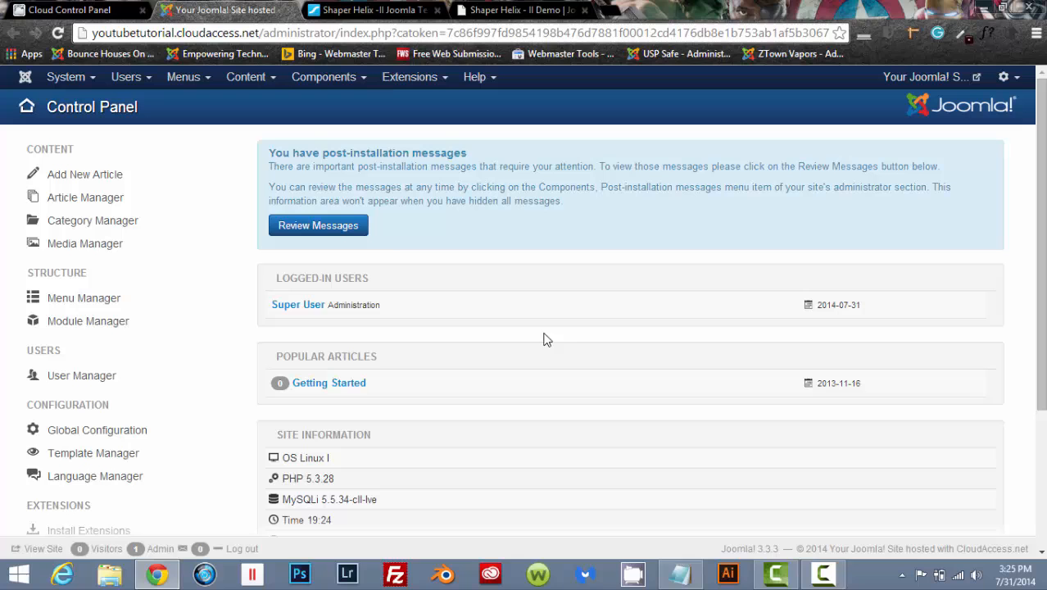
{"action": "mouse_move", "coordinate": [371, 10]}
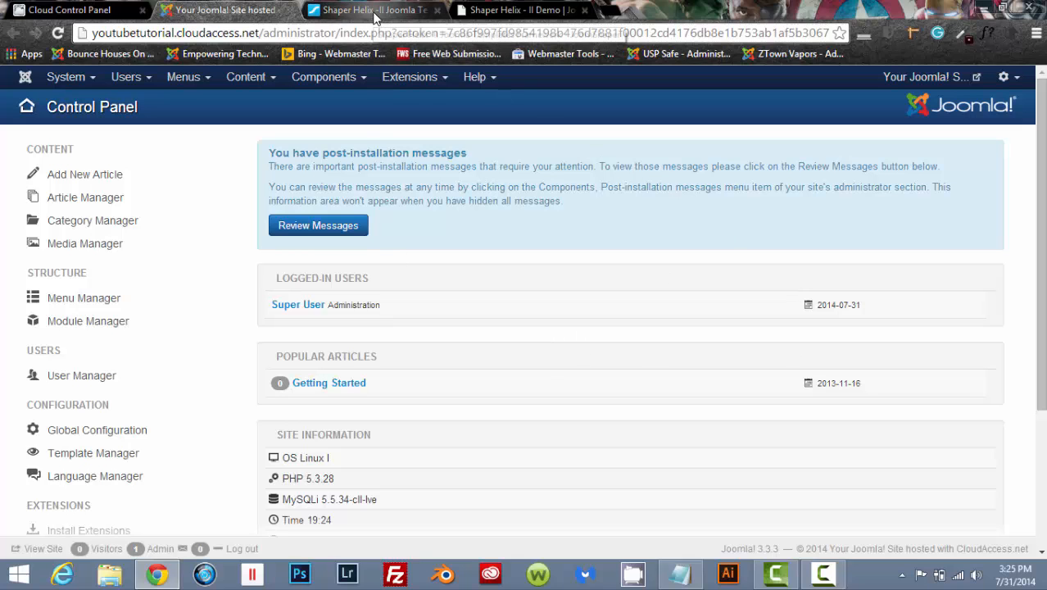
{"action": "mouse_move", "coordinate": [369, 10]}
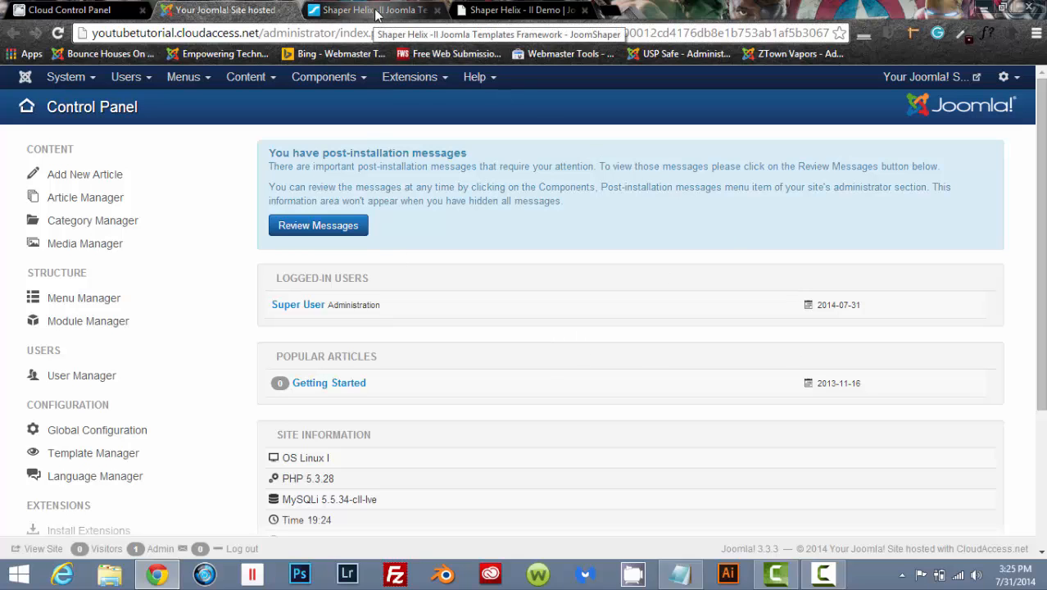
Bring the JoomShaper Helix II page forward and scroll to its Quick Info section
{"action": "left_click", "coordinate": [369, 10]}
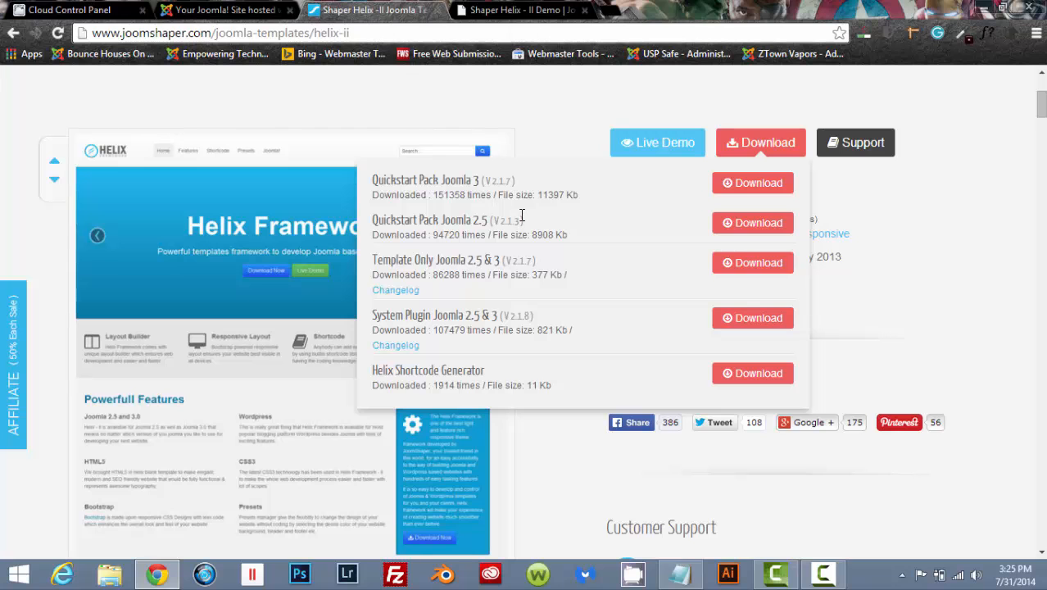
{"action": "mouse_move", "coordinate": [583, 245]}
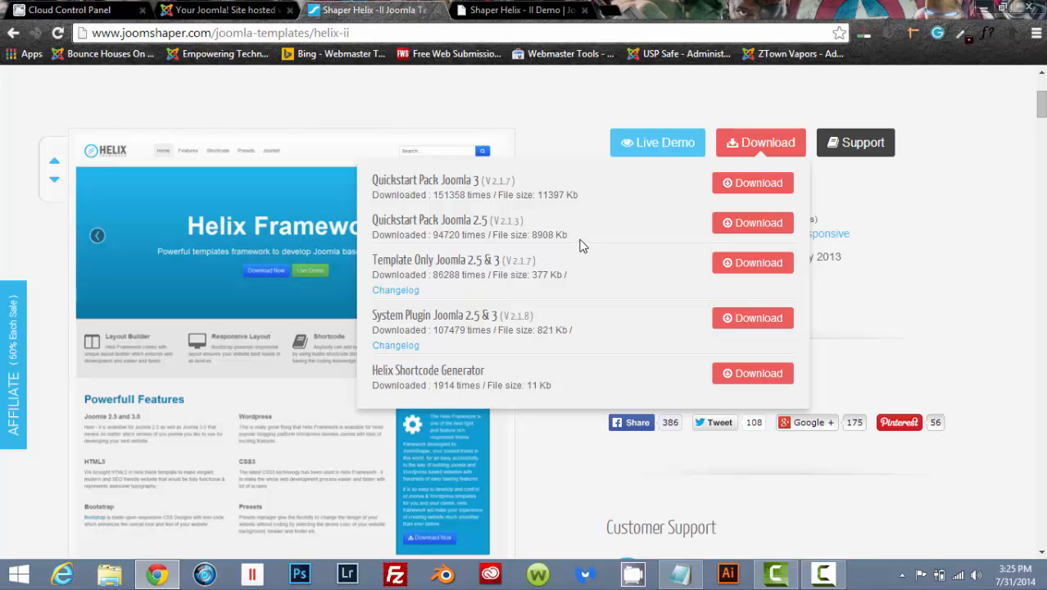
{"action": "scroll", "scroll_direction": "up", "scroll_amount": 3}
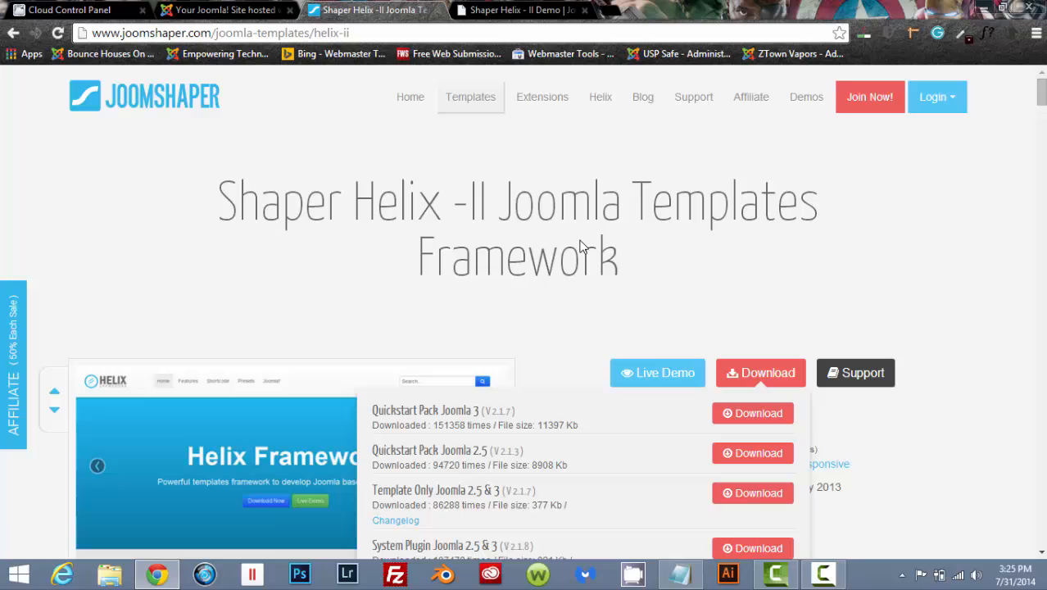
{"action": "scroll", "scroll_direction": "down", "scroll_amount": 3}
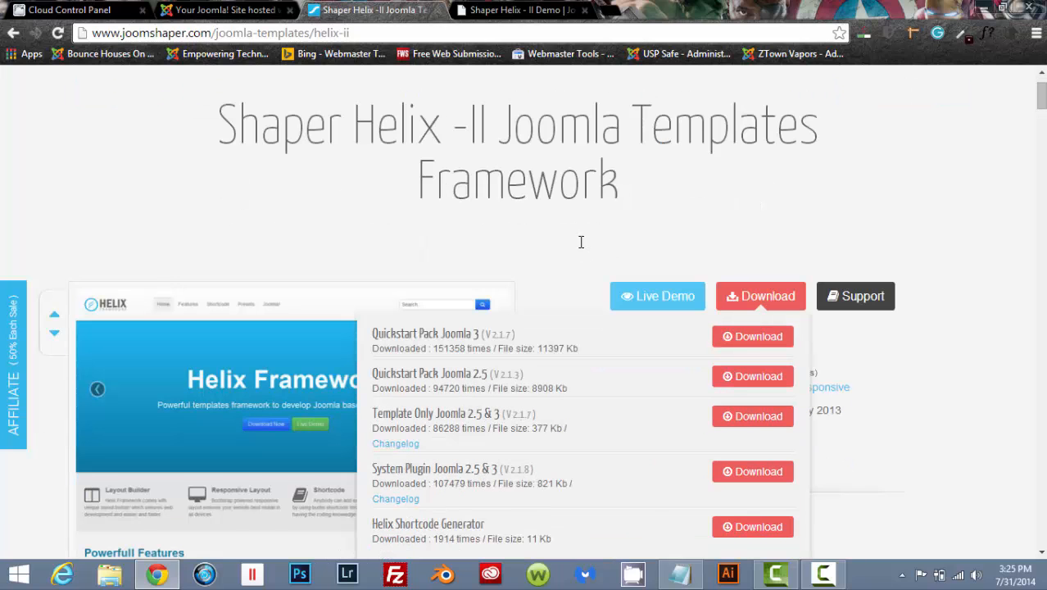
{"action": "scroll", "scroll_direction": "down", "scroll_amount": 3}
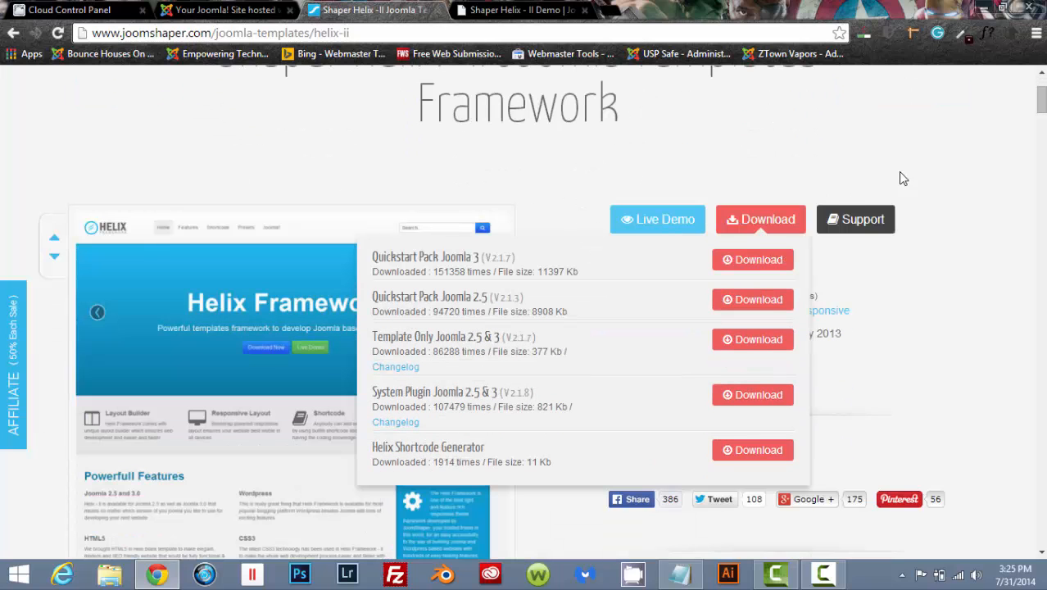
{"action": "scroll", "scroll_direction": "down", "scroll_amount": 3}
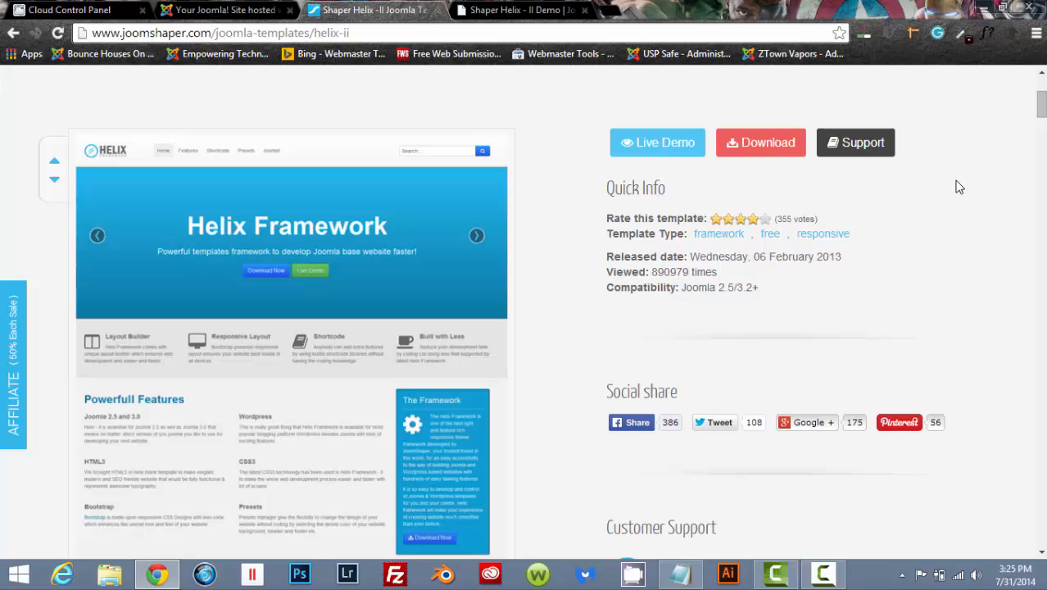
{"action": "mouse_move", "coordinate": [541, 223]}
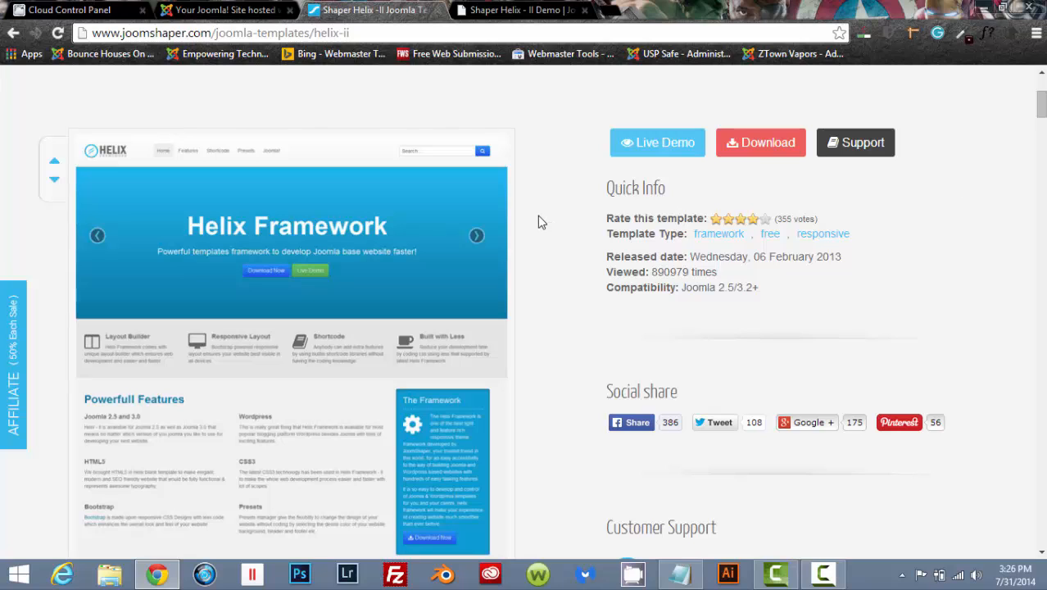
{"action": "mouse_move", "coordinate": [344, 354]}
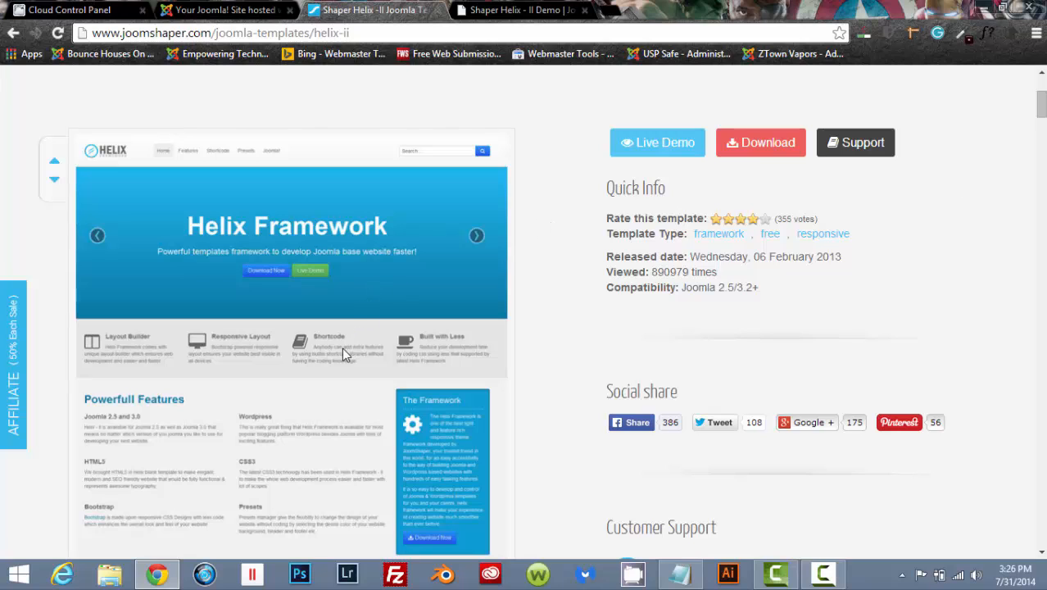
{"action": "mouse_move", "coordinate": [352, 351]}
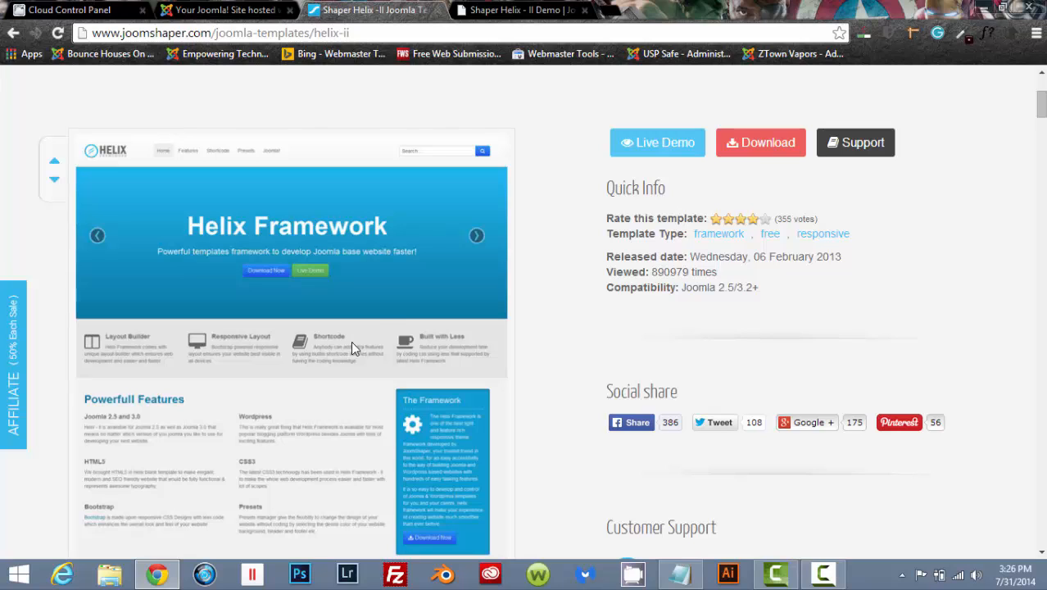
{"action": "mouse_move", "coordinate": [387, 315]}
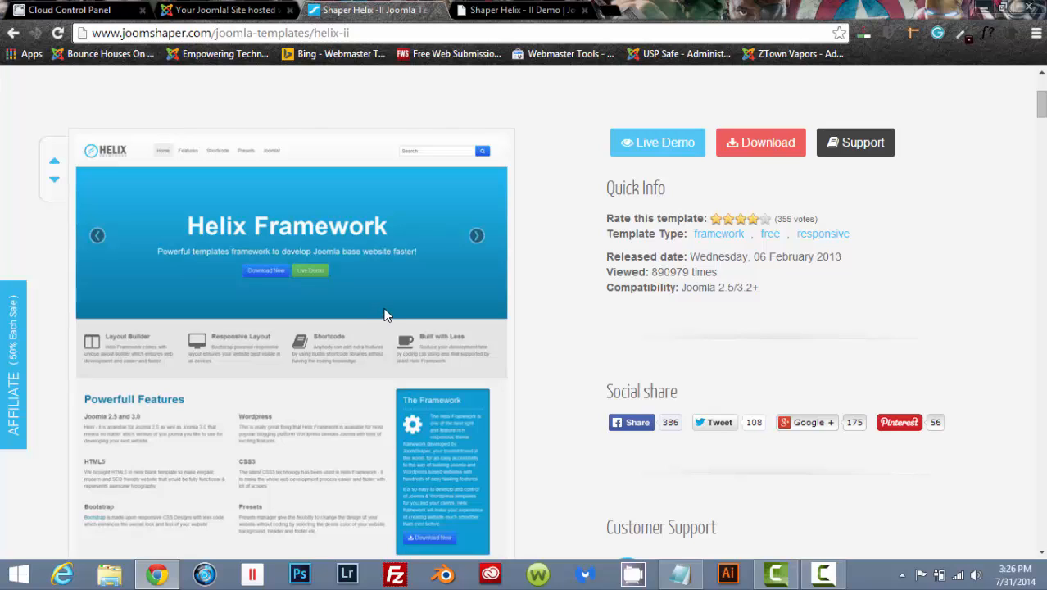
{"action": "mouse_move", "coordinate": [524, 298]}
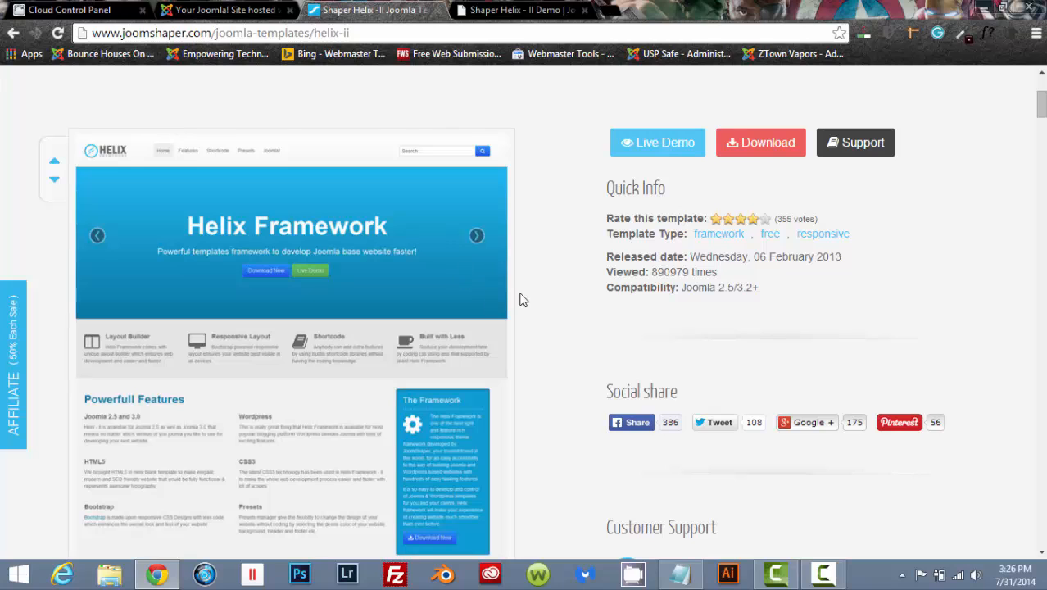
{"action": "mouse_move", "coordinate": [750, 154]}
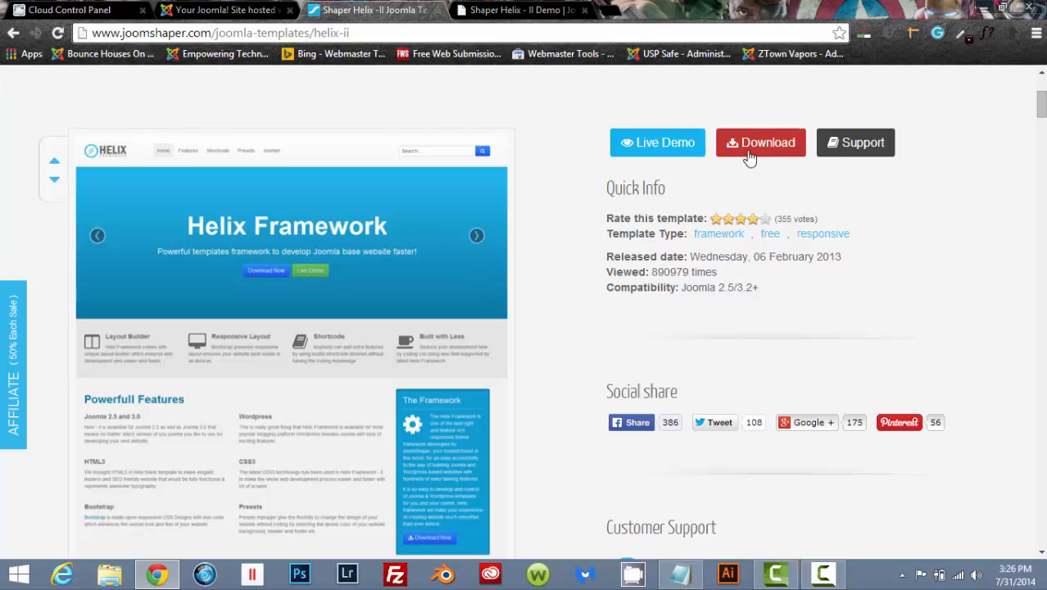
{"action": "left_click", "coordinate": [760, 141]}
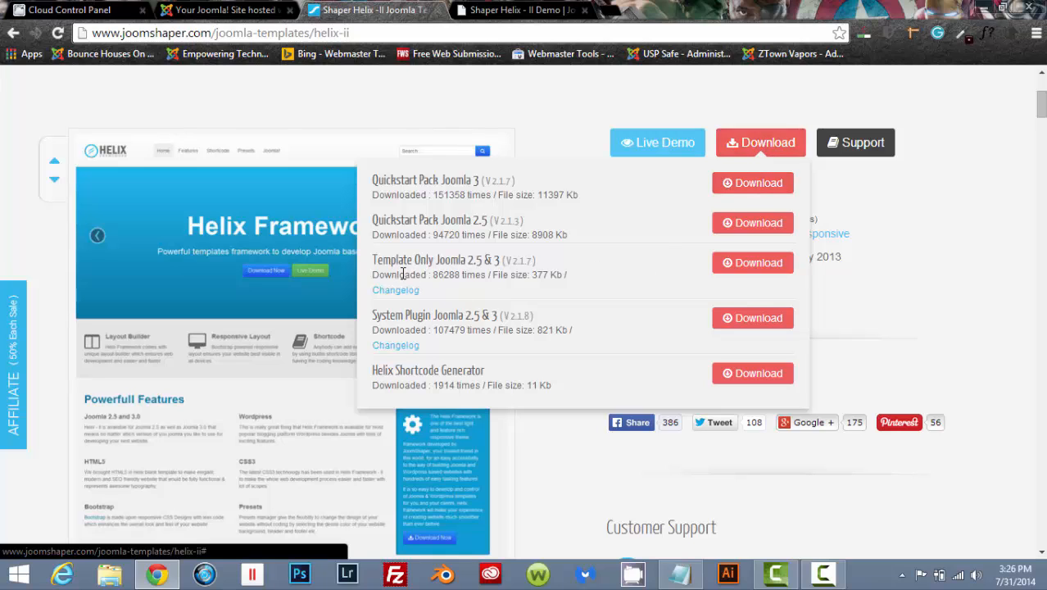
{"action": "mouse_move", "coordinate": [471, 275]}
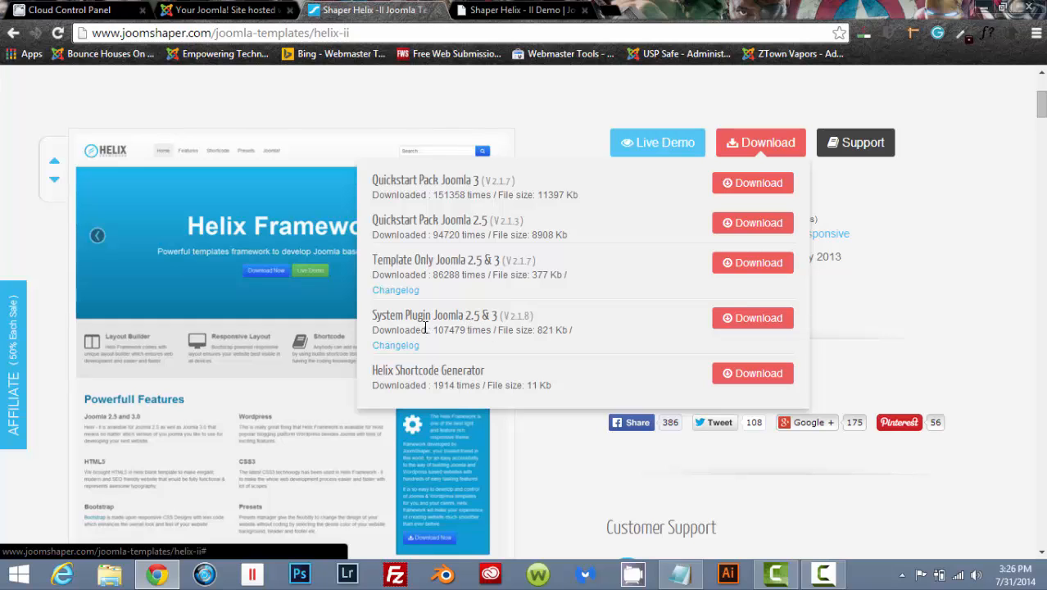
{"action": "mouse_move", "coordinate": [726, 329]}
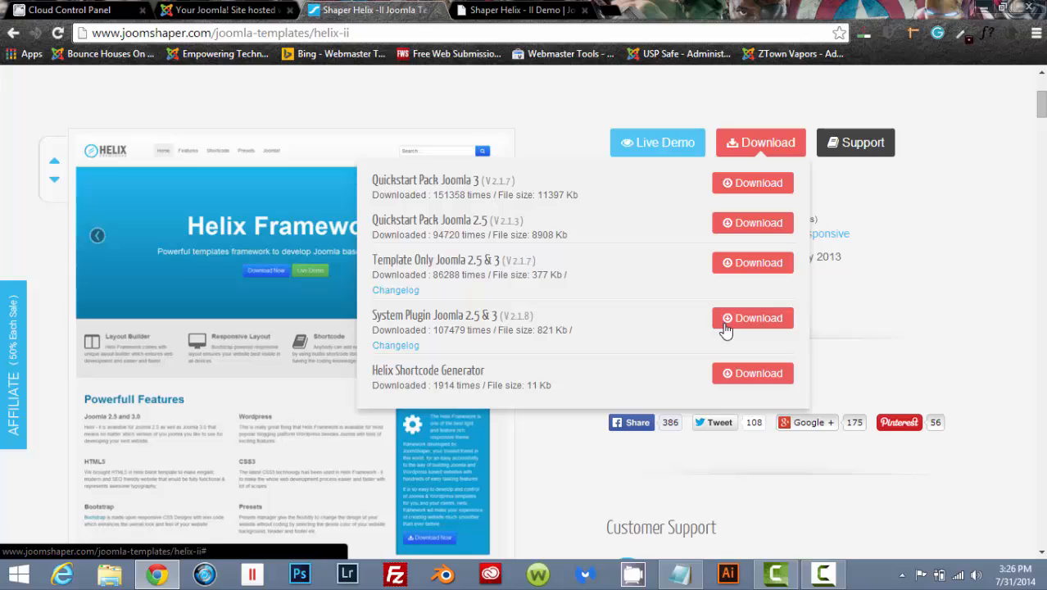
{"action": "mouse_move", "coordinate": [747, 292]}
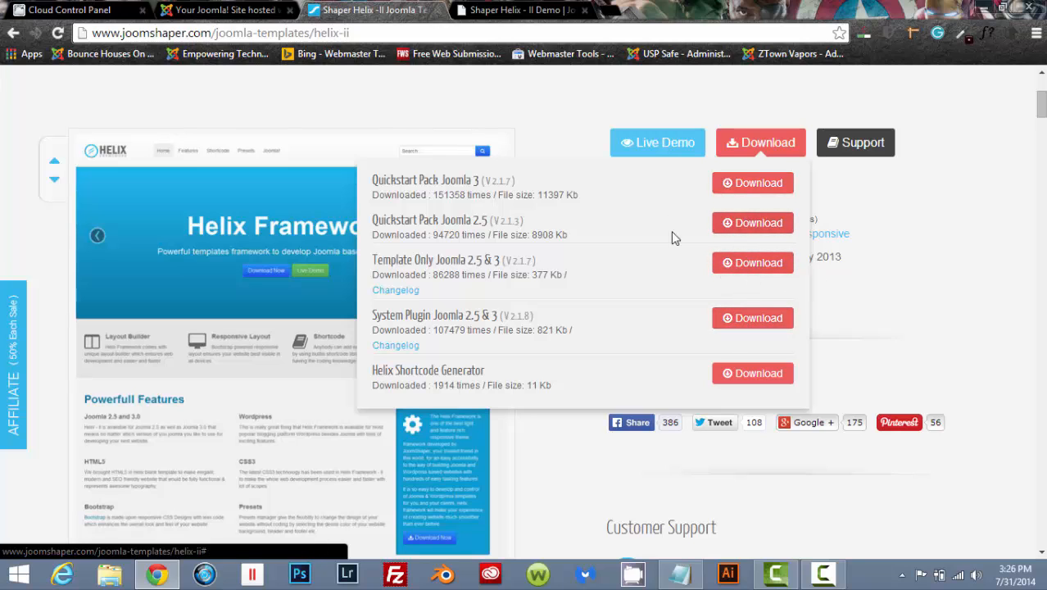
{"action": "mouse_move", "coordinate": [969, 265]}
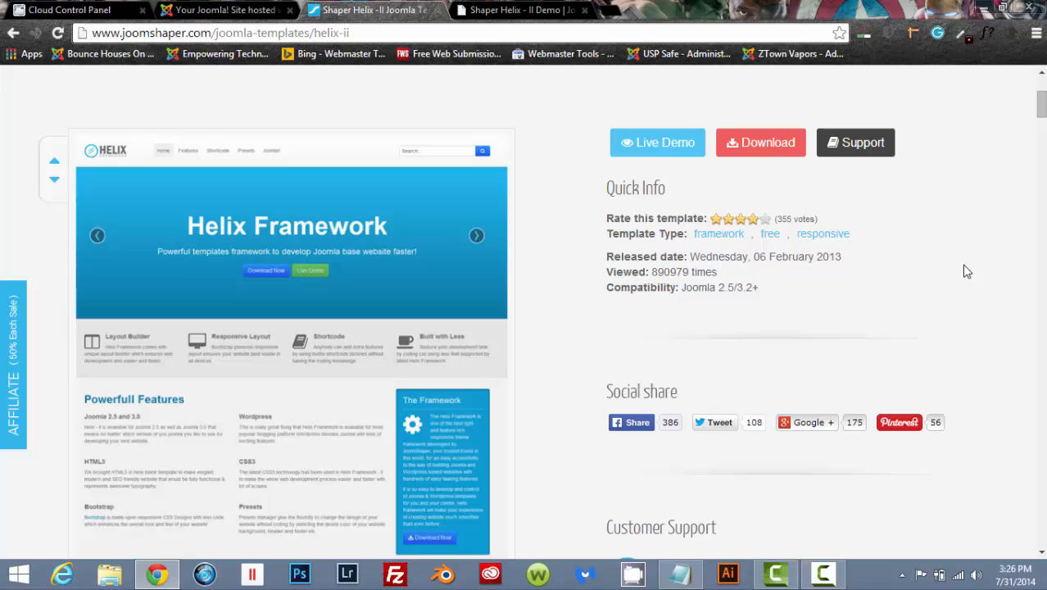
{"action": "scroll", "scroll_direction": "up", "scroll_amount": 3}
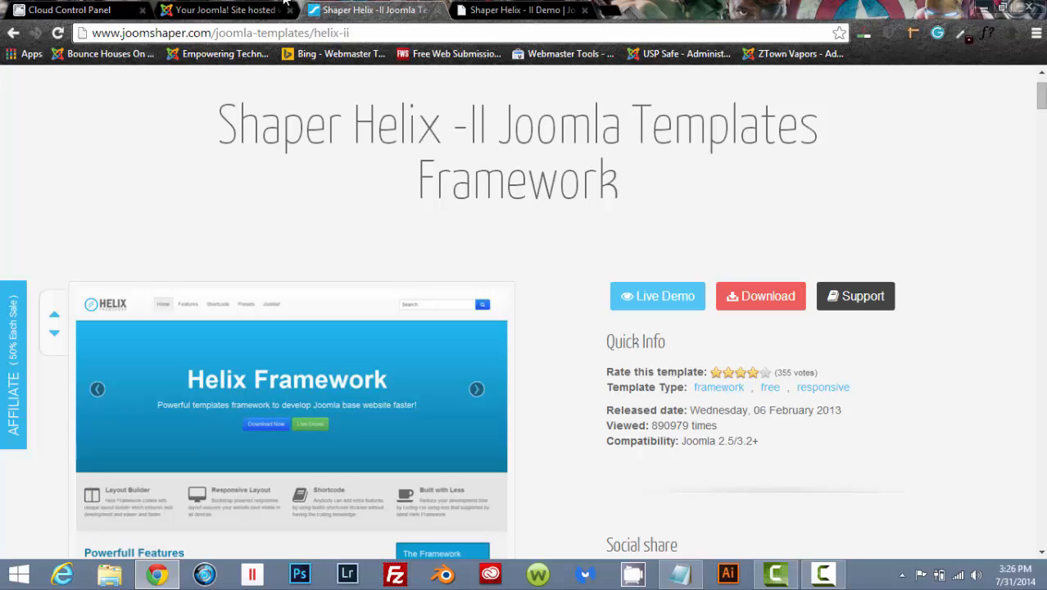
{"action": "mouse_move", "coordinate": [174, 85]}
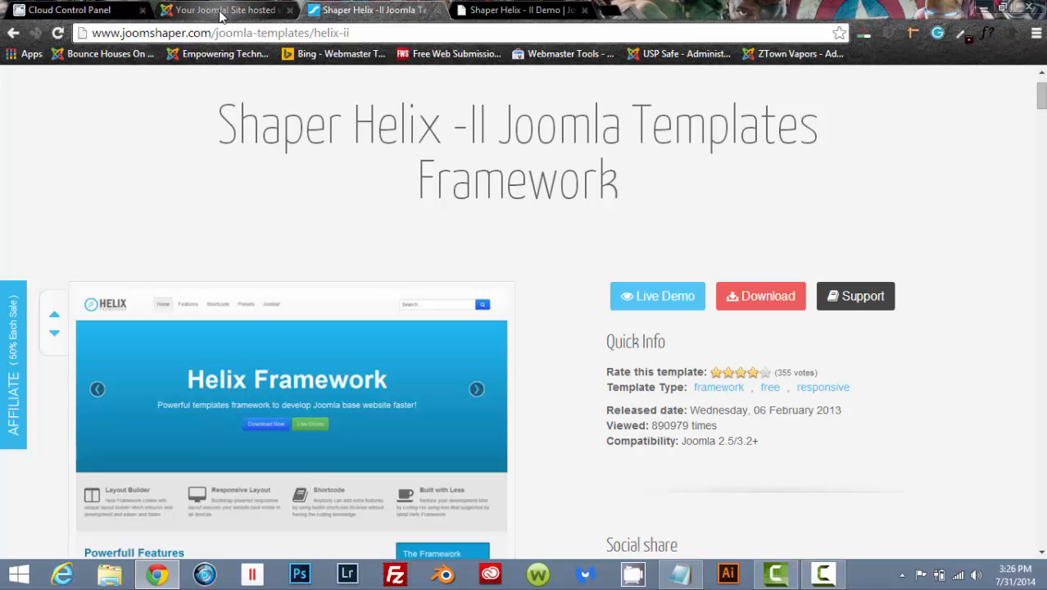
Return to the Joomla admin and go to the Extension Manager install page
{"action": "left_click", "coordinate": [226, 10]}
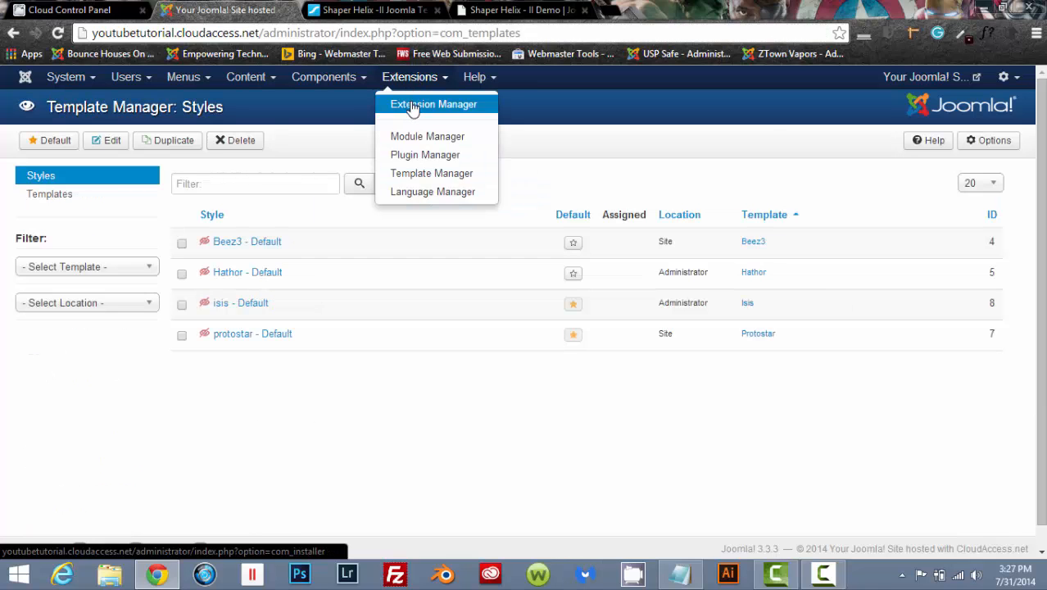
{"action": "left_click", "coordinate": [432, 105]}
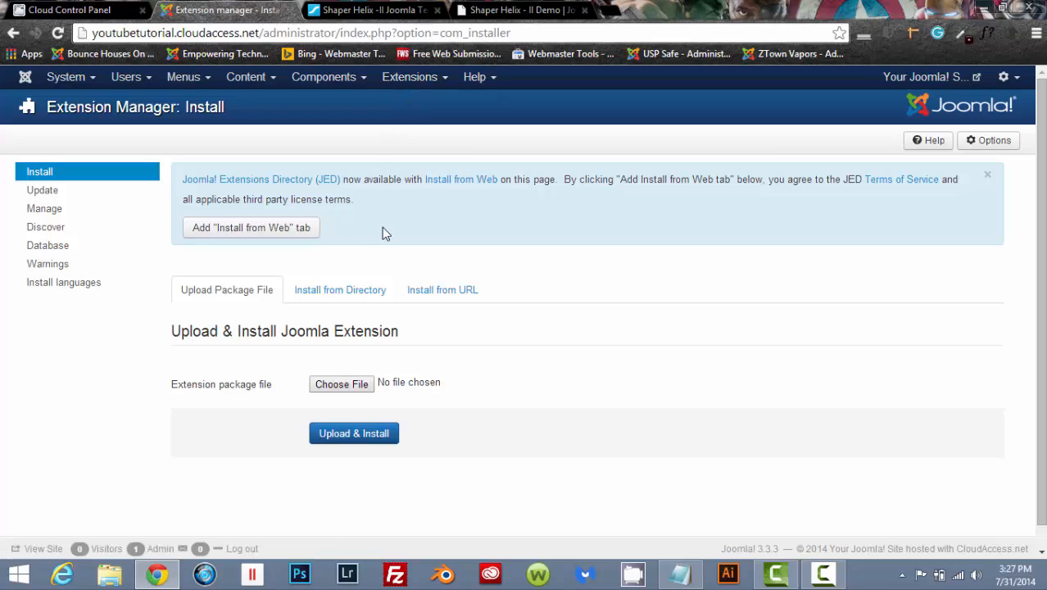
{"action": "mouse_move", "coordinate": [334, 352]}
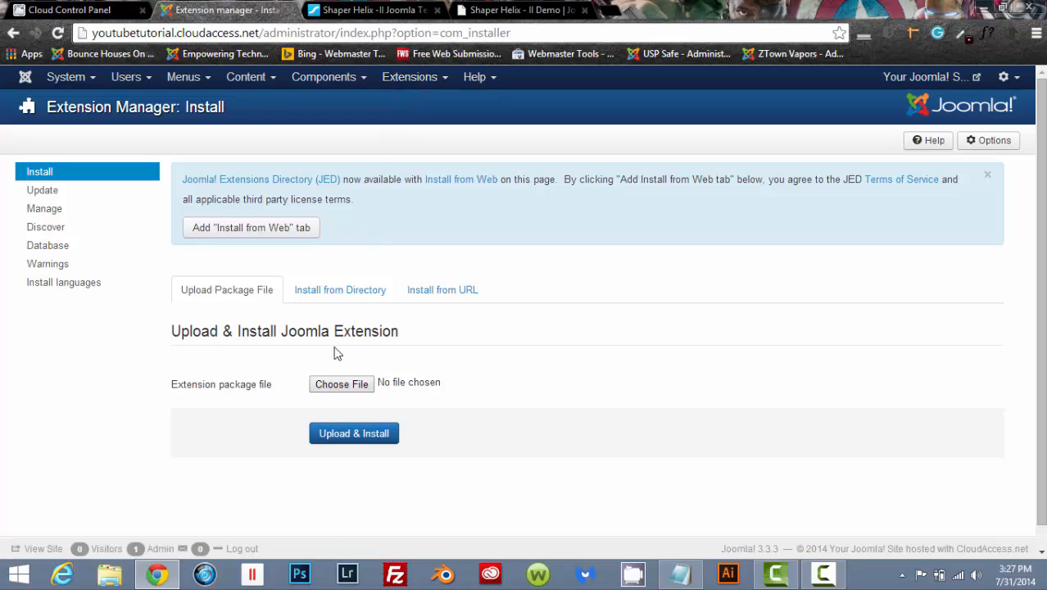
{"action": "mouse_move", "coordinate": [340, 383]}
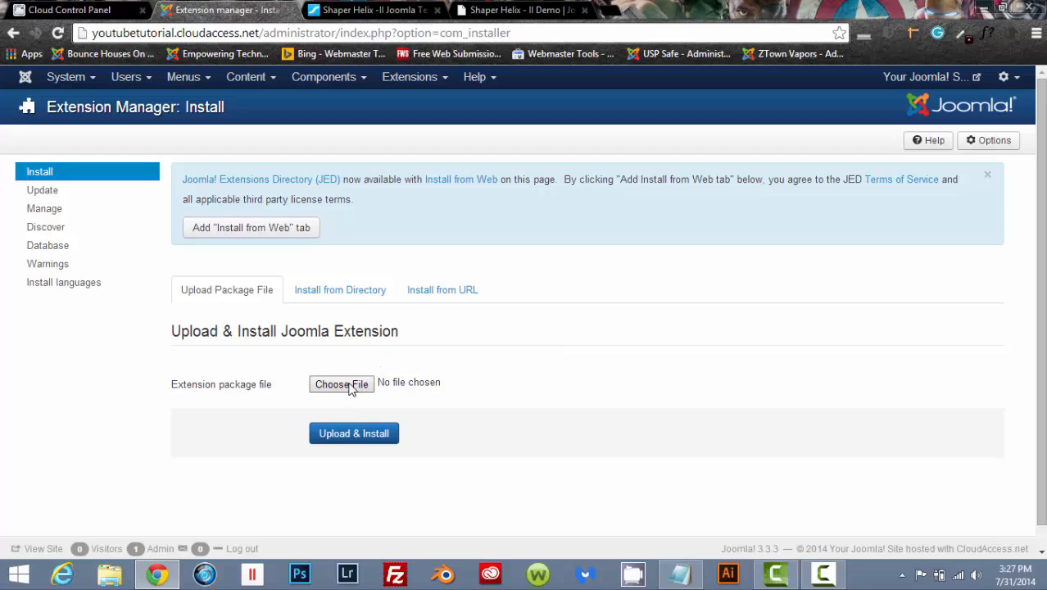
{"action": "mouse_move", "coordinate": [379, 413]}
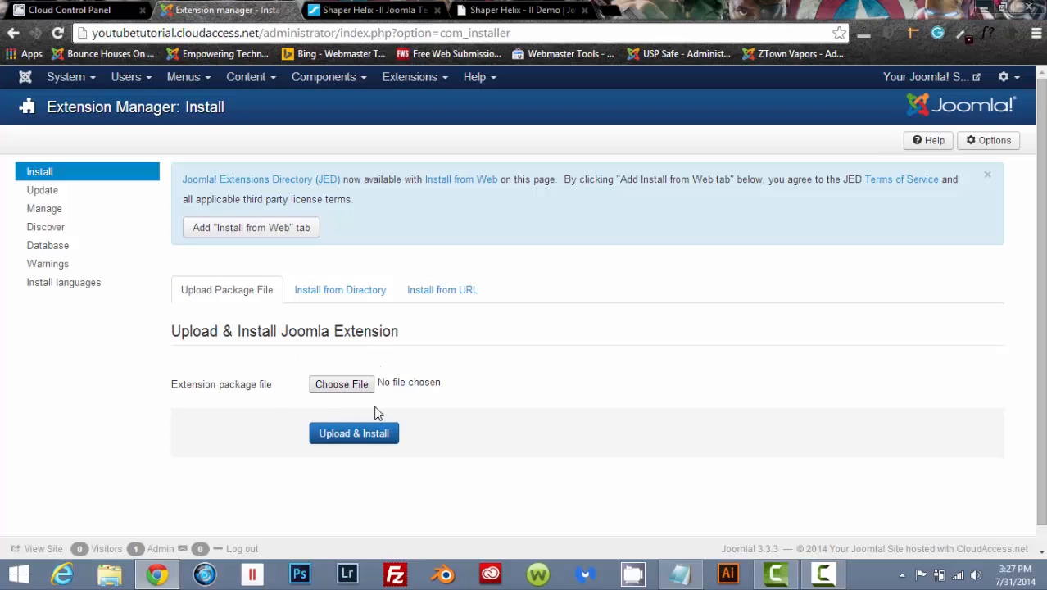
Browse to Pictures > Joomla ext and choose the shaper_helix_ii template zip
{"action": "left_click", "coordinate": [341, 384]}
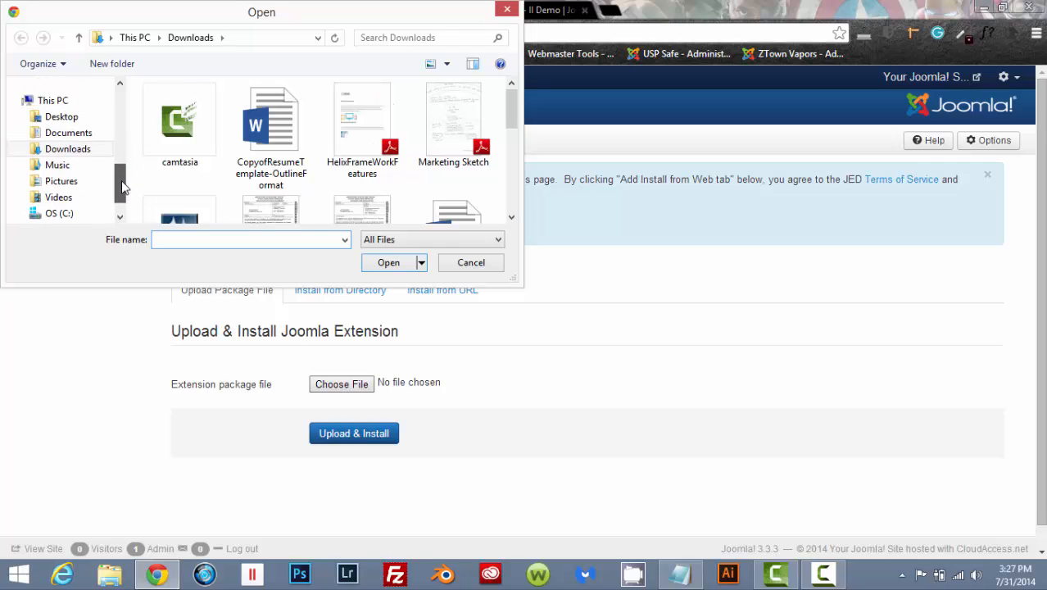
{"action": "left_click", "coordinate": [62, 147]}
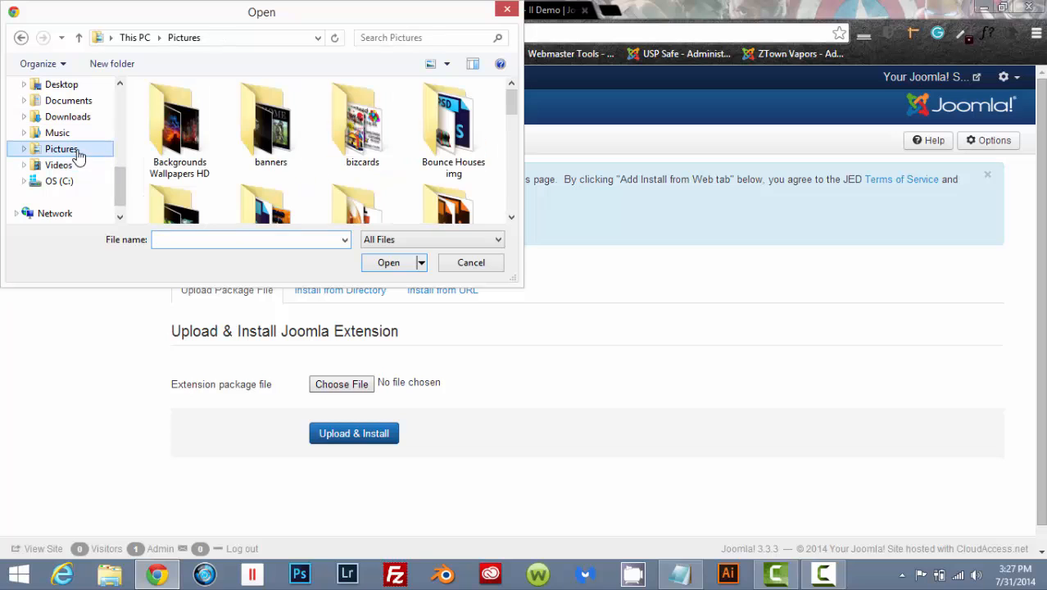
{"action": "scroll", "scroll_direction": "down", "scroll_amount": 3}
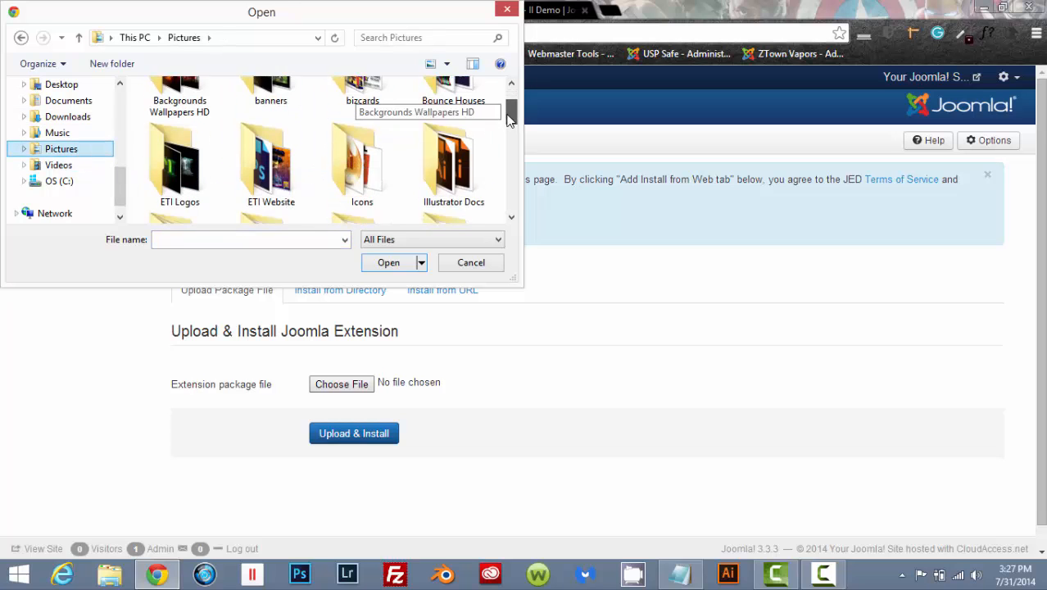
{"action": "scroll", "scroll_direction": "down", "scroll_amount": 3}
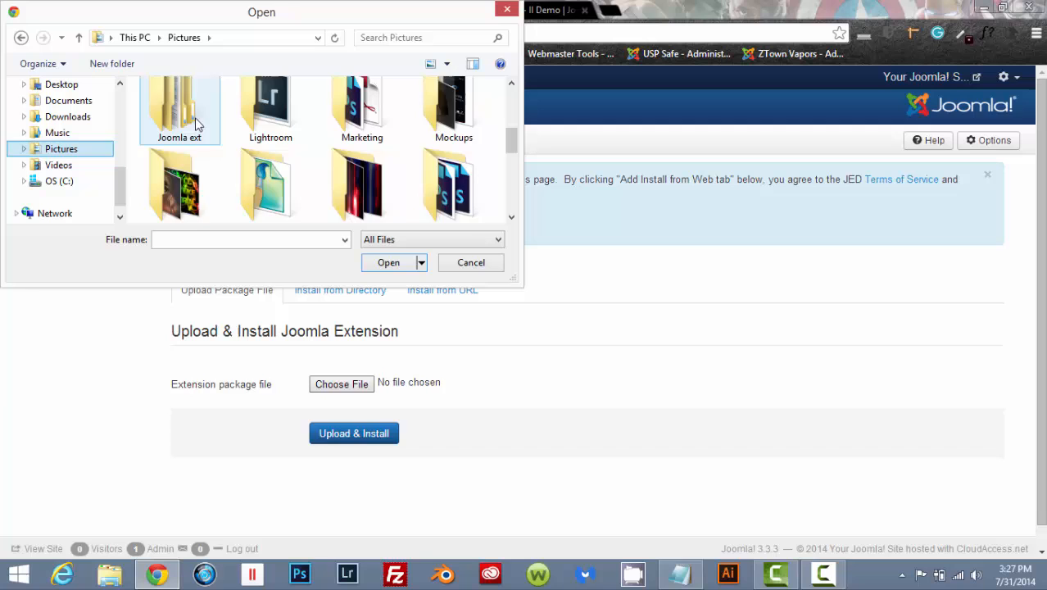
{"action": "double_click", "coordinate": [181, 111]}
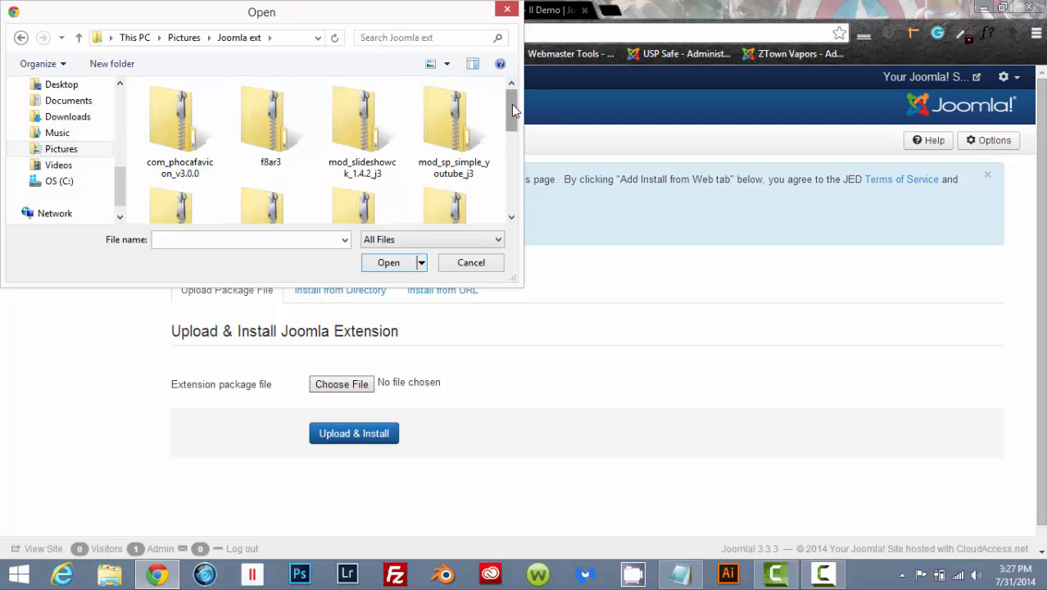
{"action": "scroll", "scroll_direction": "down", "scroll_amount": 3}
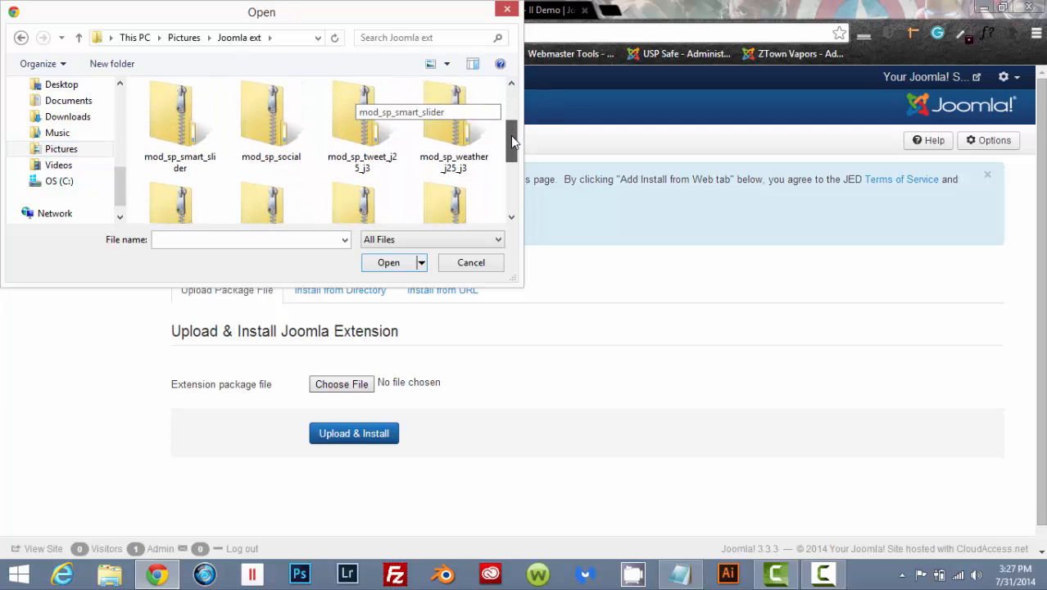
{"action": "scroll", "scroll_direction": "down", "scroll_amount": 3}
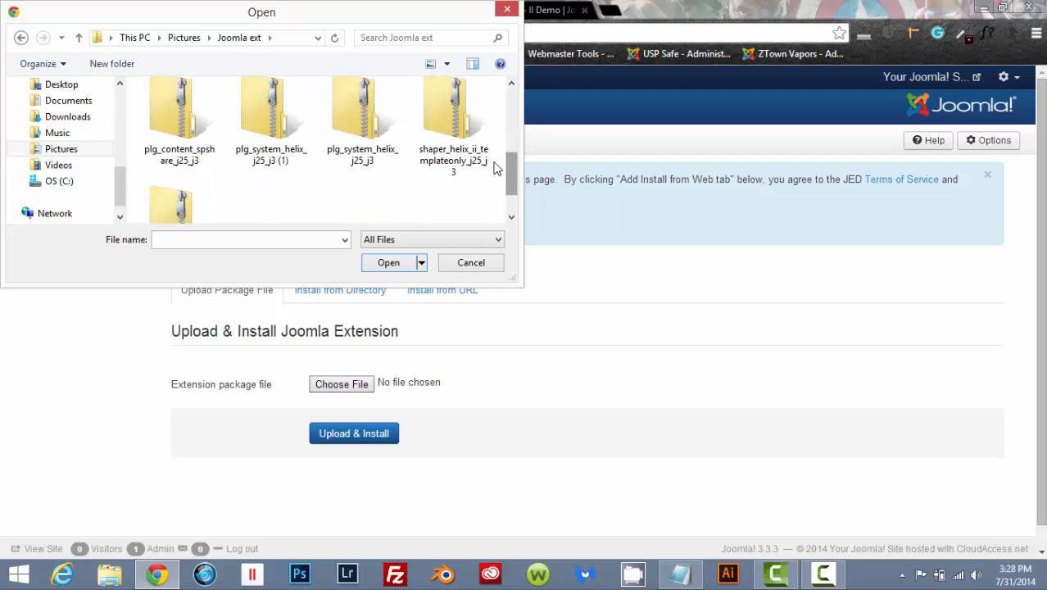
{"action": "mouse_move", "coordinate": [452, 123]}
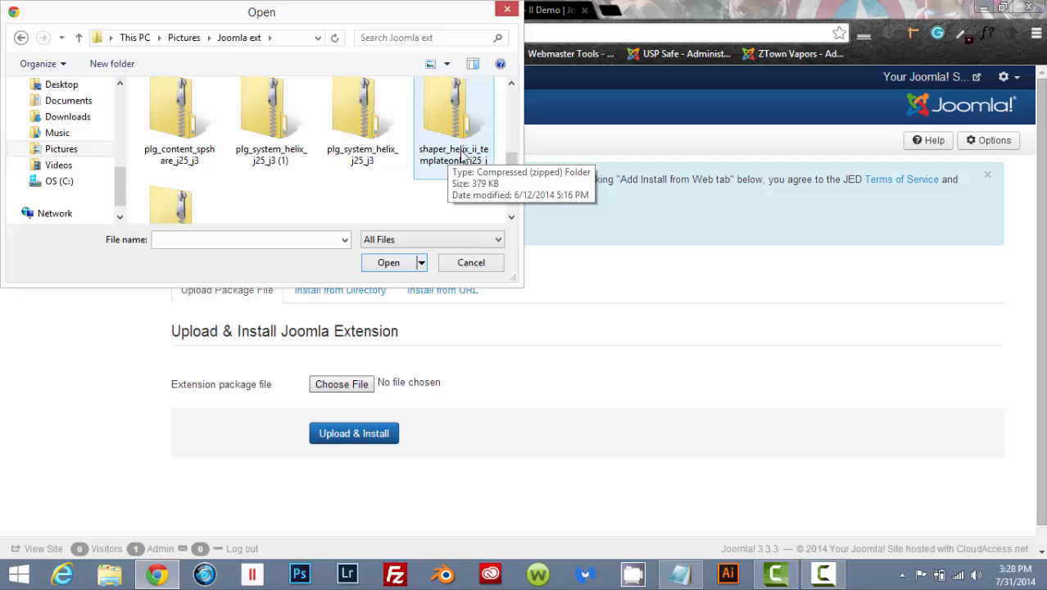
{"action": "left_click", "coordinate": [388, 262]}
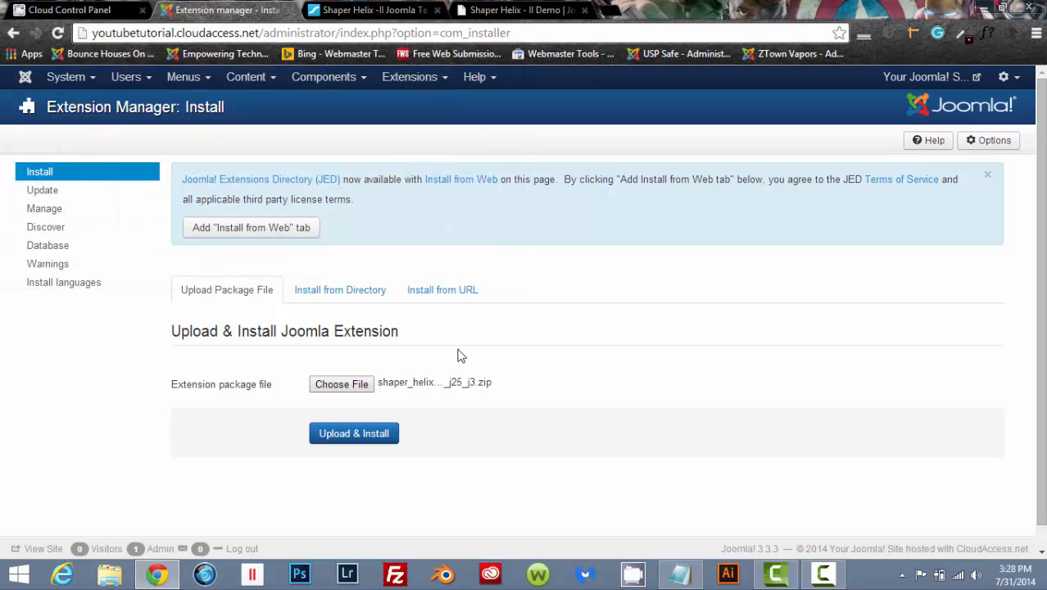
Upload and install the Helix II template package and view the success message
{"action": "left_click", "coordinate": [354, 432]}
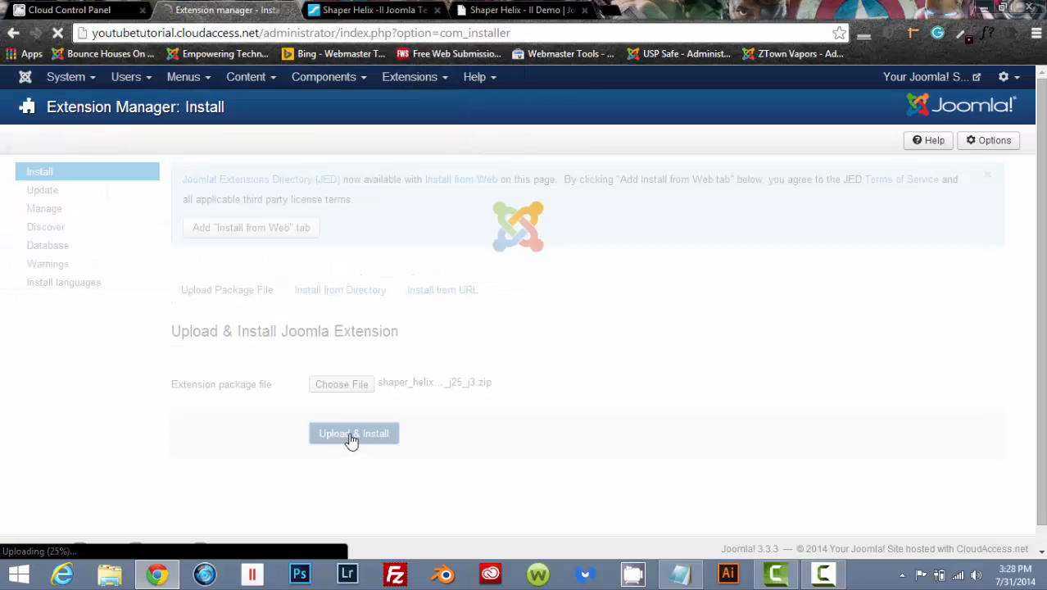
{"action": "left_click", "coordinate": [354, 433]}
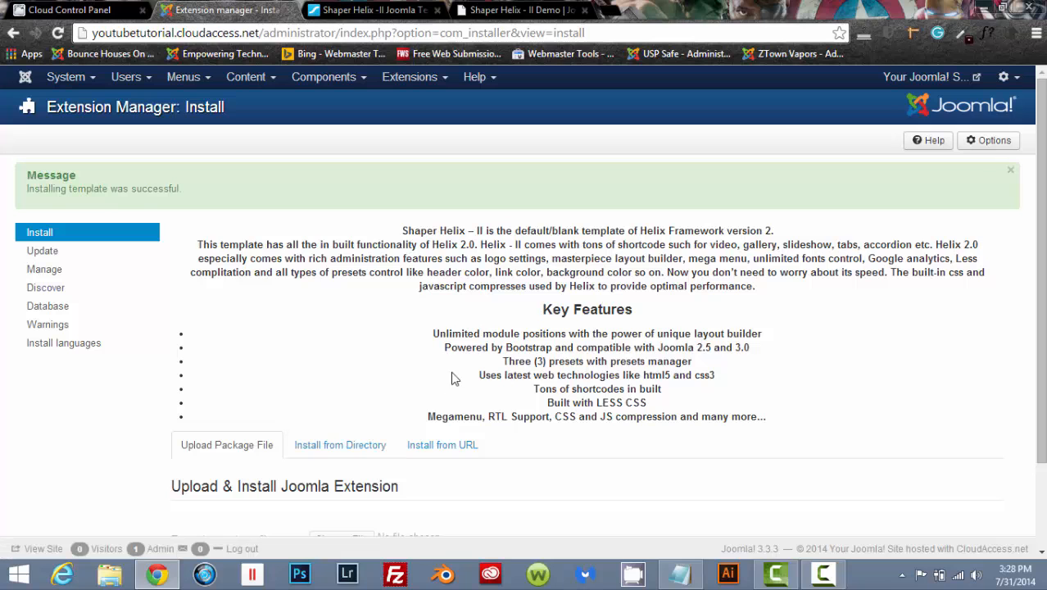
{"action": "scroll", "scroll_direction": "down", "scroll_amount": 3}
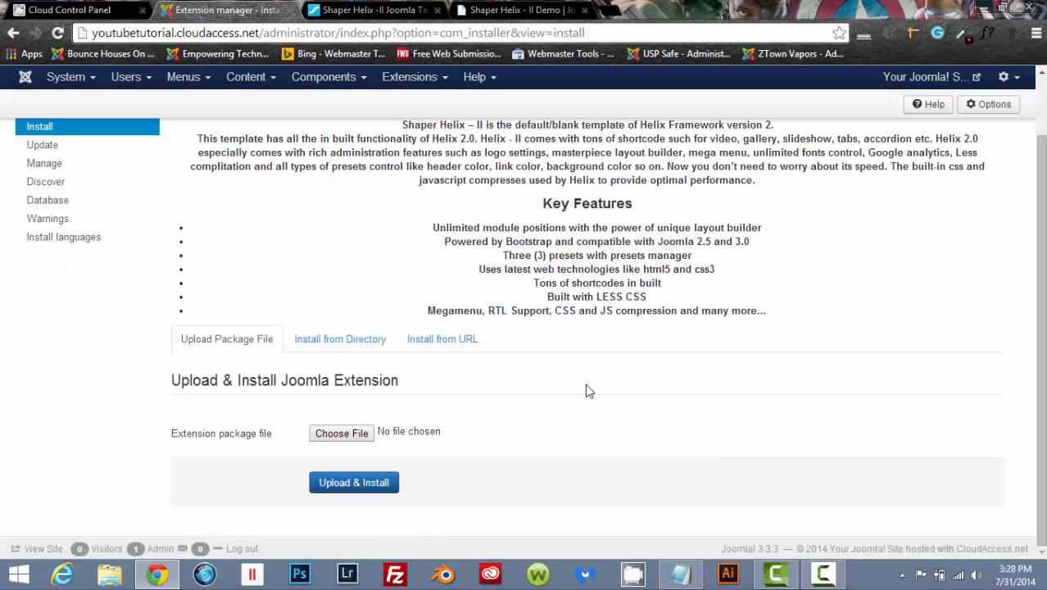
Choose the plg_system_helix zip from Joomla ext and upload and install it
{"action": "left_click", "coordinate": [341, 432]}
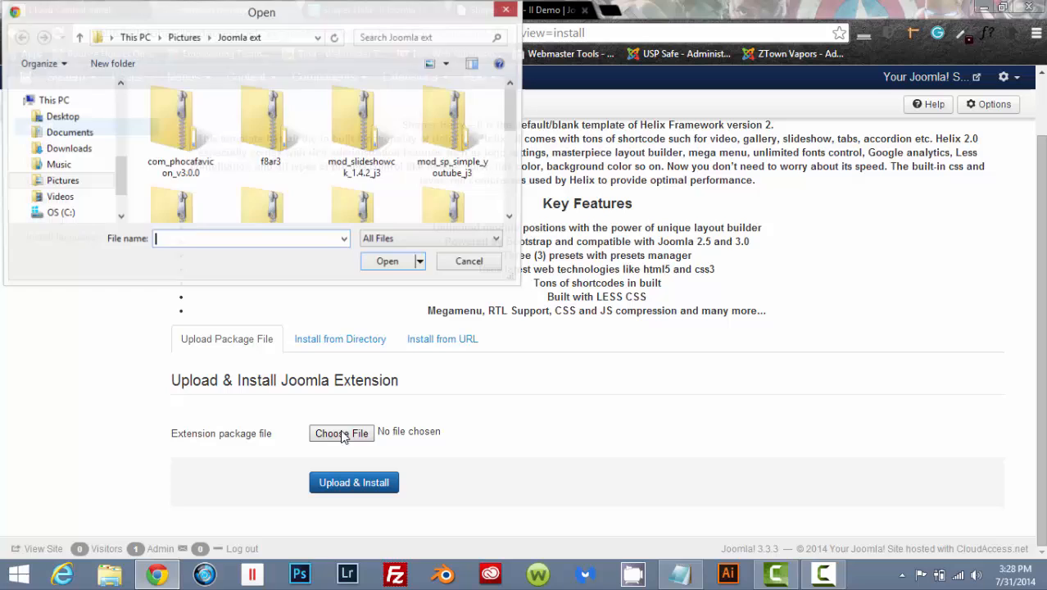
{"action": "scroll", "scroll_direction": "down", "scroll_amount": 3}
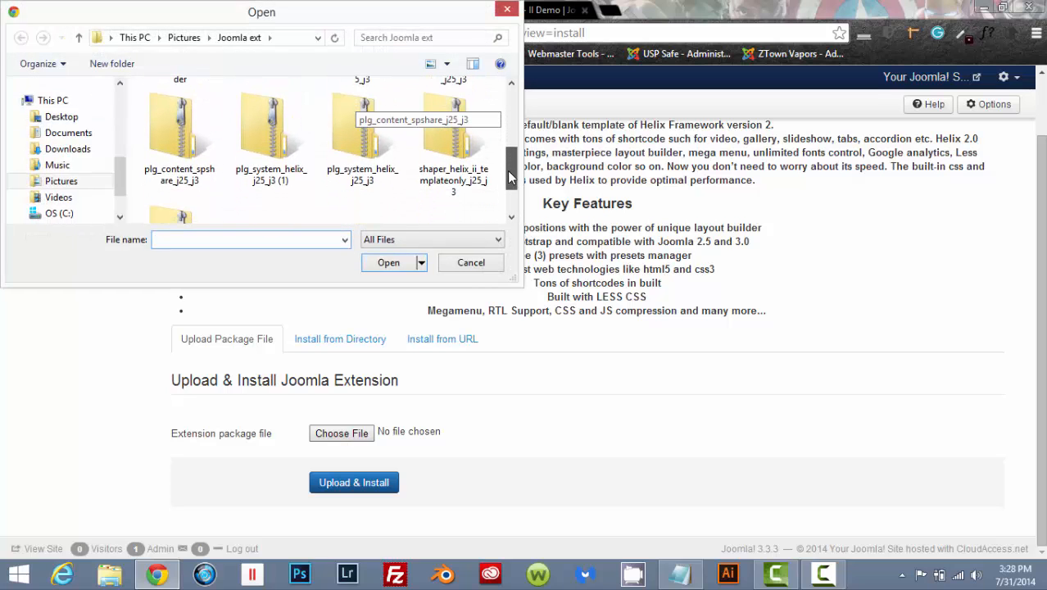
{"action": "left_click", "coordinate": [362, 128]}
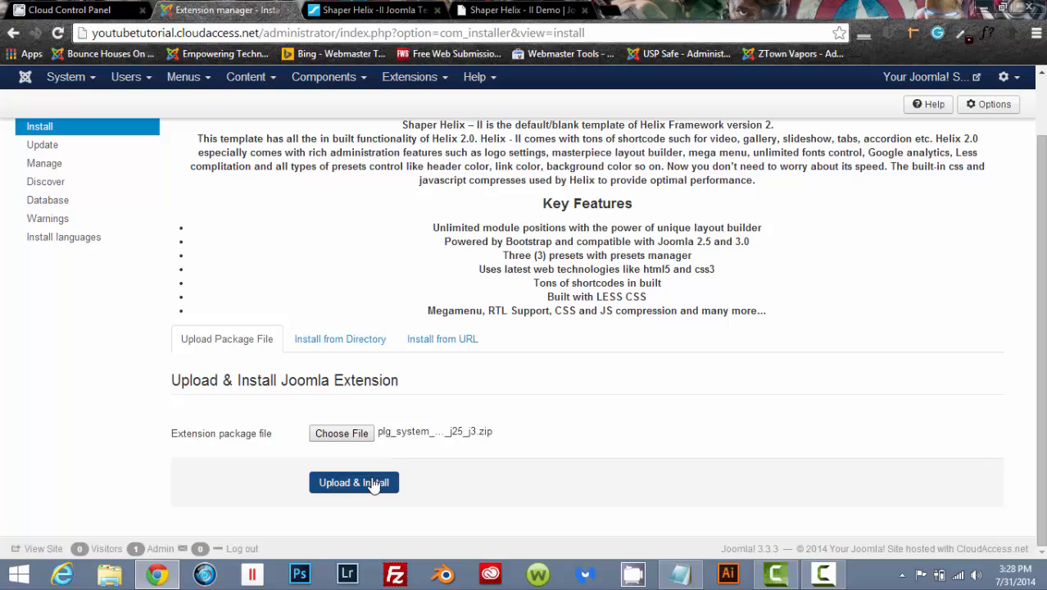
{"action": "left_click", "coordinate": [354, 482]}
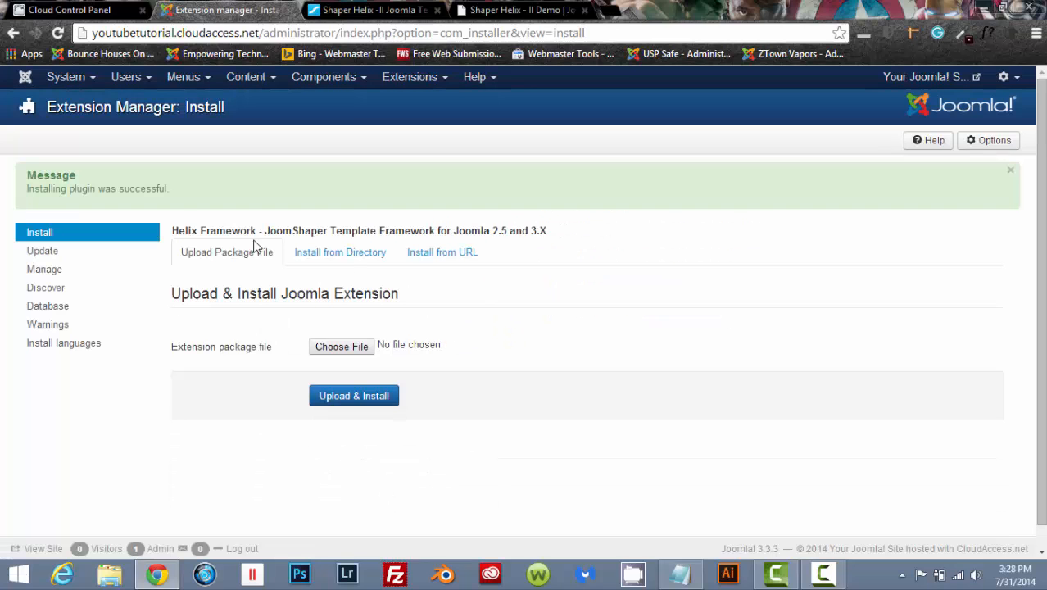
{"action": "mouse_move", "coordinate": [98, 206]}
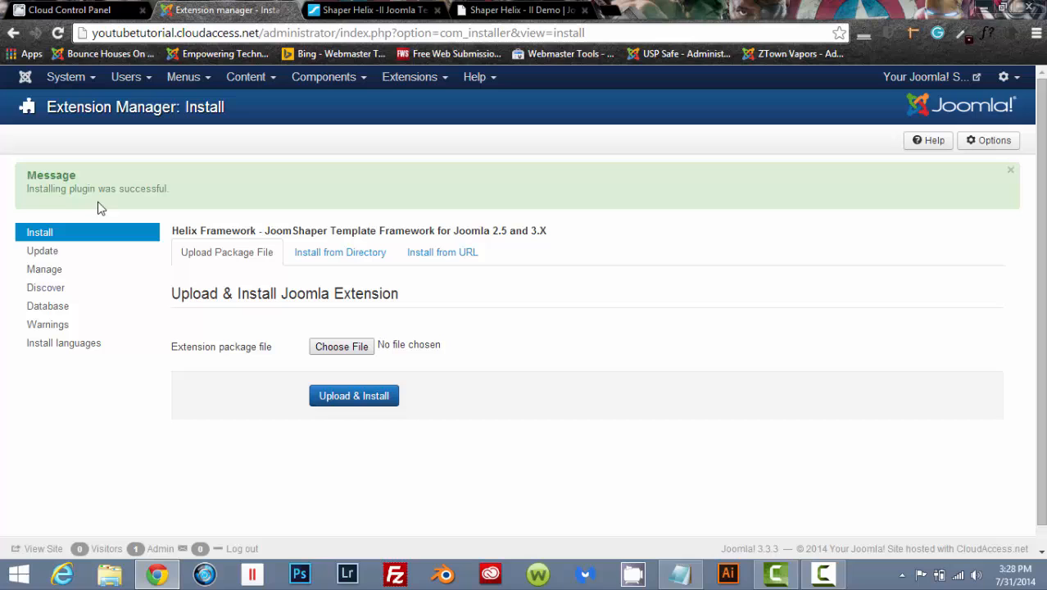
{"action": "mouse_move", "coordinate": [92, 190]}
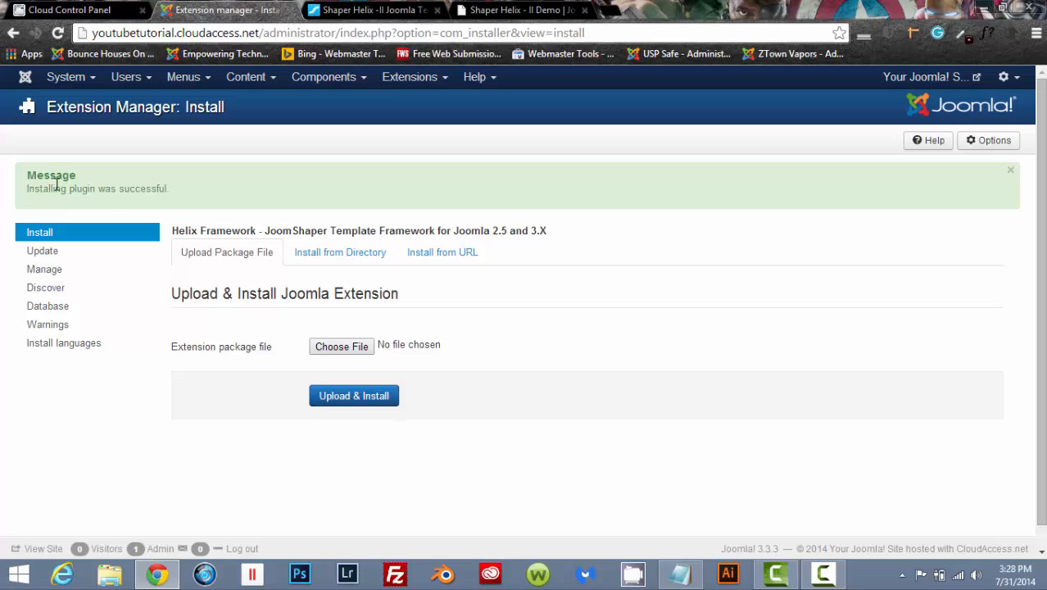
{"action": "mouse_move", "coordinate": [59, 188]}
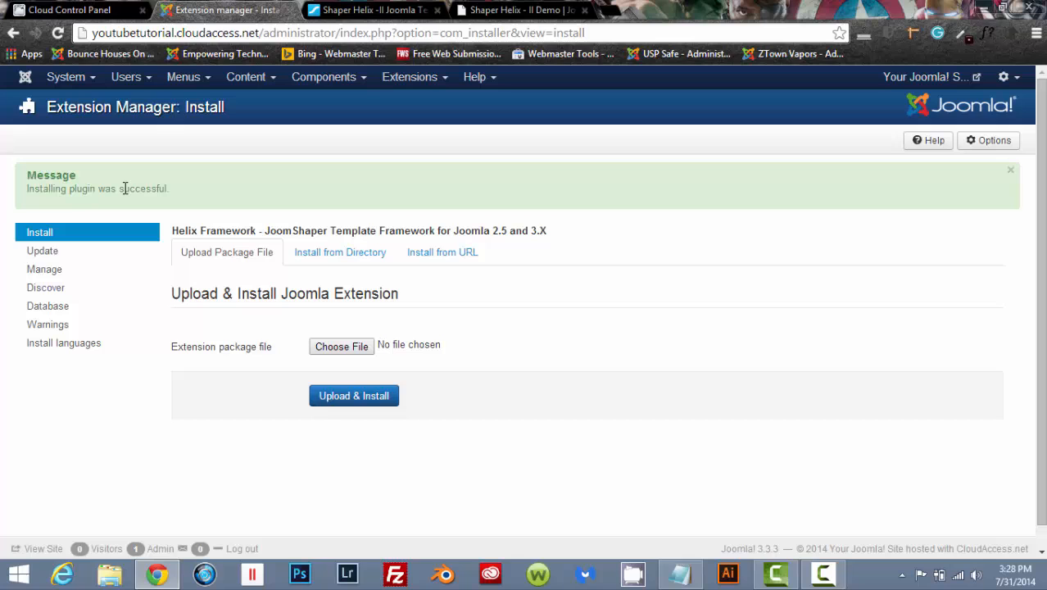
{"action": "mouse_move", "coordinate": [298, 204]}
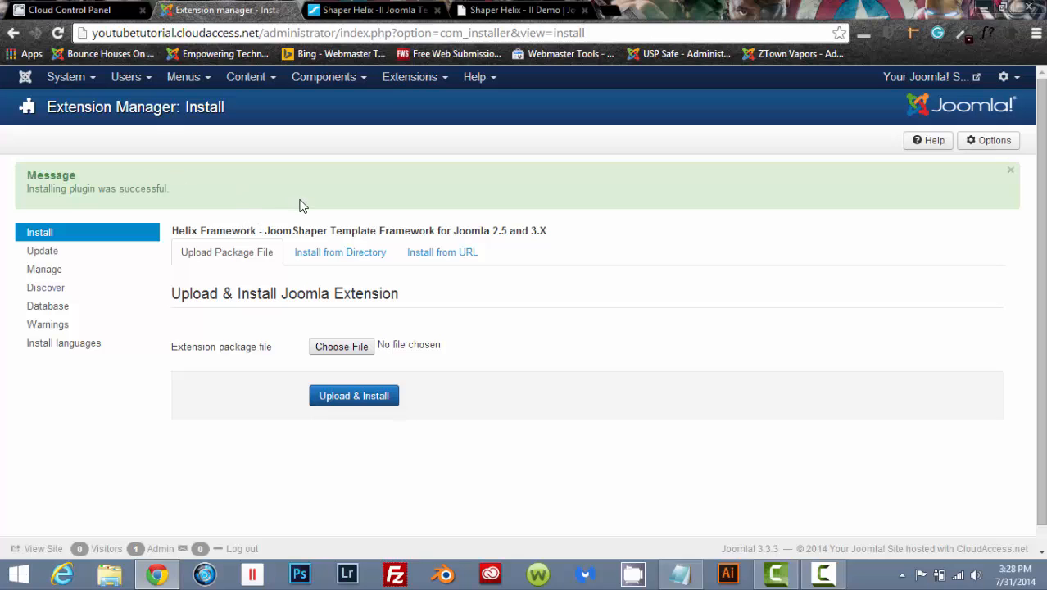
Find 'helix' in the Plugin Manager and enable the System - Helix Framework plugin
{"action": "left_click", "coordinate": [410, 77]}
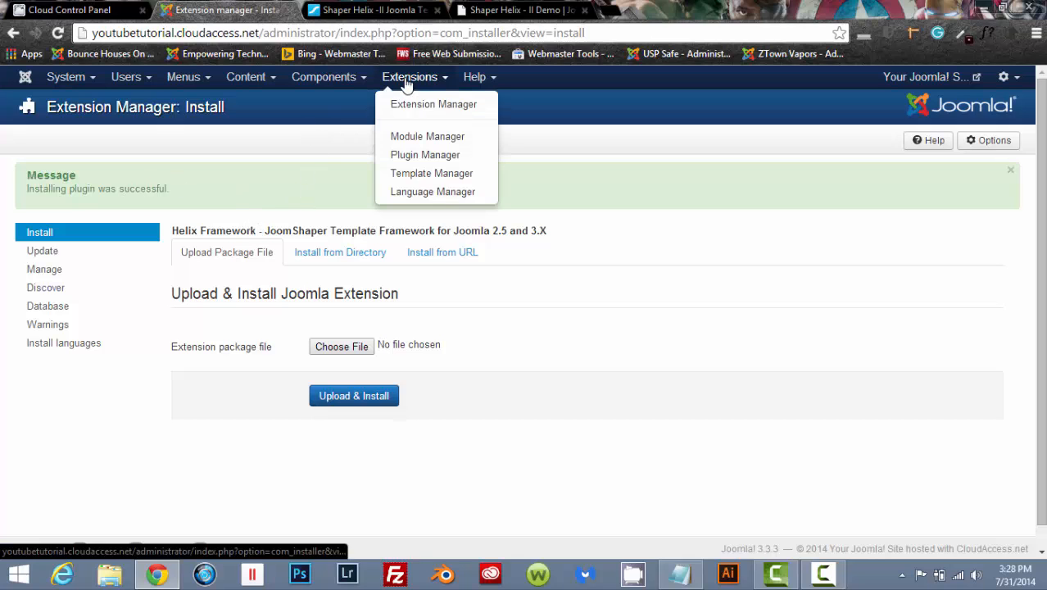
{"action": "left_click", "coordinate": [426, 154]}
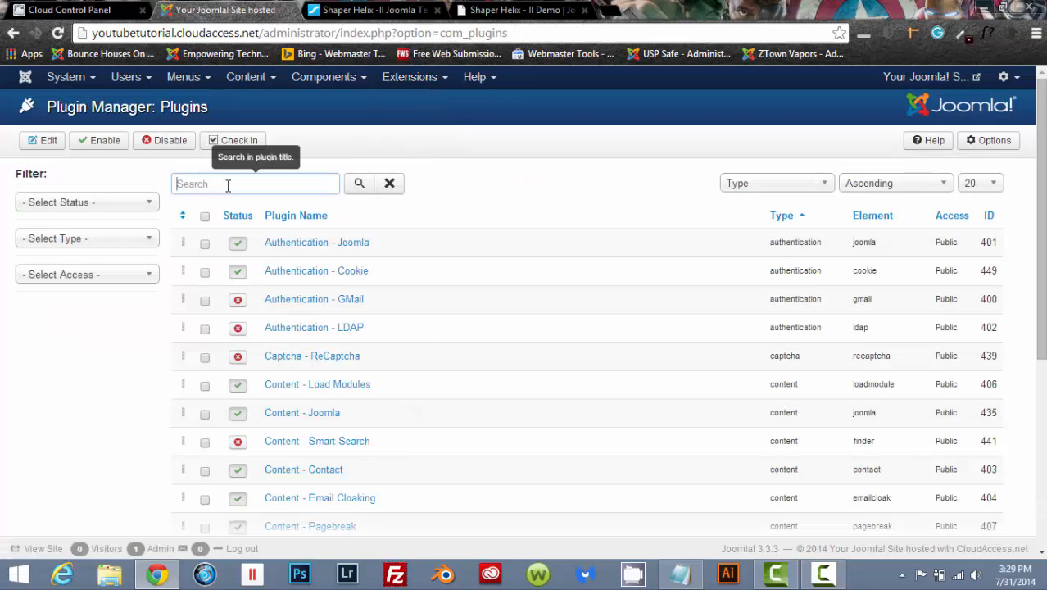
{"action": "type", "text": "helix"}
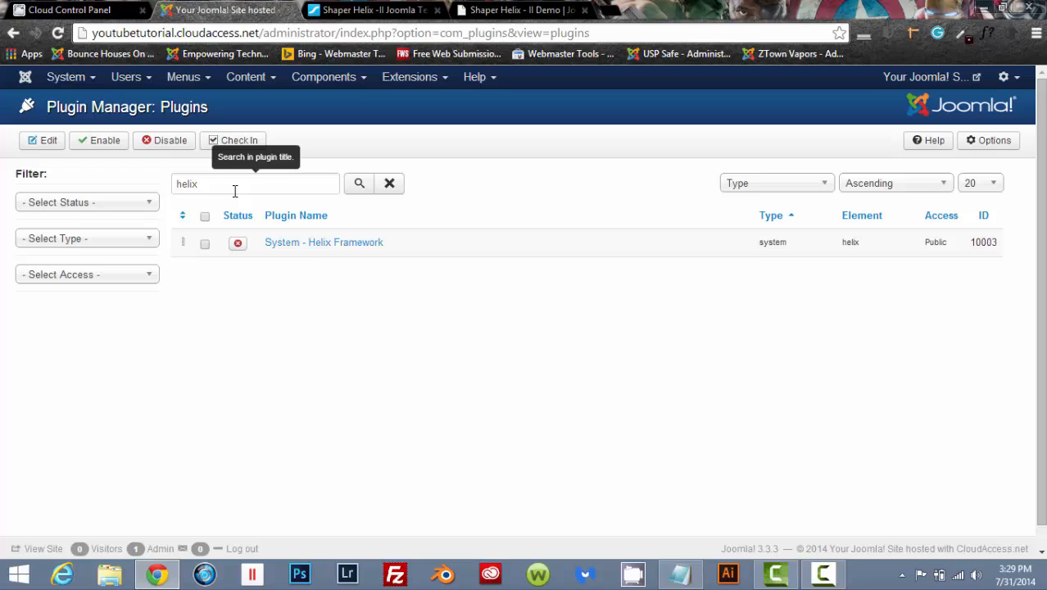
{"action": "mouse_move", "coordinate": [337, 253]}
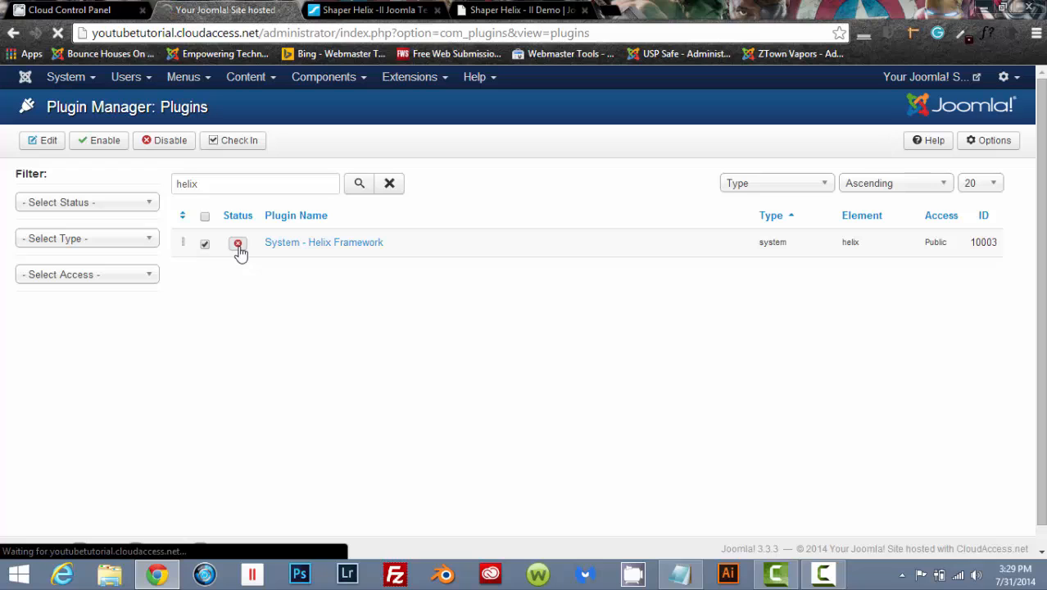
{"action": "left_click", "coordinate": [237, 242]}
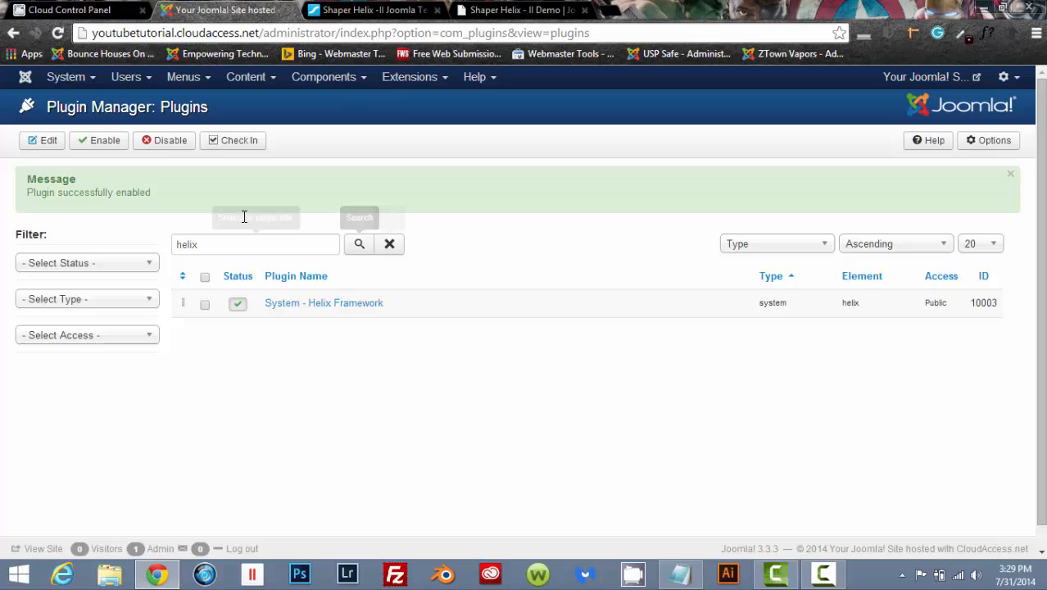
{"action": "mouse_move", "coordinate": [183, 213]}
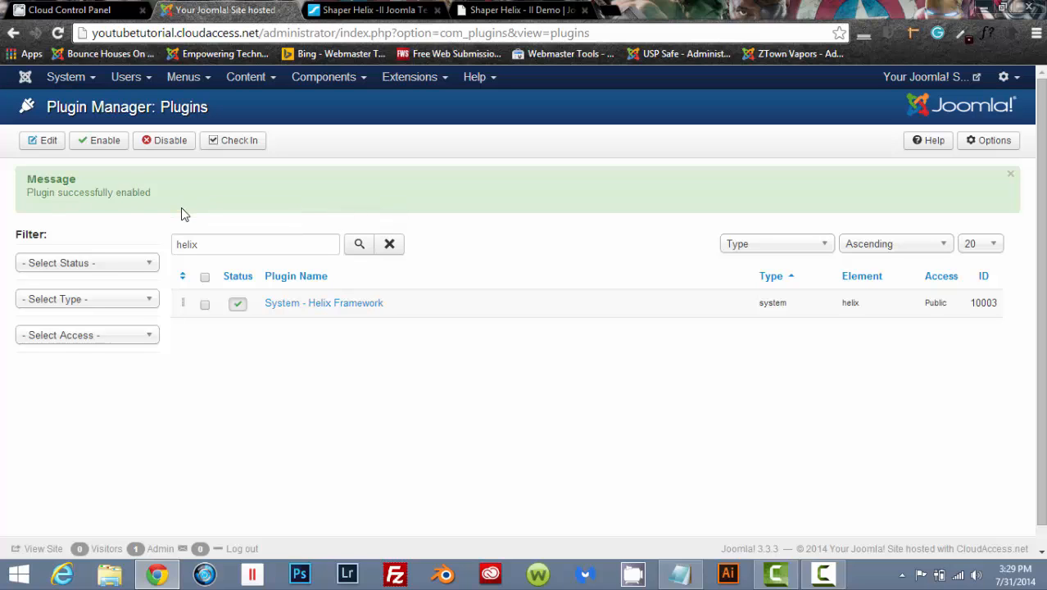
{"action": "mouse_move", "coordinate": [426, 89]}
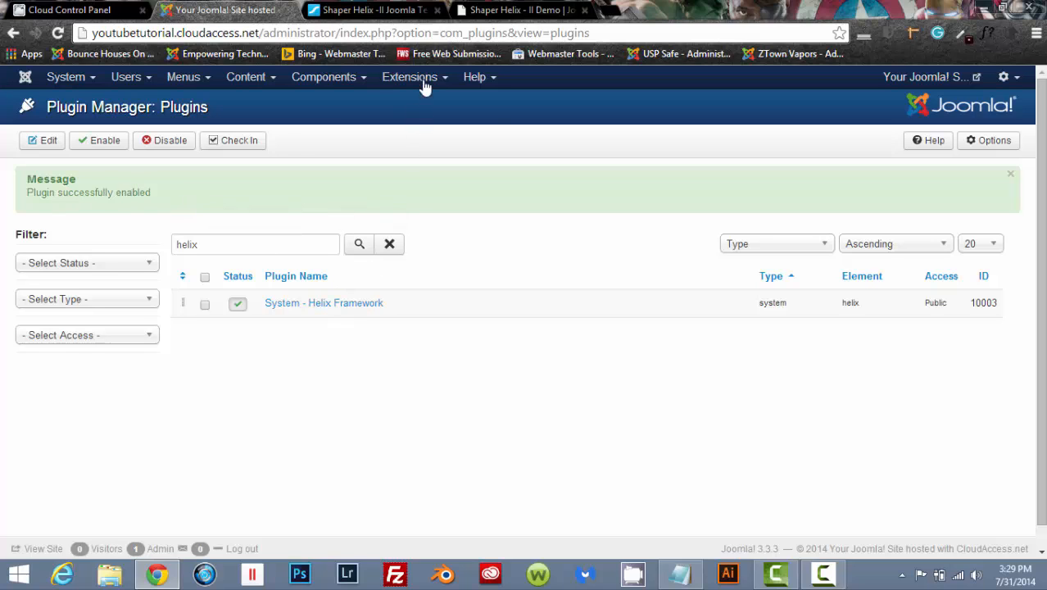
Make shaper_helix_ii - Default the site's default template style in Template Manager
{"action": "left_click", "coordinate": [410, 77]}
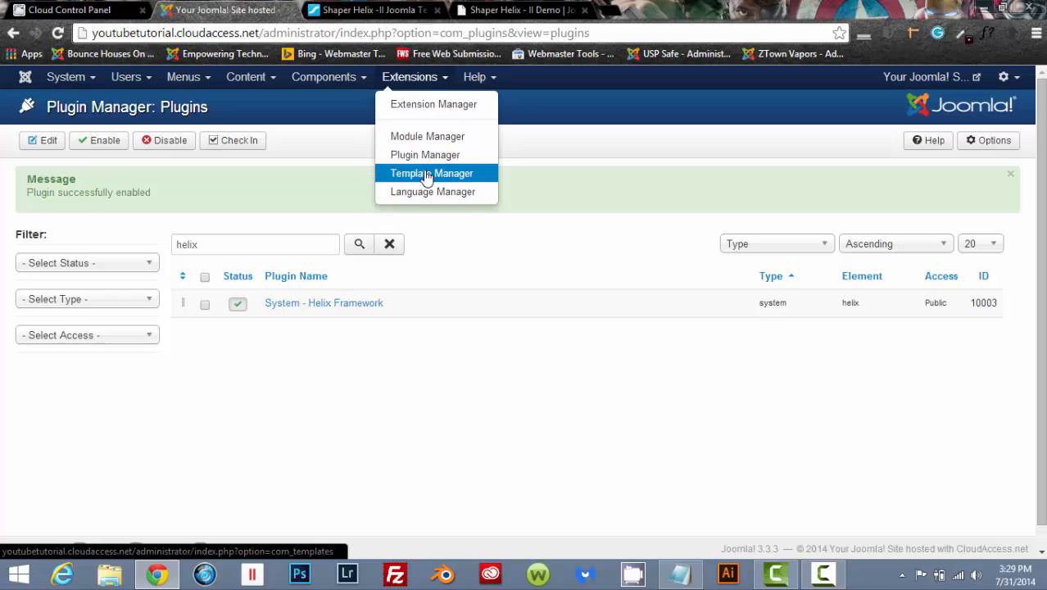
{"action": "left_click", "coordinate": [431, 174]}
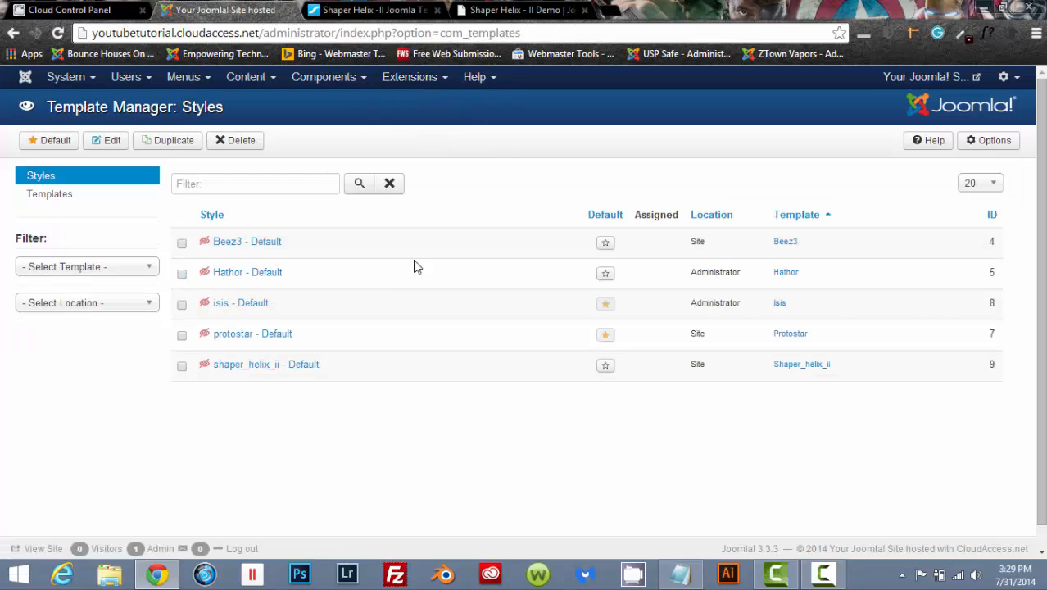
{"action": "mouse_move", "coordinate": [246, 364]}
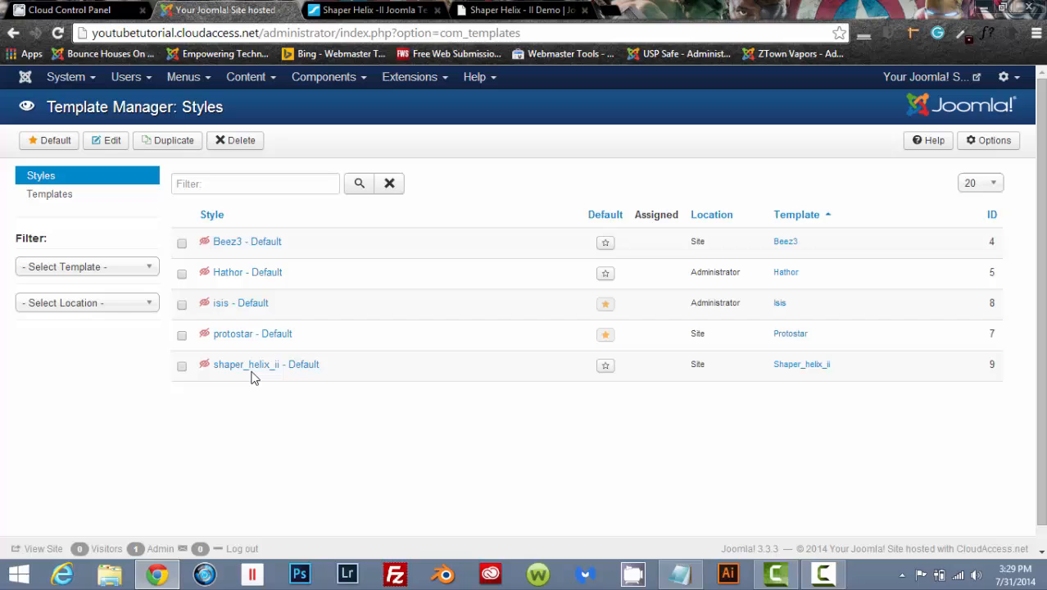
{"action": "mouse_move", "coordinate": [266, 363]}
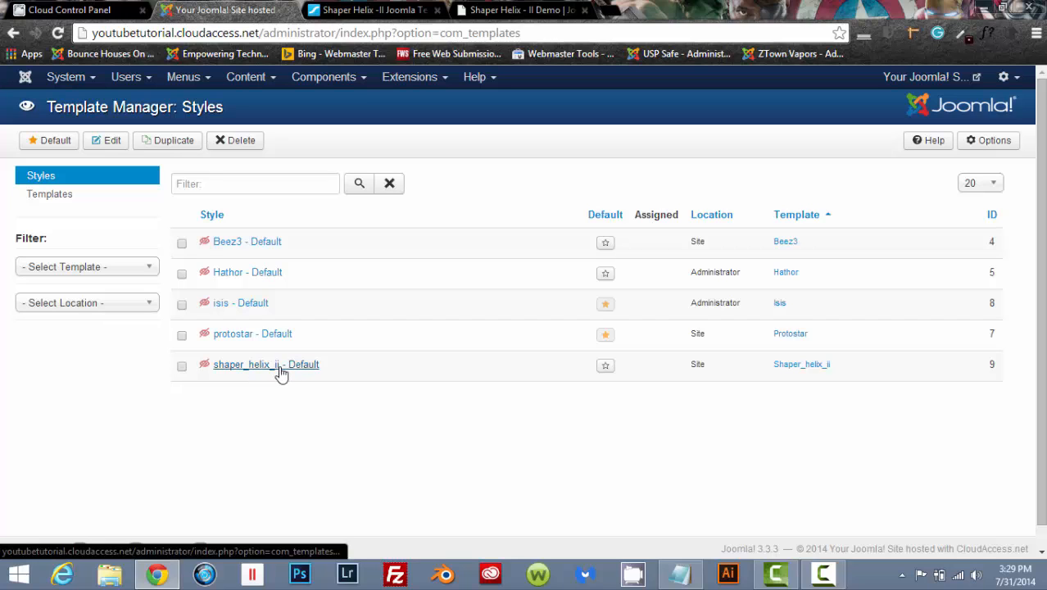
{"action": "mouse_move", "coordinate": [603, 386]}
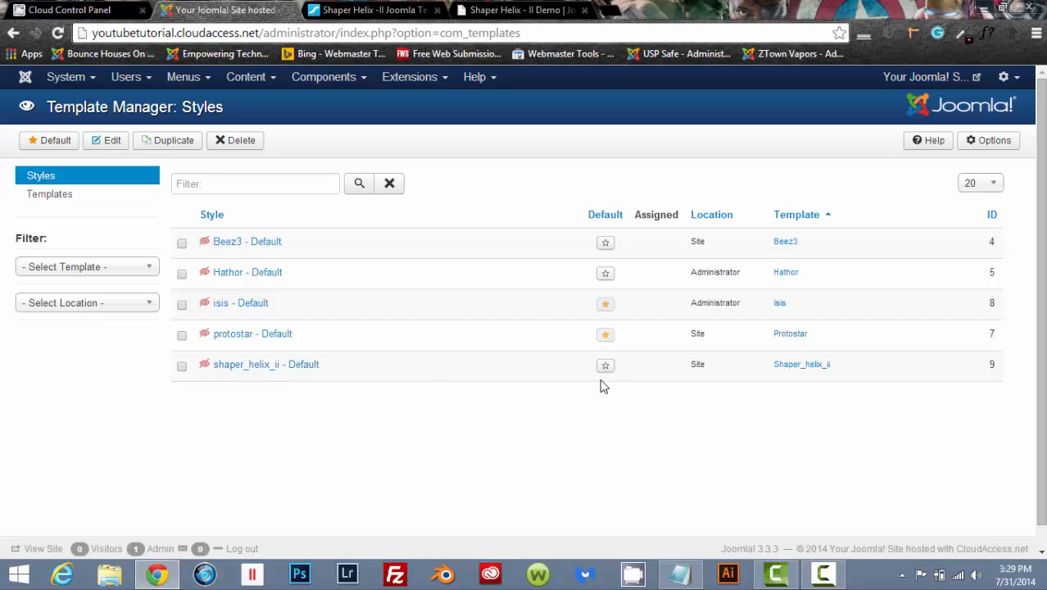
{"action": "mouse_move", "coordinate": [606, 364]}
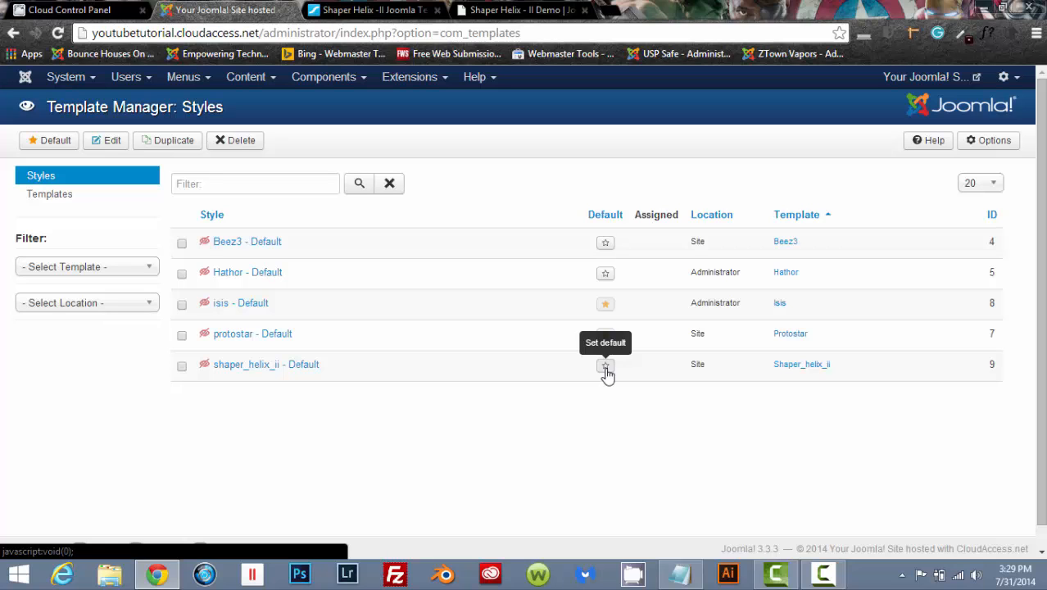
{"action": "left_click", "coordinate": [606, 364]}
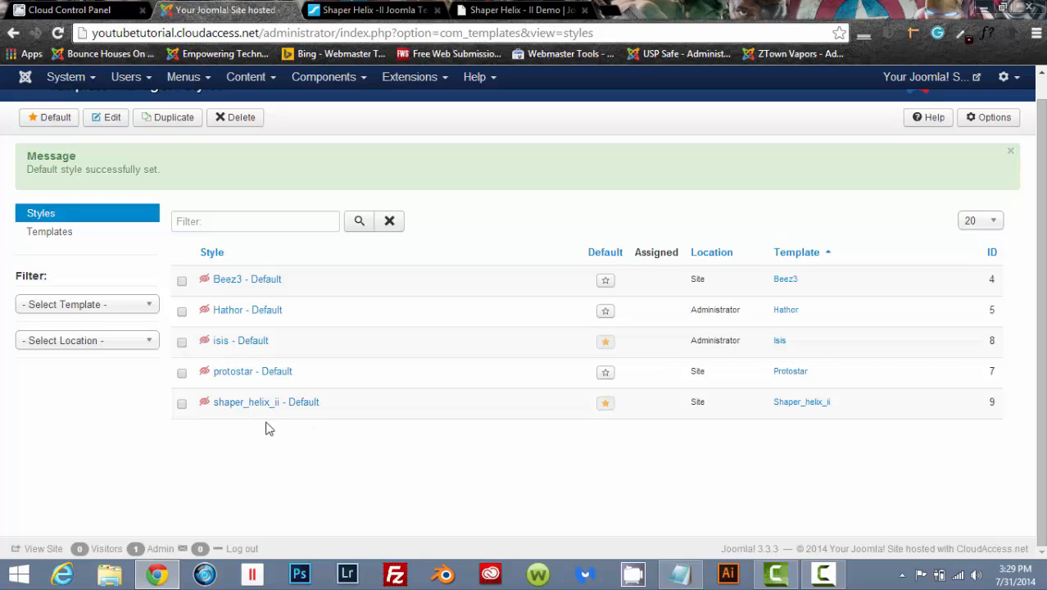
{"action": "mouse_move", "coordinate": [881, 82]}
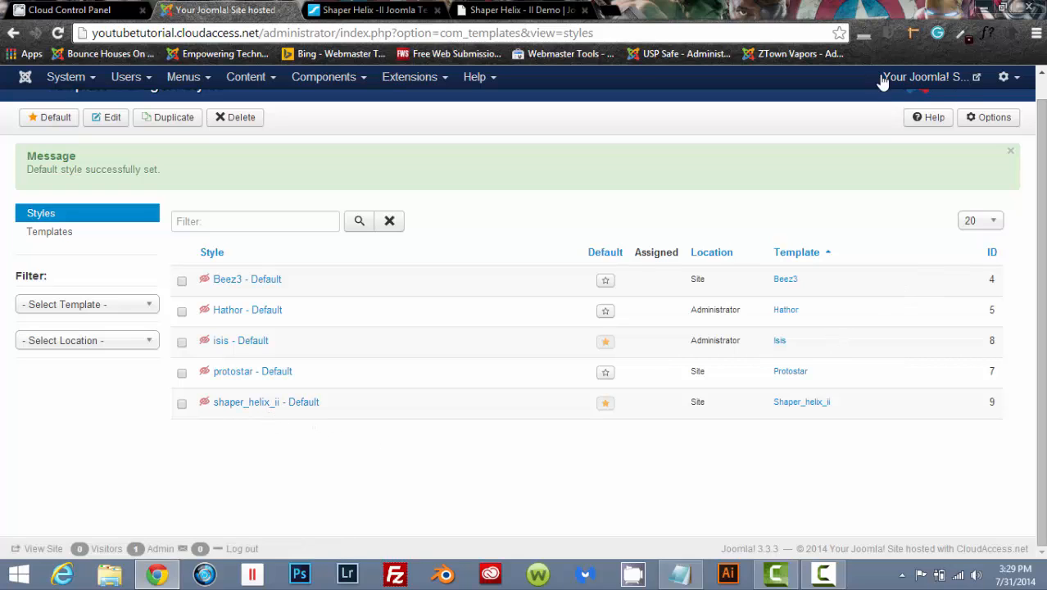
{"action": "mouse_move", "coordinate": [924, 79]}
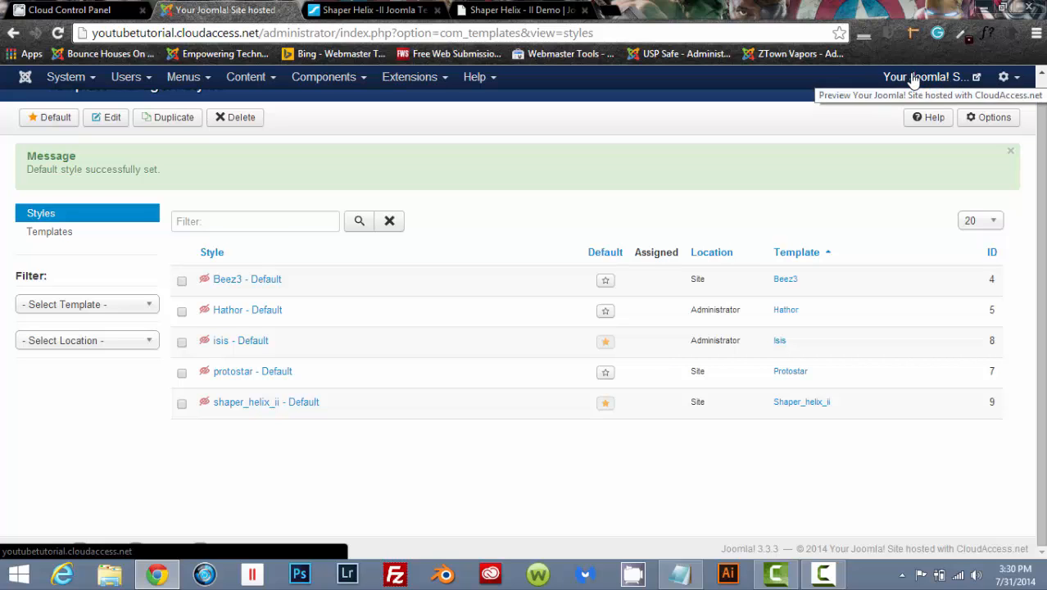
Preview the site's front end, now rendered with the Helix II template
{"action": "left_click", "coordinate": [976, 77]}
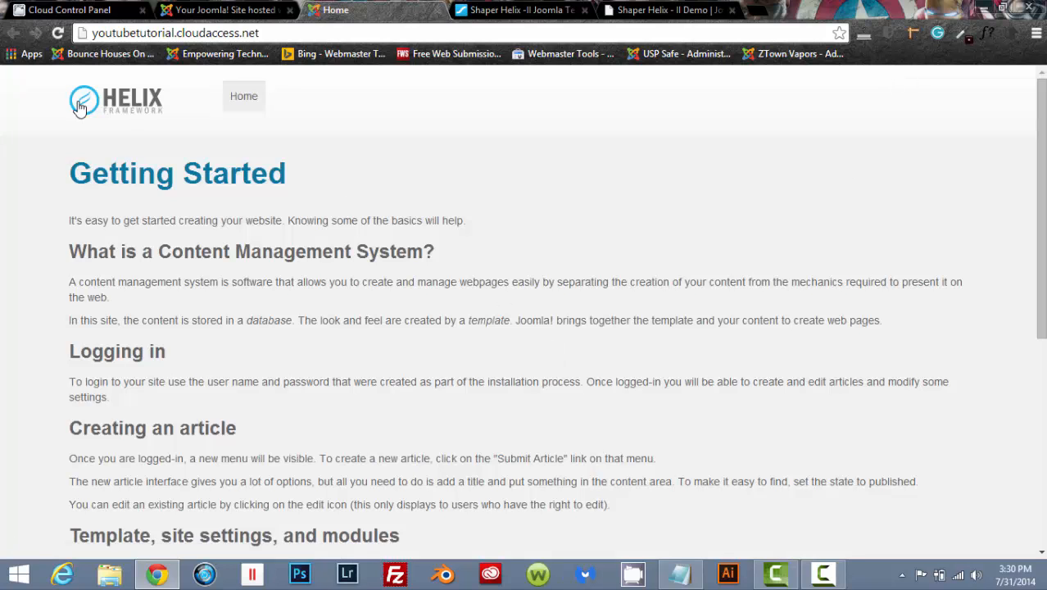
{"action": "mouse_move", "coordinate": [360, 240]}
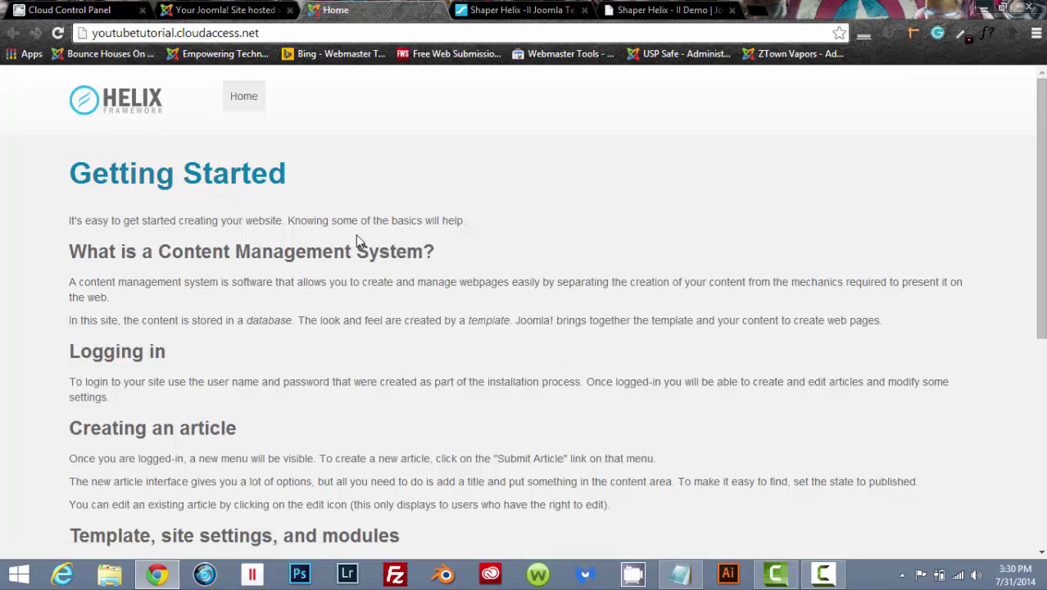
{"action": "scroll", "scroll_direction": "down", "scroll_amount": 3}
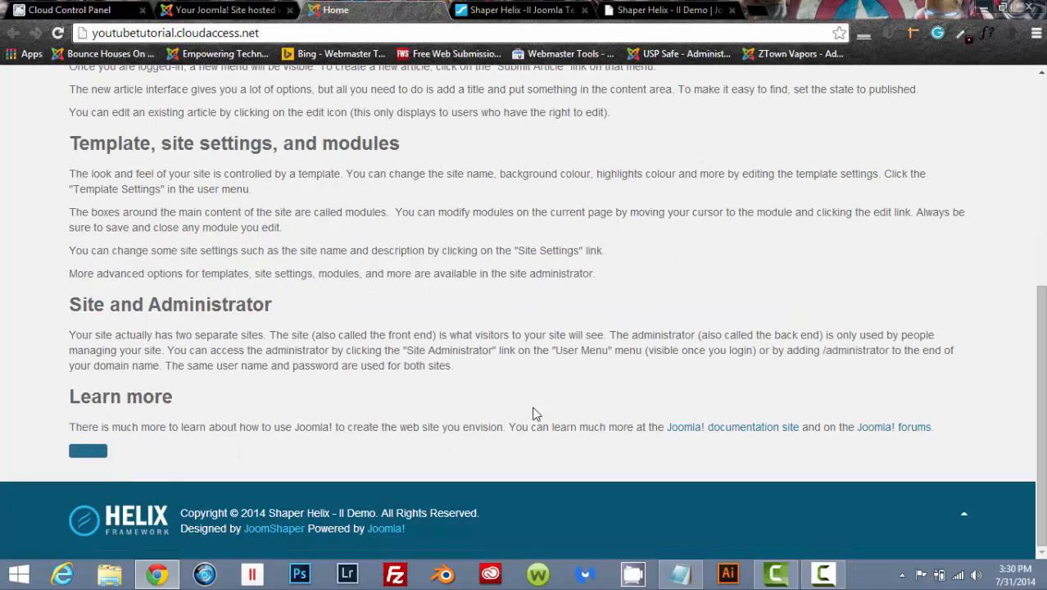
{"action": "scroll", "scroll_direction": "up", "scroll_amount": 3}
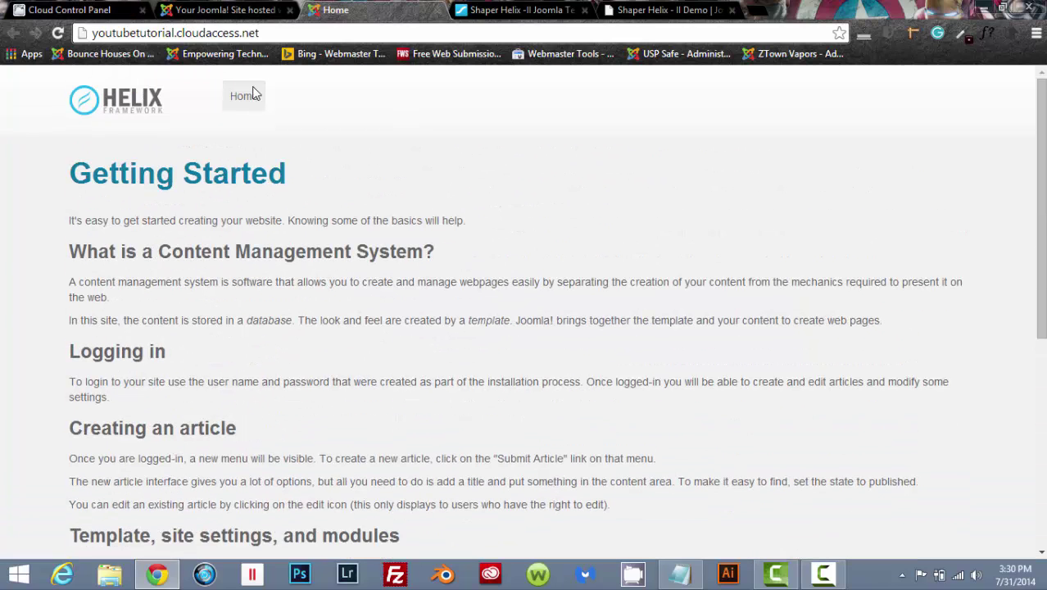
{"action": "mouse_move", "coordinate": [160, 252]}
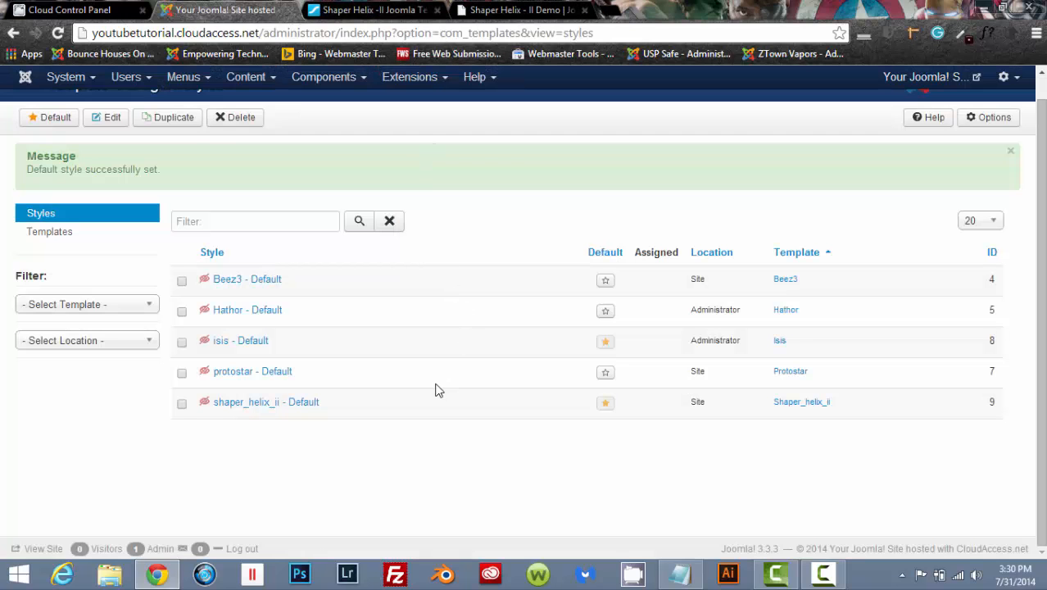
{"action": "mouse_move", "coordinate": [411, 411]}
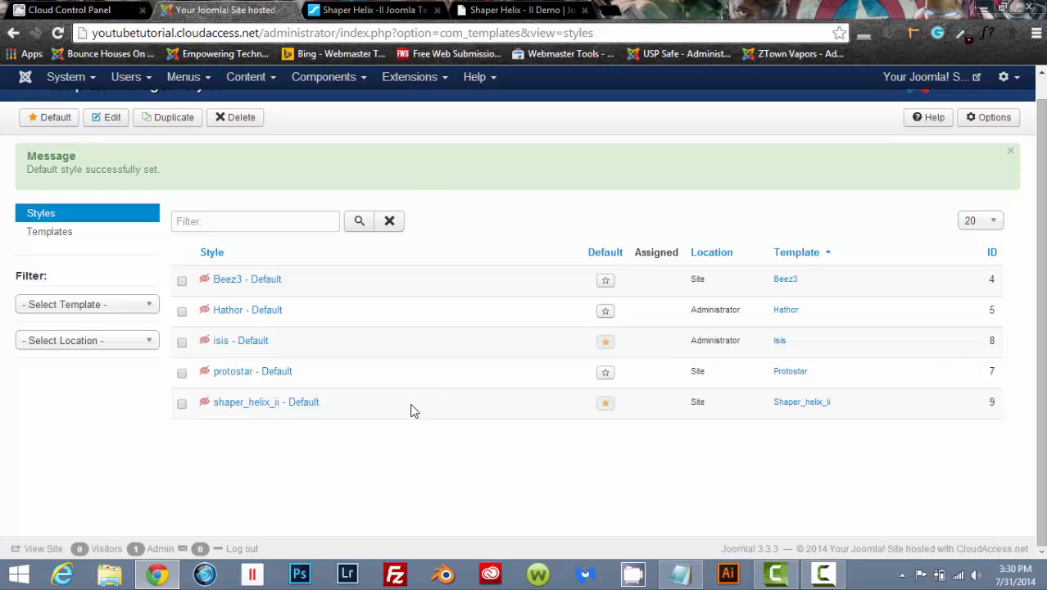
{"action": "mouse_move", "coordinate": [246, 402]}
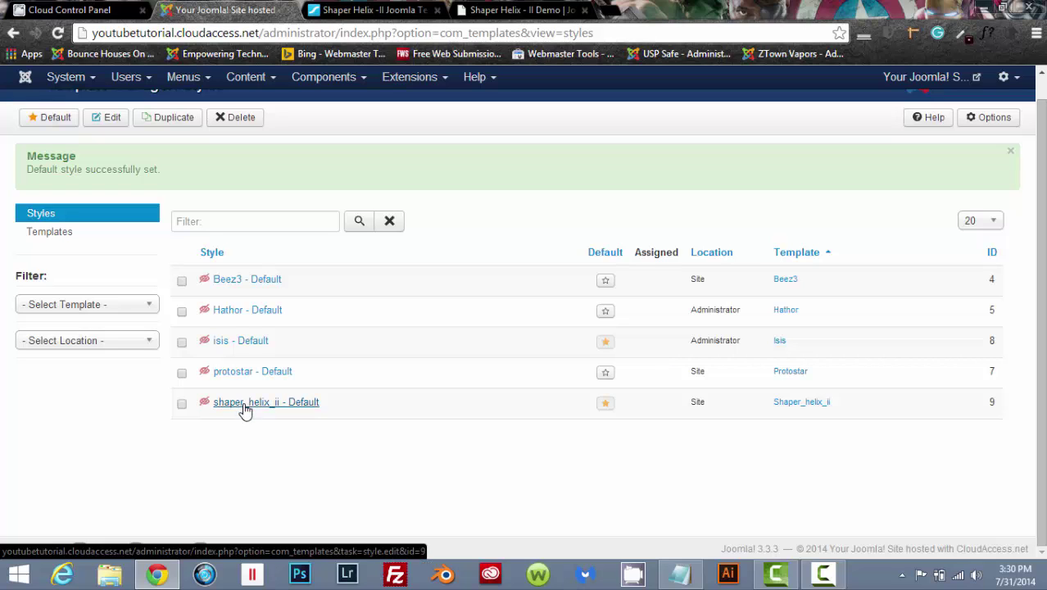
Open the shaper_helix_ii - Default style in Edit Style, showing Helix version 2.1.6
{"action": "left_click", "coordinate": [246, 401]}
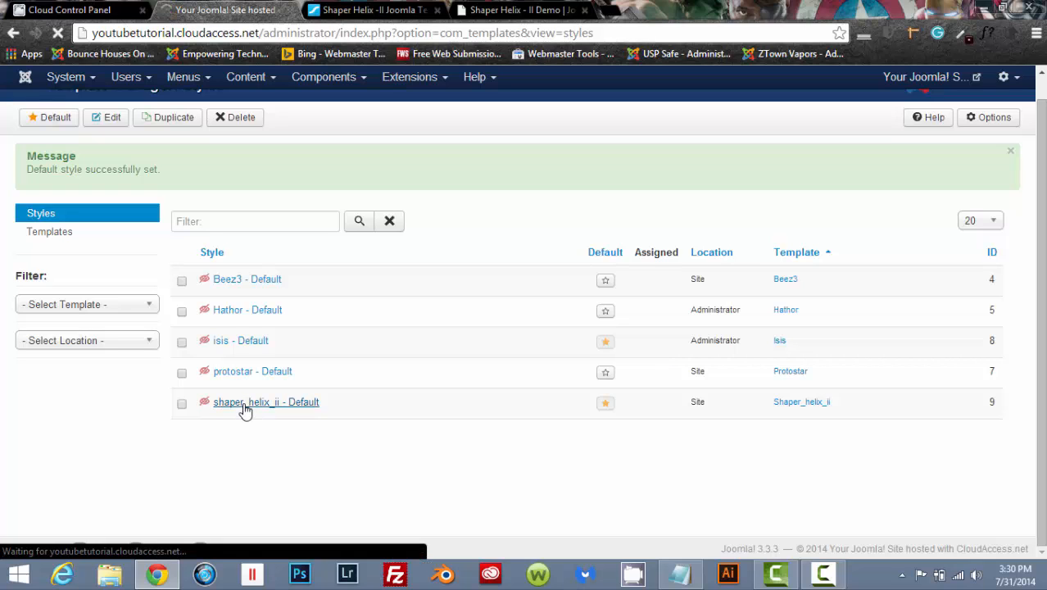
{"action": "left_click", "coordinate": [266, 402]}
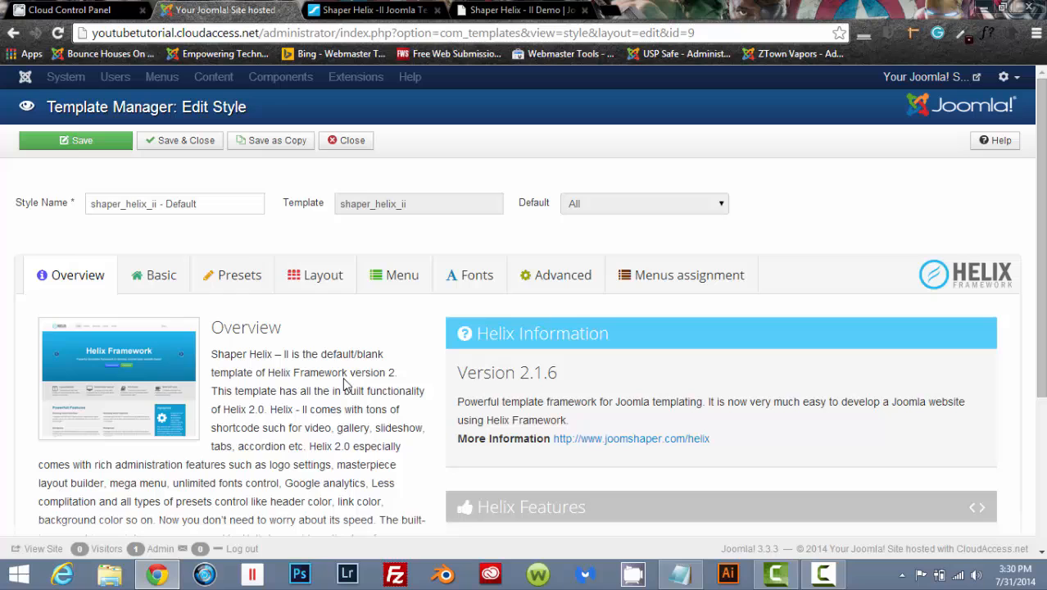
Review the Basic layout and logo settings, then the Presets colour schemes
{"action": "left_click", "coordinate": [161, 275]}
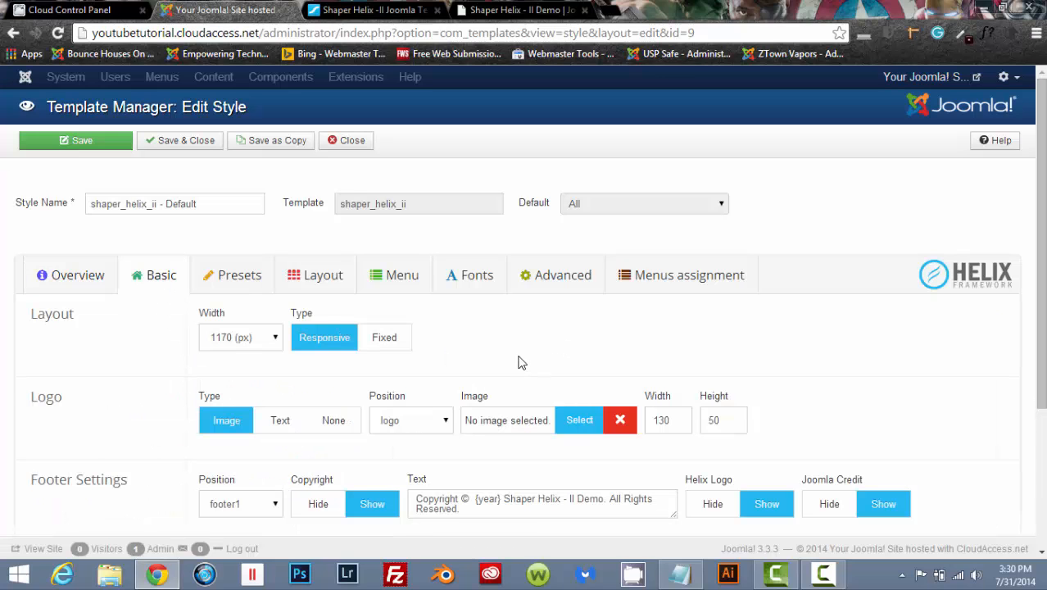
{"action": "scroll", "scroll_direction": "down", "scroll_amount": 3}
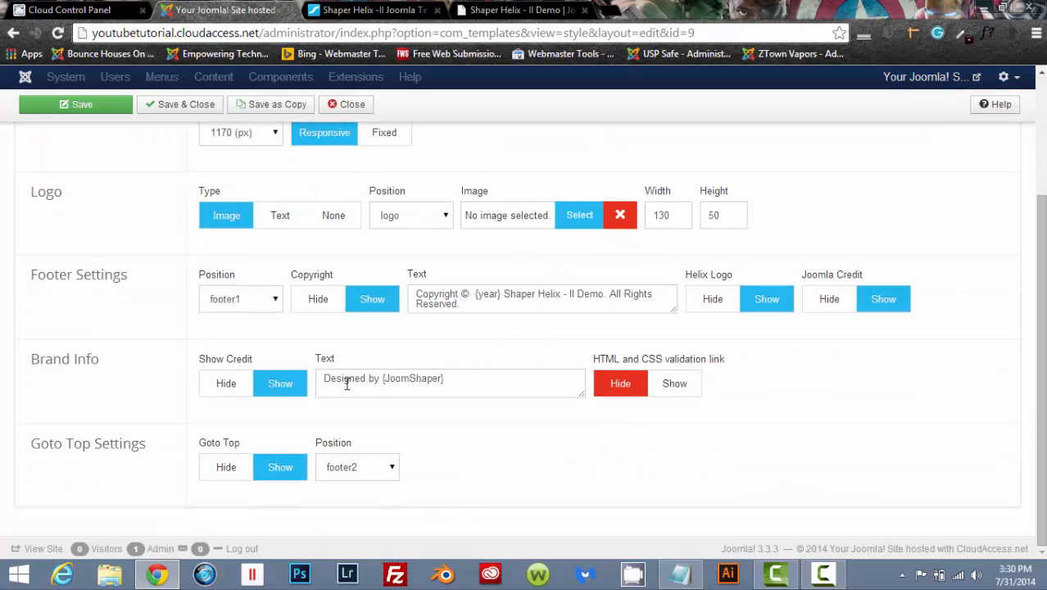
{"action": "scroll", "scroll_direction": "up", "scroll_amount": 3}
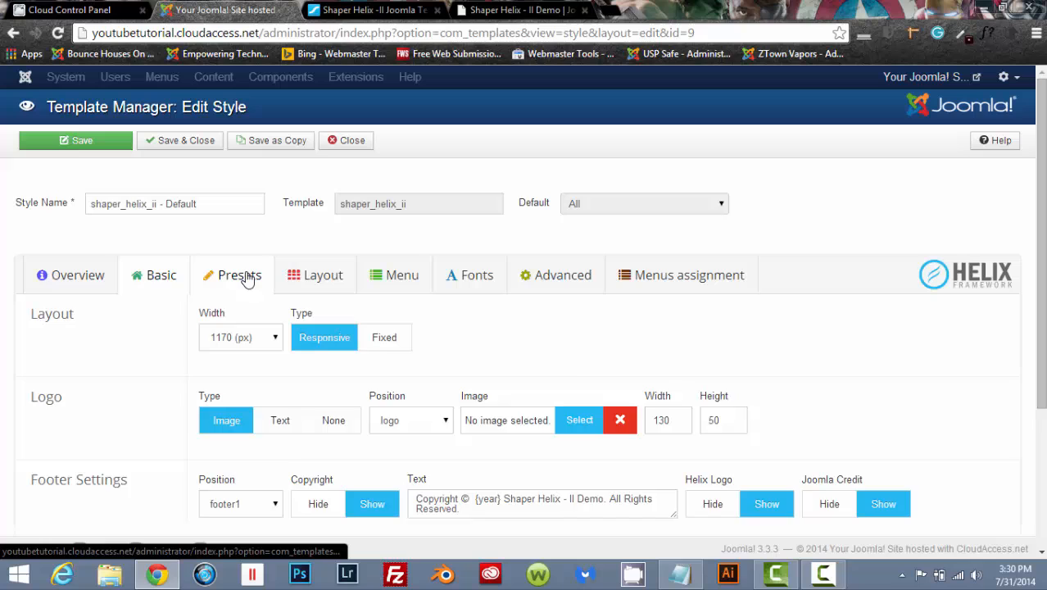
{"action": "left_click", "coordinate": [239, 275]}
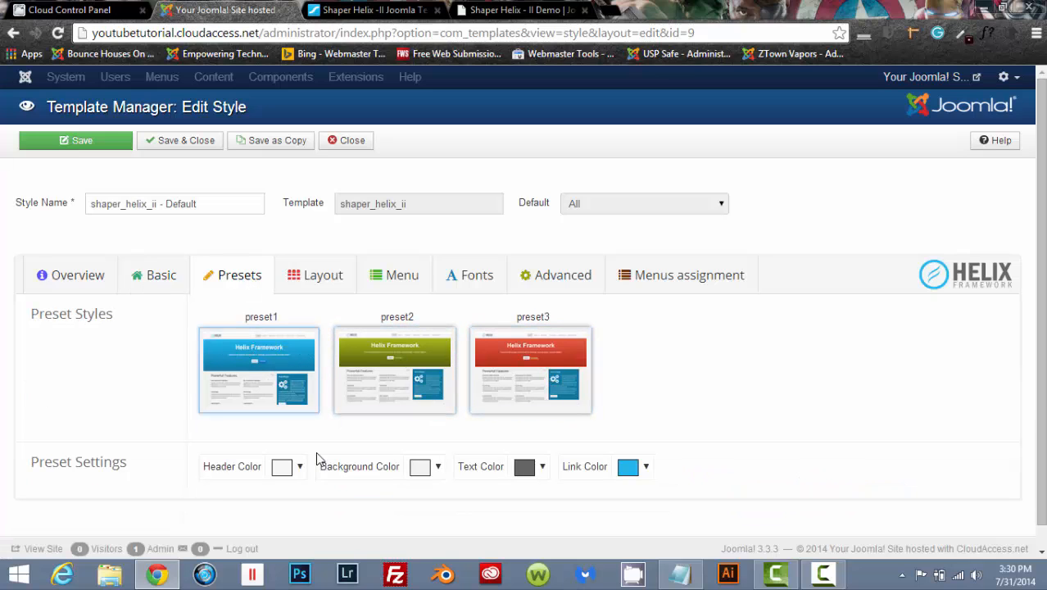
{"action": "mouse_move", "coordinate": [478, 490]}
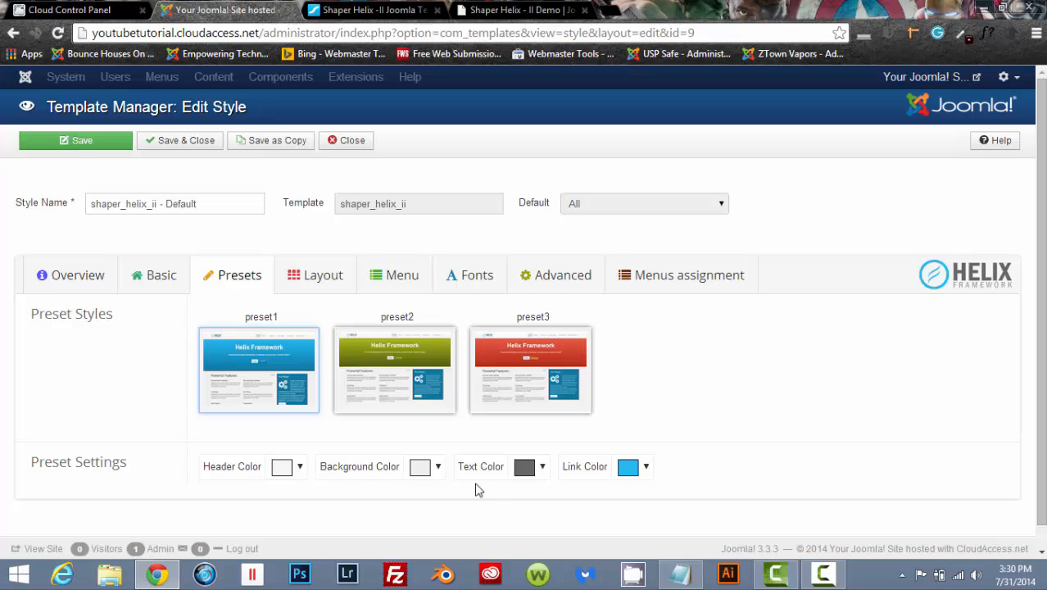
{"action": "mouse_move", "coordinate": [468, 492]}
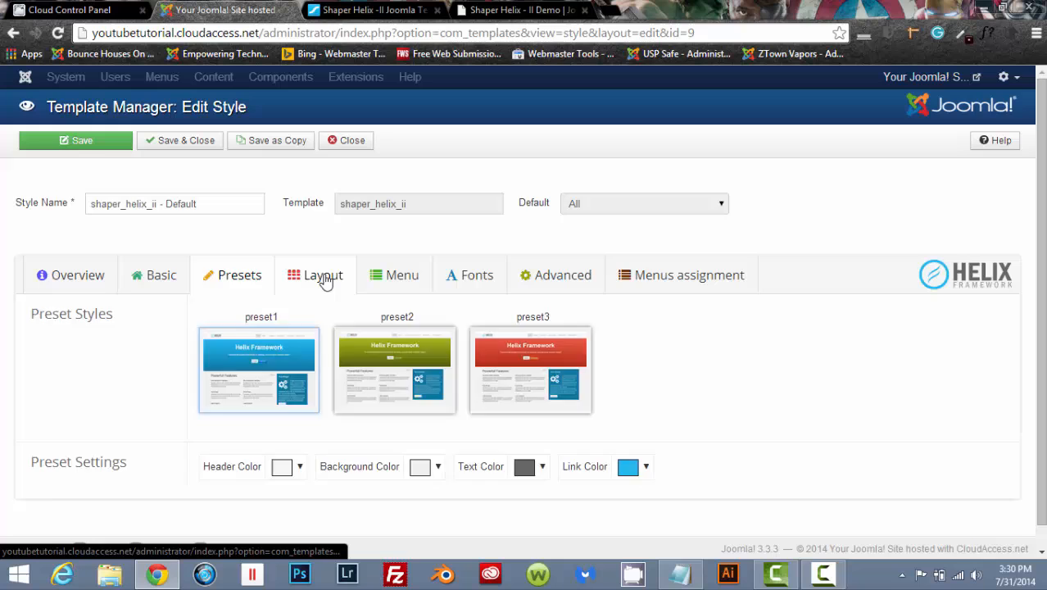
Review the Layout grid's Header, Feature, Users and Main Body module positions
{"action": "left_click", "coordinate": [314, 276]}
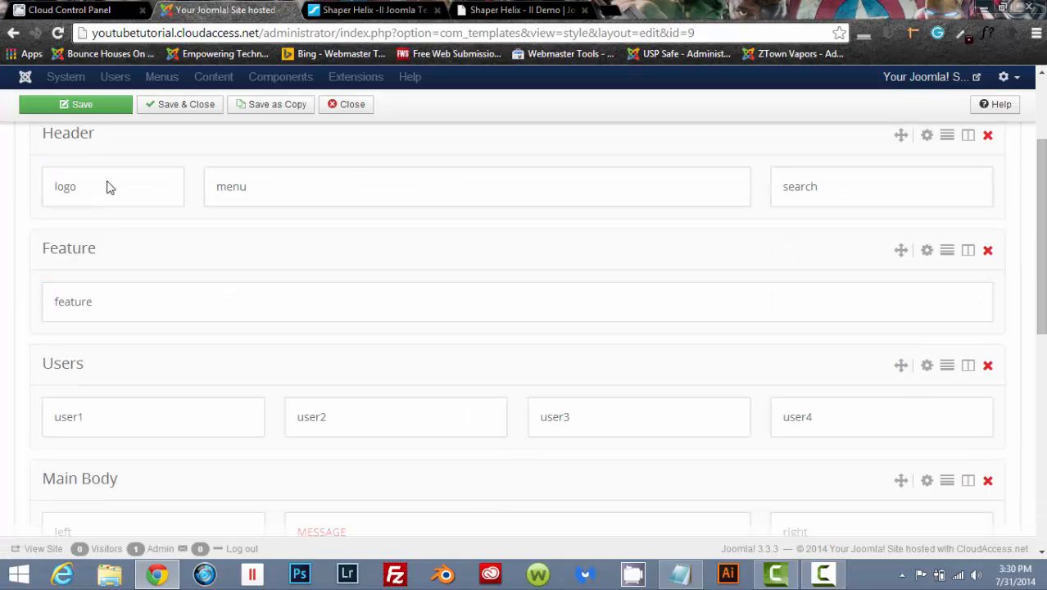
{"action": "mouse_move", "coordinate": [65, 336]}
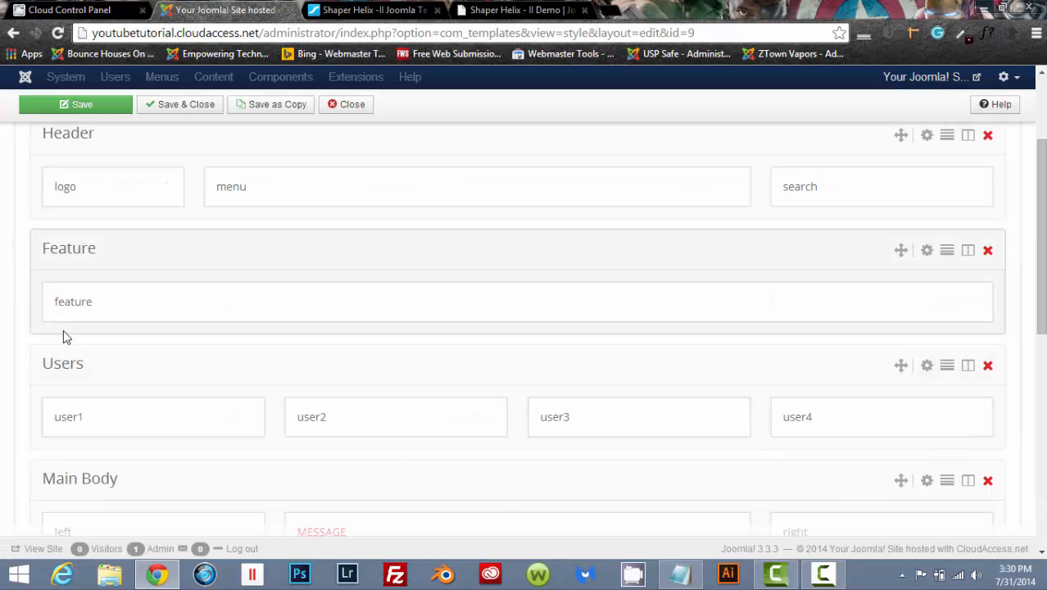
{"action": "scroll", "scroll_direction": "up", "scroll_amount": 3}
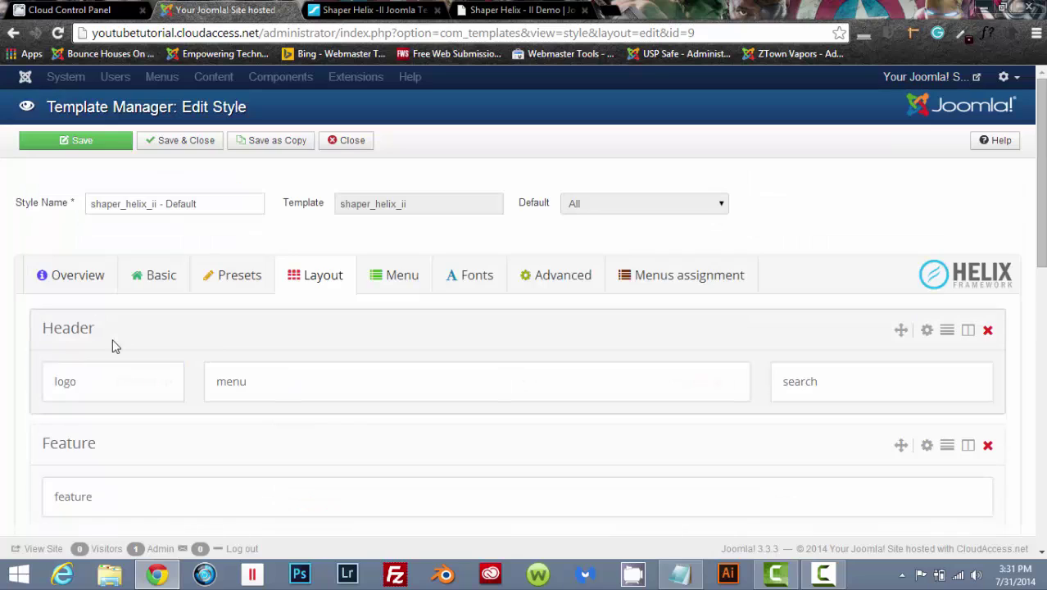
{"action": "mouse_move", "coordinate": [135, 339]}
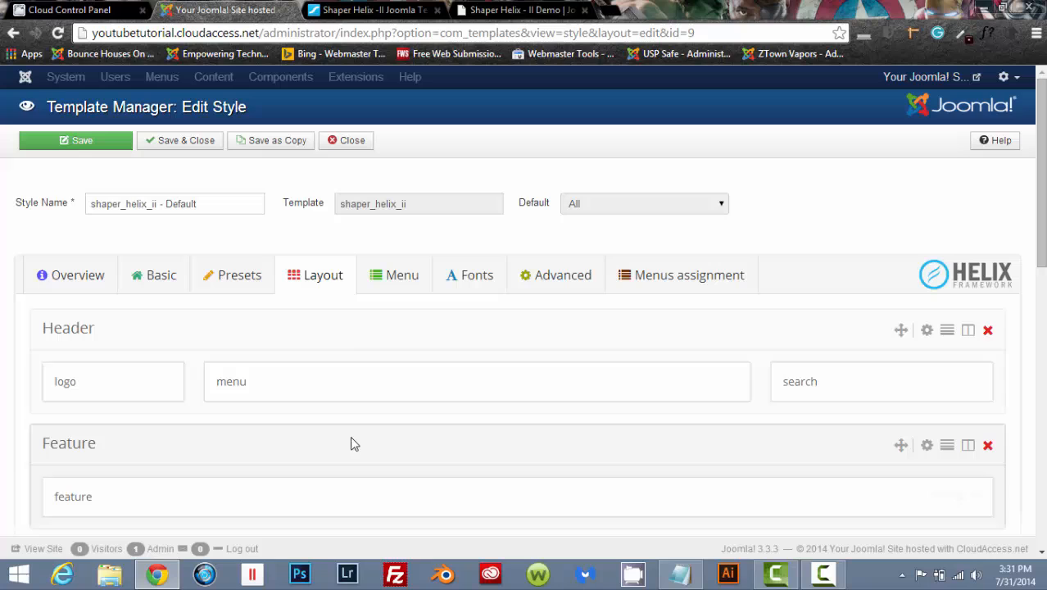
{"action": "scroll", "scroll_direction": "down", "scroll_amount": 3}
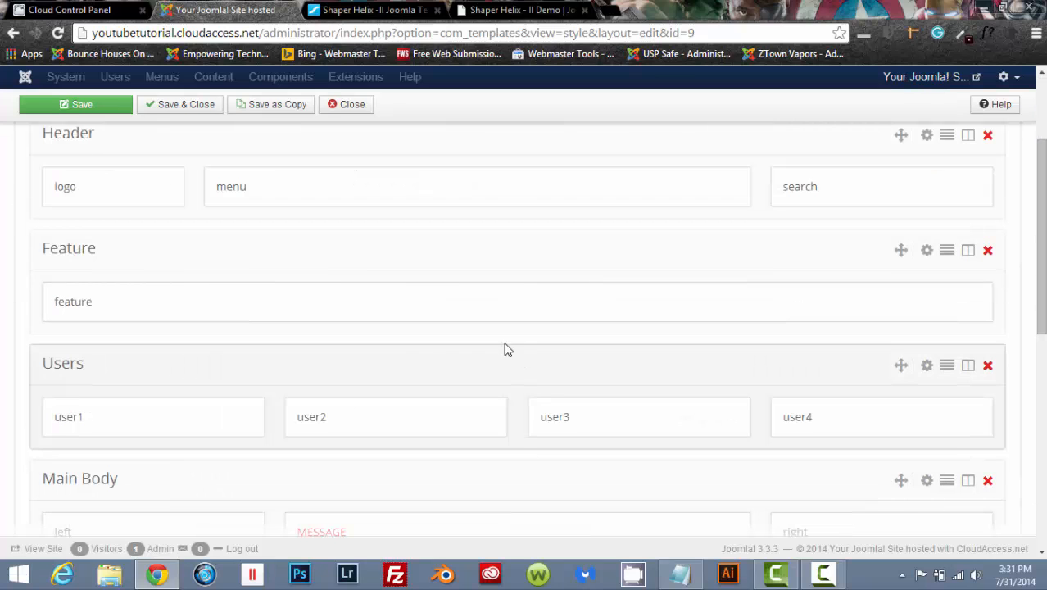
{"action": "mouse_move", "coordinate": [357, 353]}
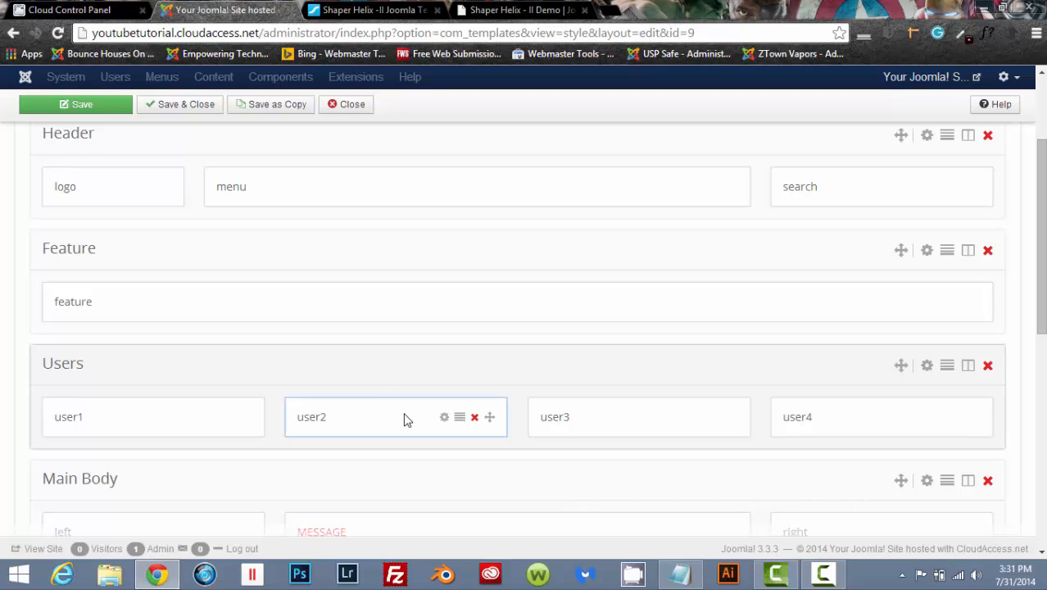
{"action": "scroll", "scroll_direction": "up", "scroll_amount": 3}
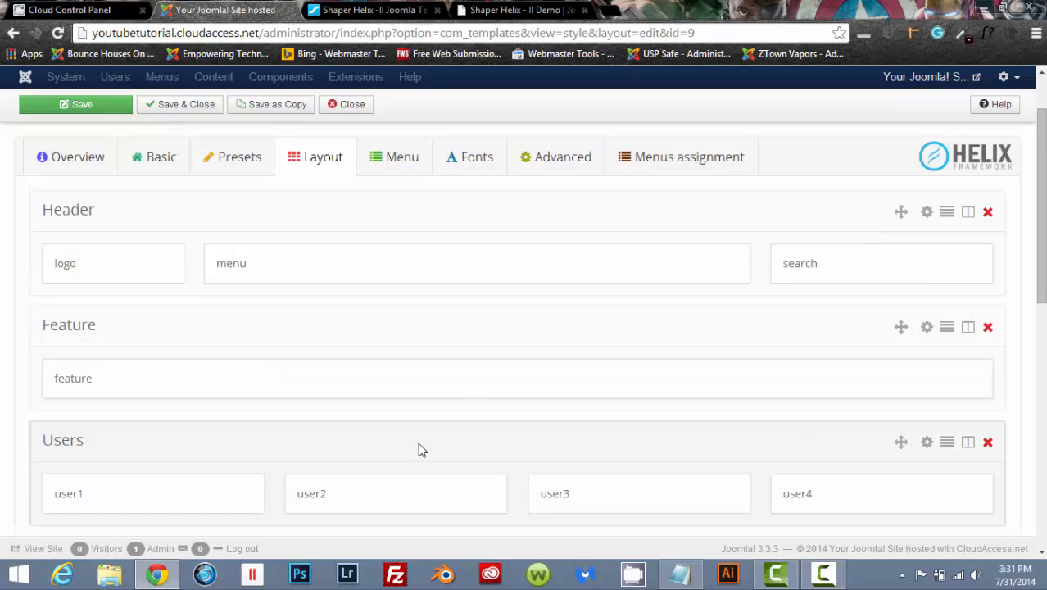
View the Menu settings: Main Menu, Mega Menu type, column width 200
{"action": "left_click", "coordinate": [401, 157]}
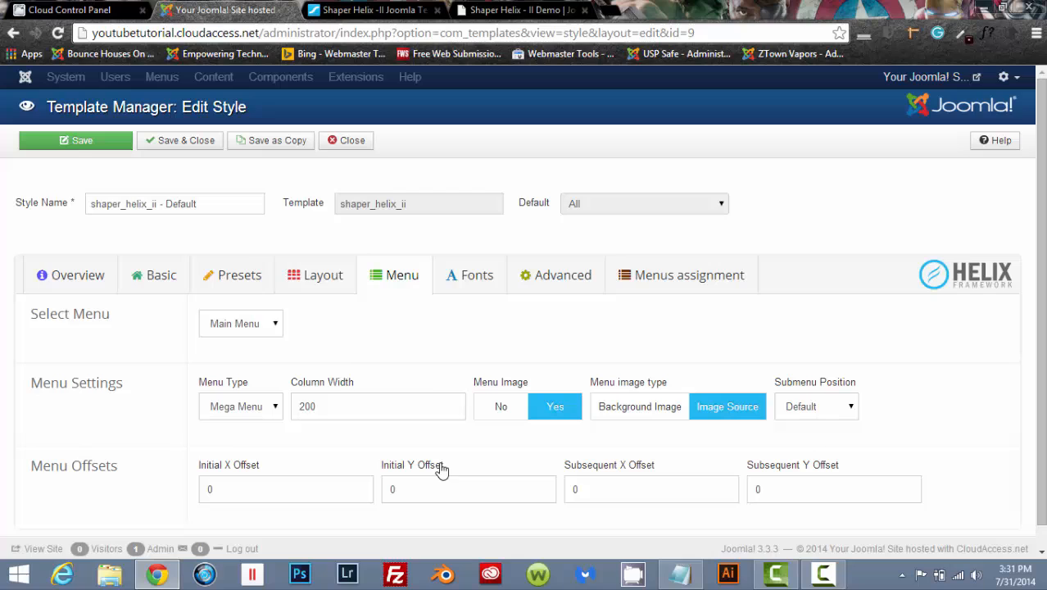
{"action": "mouse_move", "coordinate": [275, 412]}
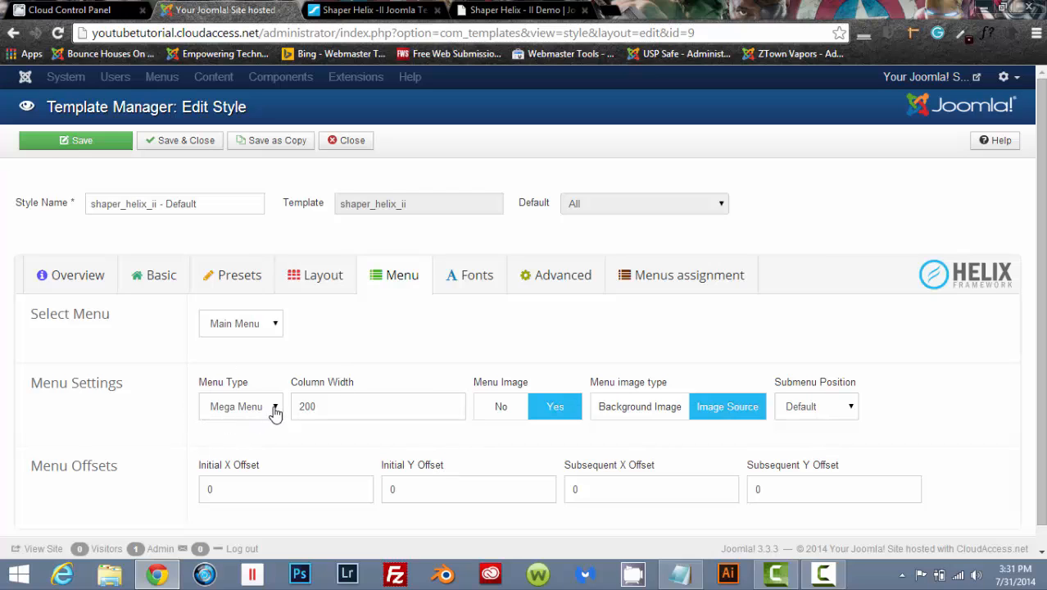
{"action": "mouse_move", "coordinate": [283, 482]}
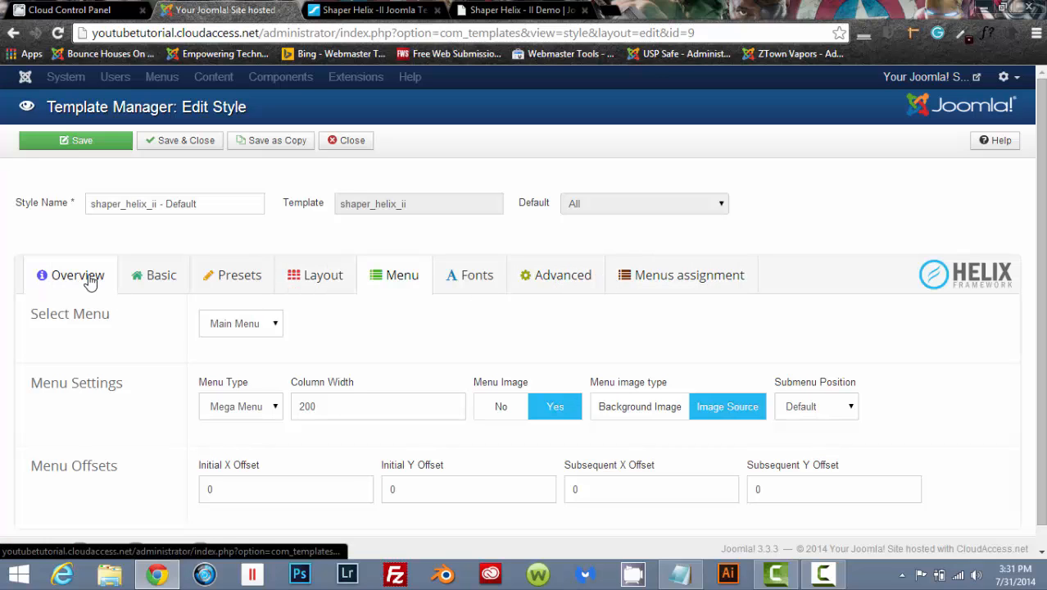
{"action": "mouse_move", "coordinate": [337, 154]}
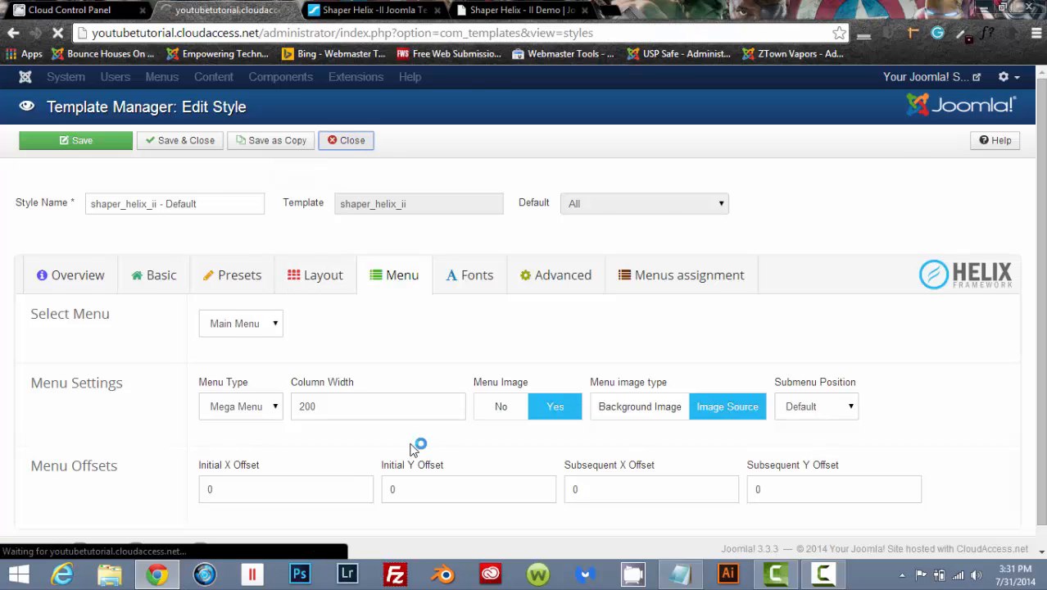
Close the style editor and switch to the Helix II demo site
{"action": "left_click", "coordinate": [345, 141]}
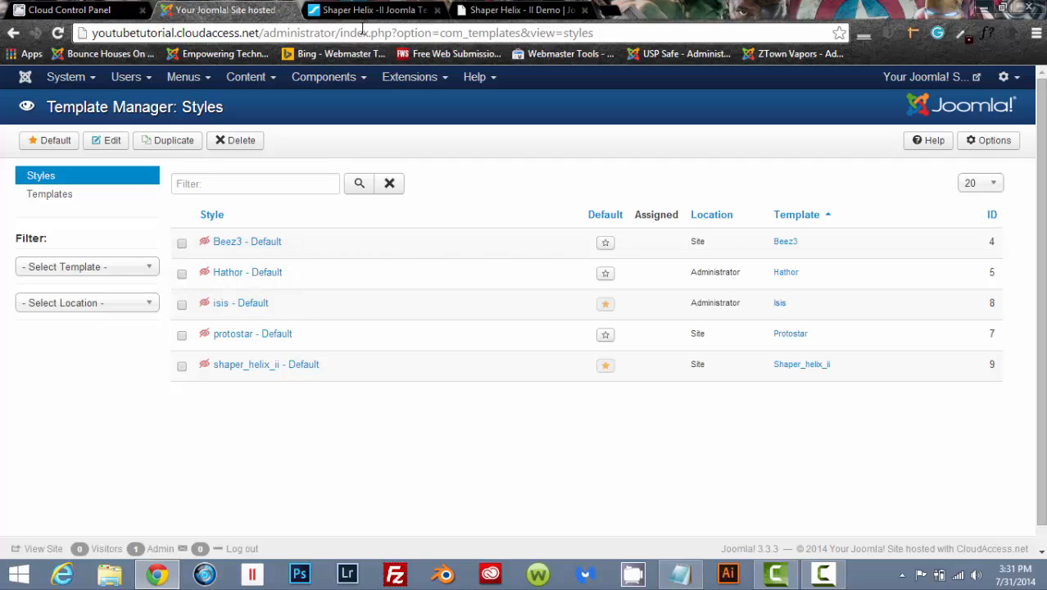
{"action": "mouse_move", "coordinate": [364, 23]}
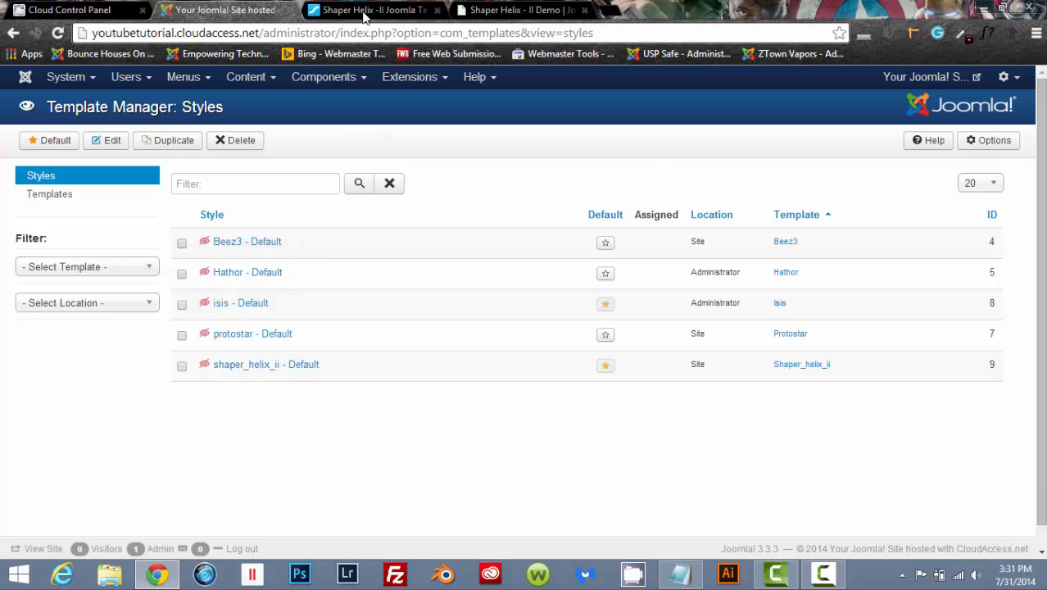
{"action": "left_click", "coordinate": [521, 10]}
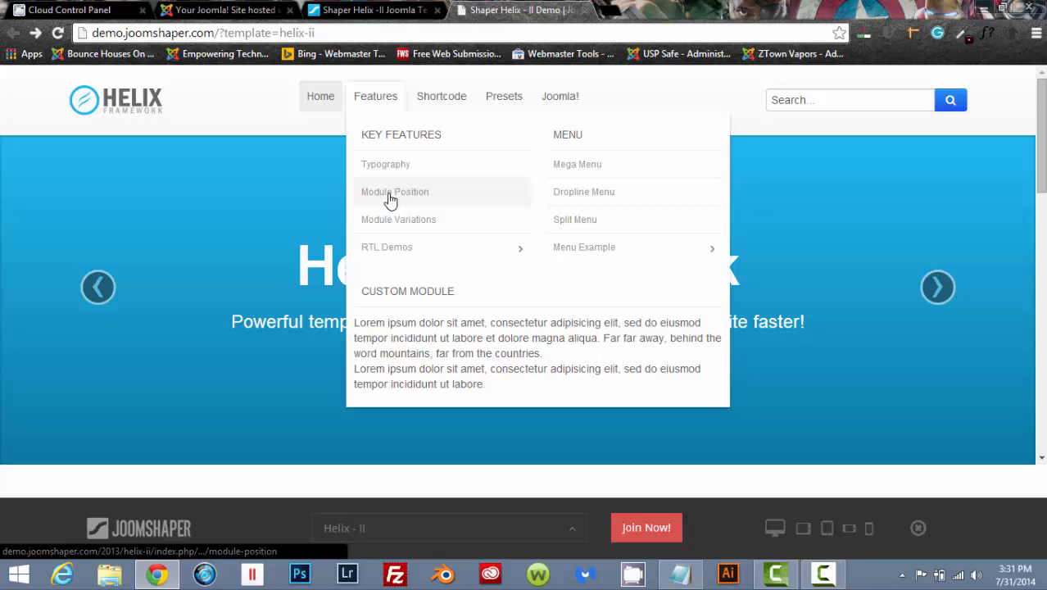
Browse the demo's Module Position map from logo, menu and search down to footer1
{"action": "left_click", "coordinate": [394, 190]}
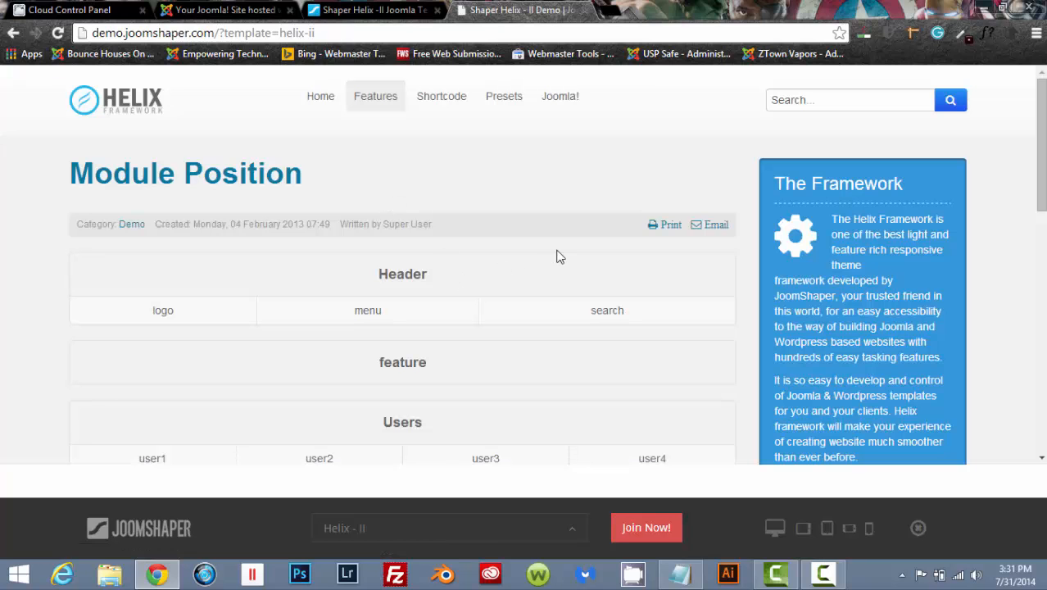
{"action": "mouse_move", "coordinate": [762, 246]}
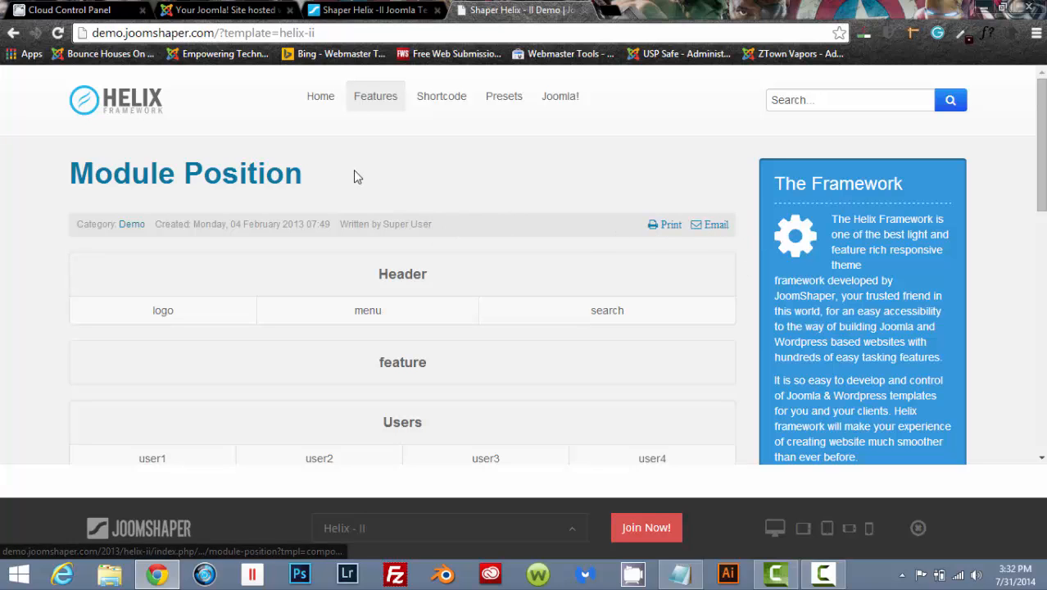
{"action": "scroll", "scroll_direction": "down", "scroll_amount": 3}
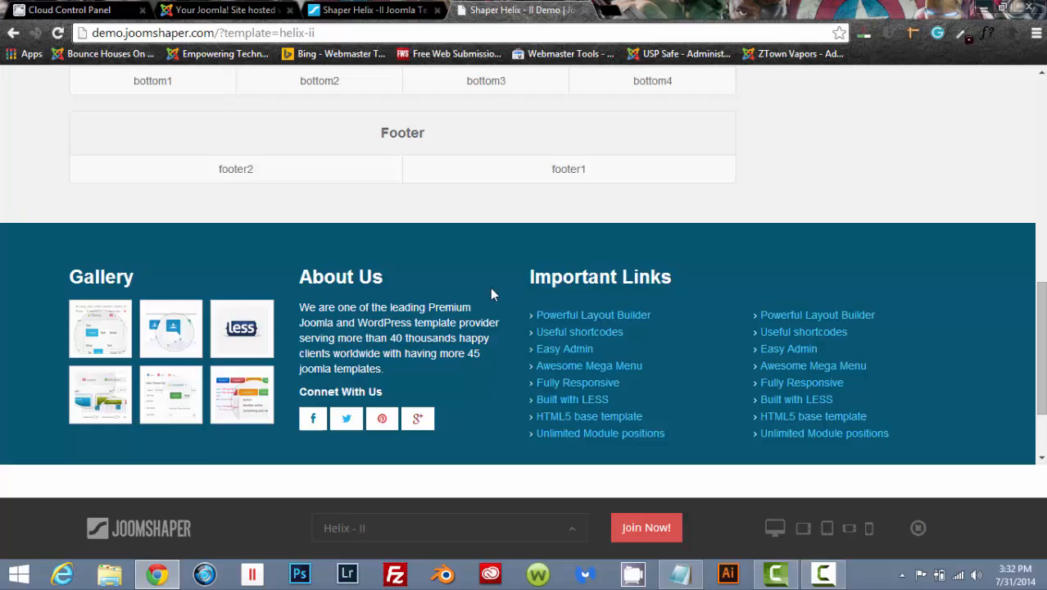
{"action": "scroll", "scroll_direction": "up", "scroll_amount": 3}
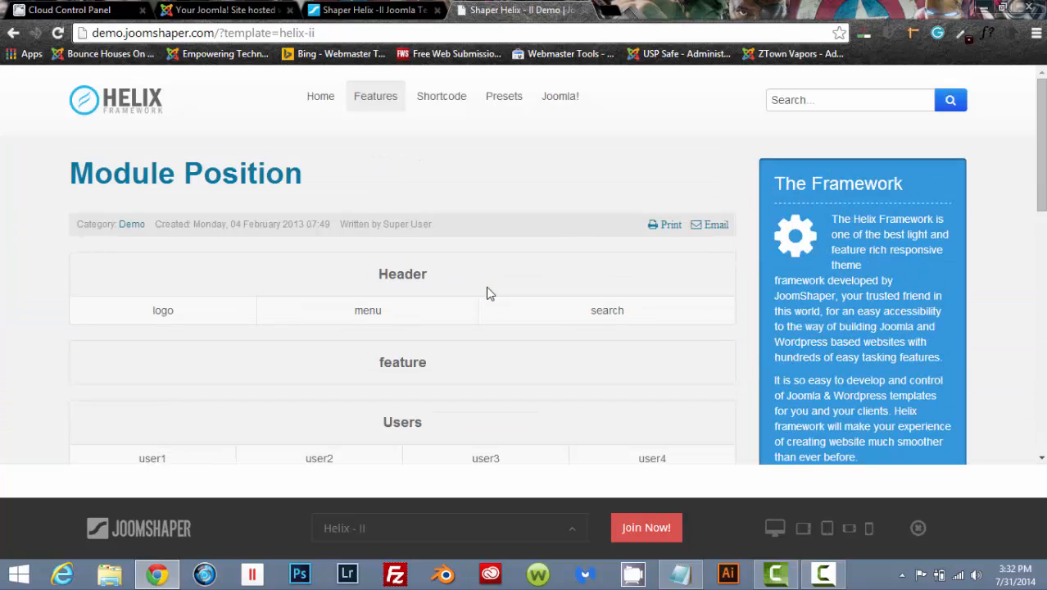
{"action": "mouse_move", "coordinate": [141, 308]}
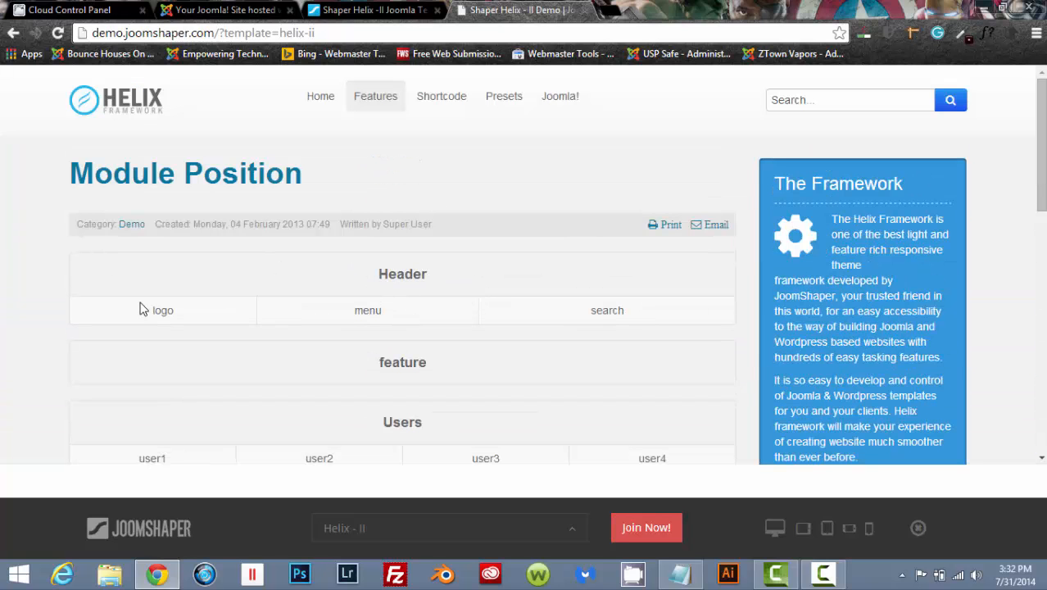
{"action": "scroll", "scroll_direction": "down", "scroll_amount": 3}
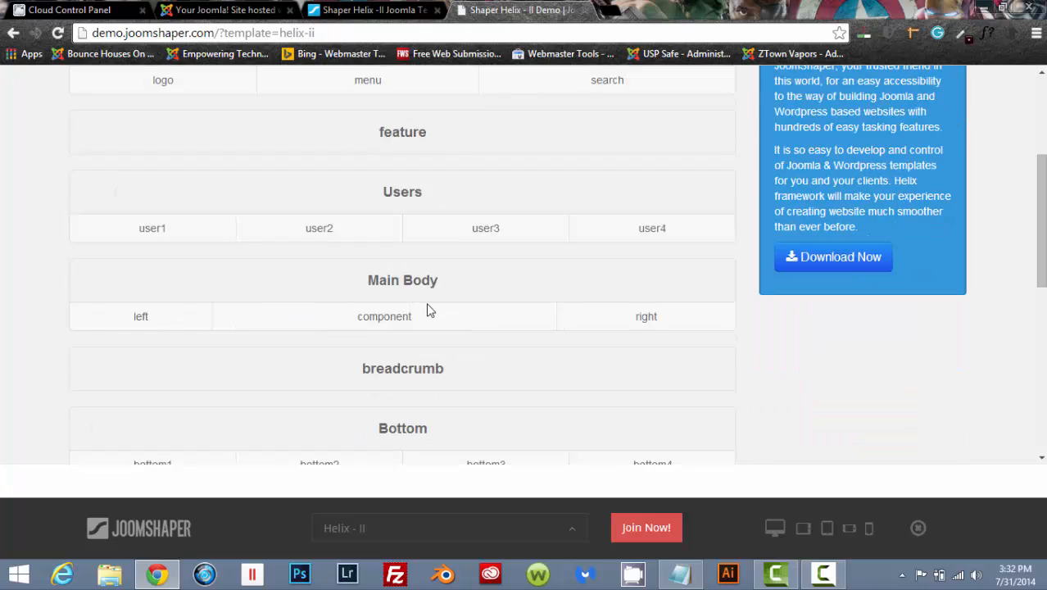
{"action": "scroll", "scroll_direction": "down", "scroll_amount": 3}
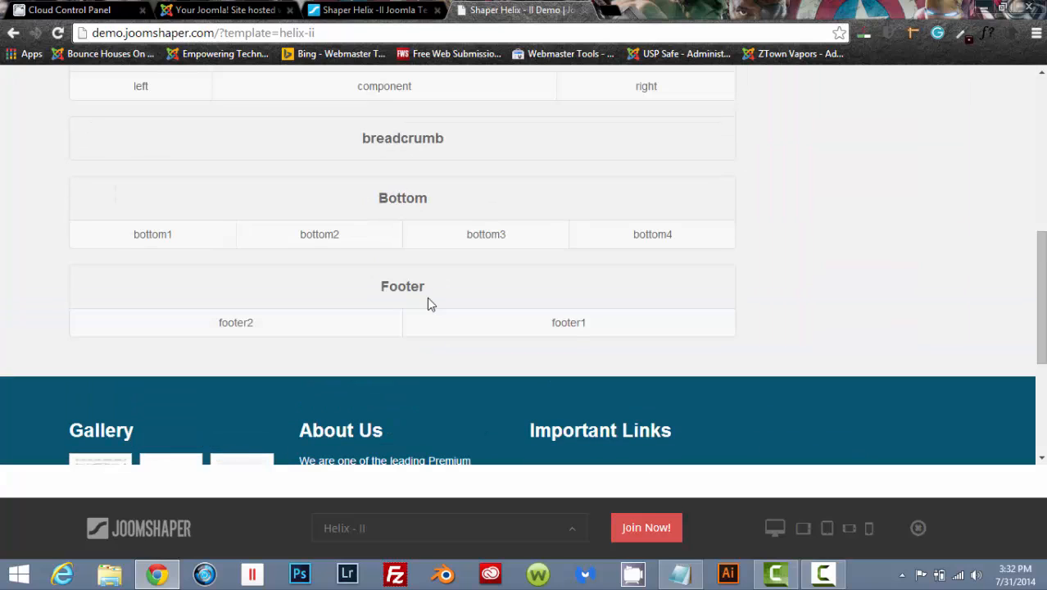
{"action": "mouse_move", "coordinate": [432, 261]}
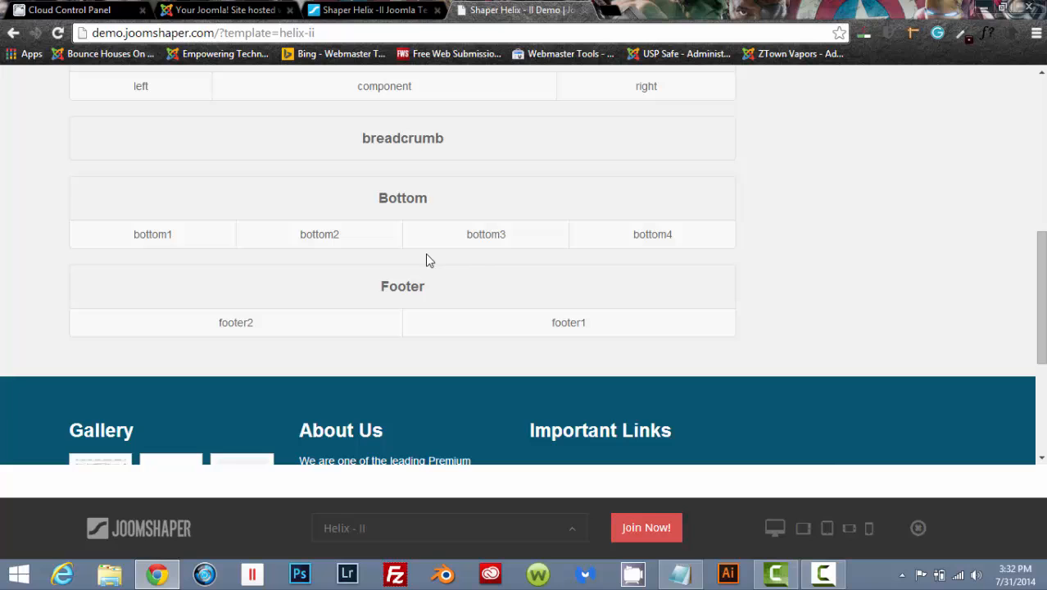
{"action": "scroll", "scroll_direction": "up", "scroll_amount": 3}
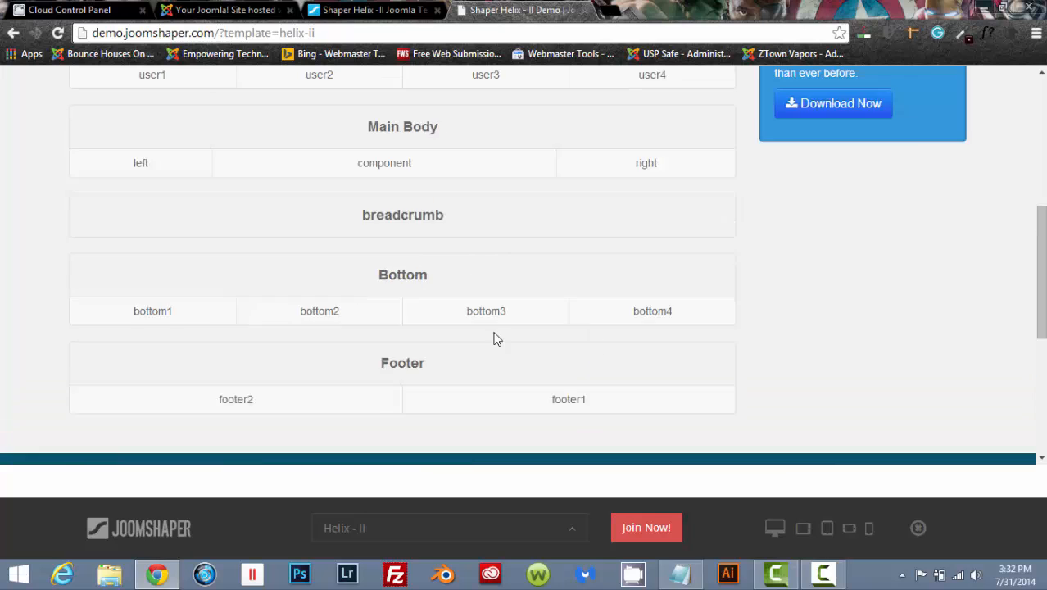
{"action": "scroll", "scroll_direction": "up", "scroll_amount": 3}
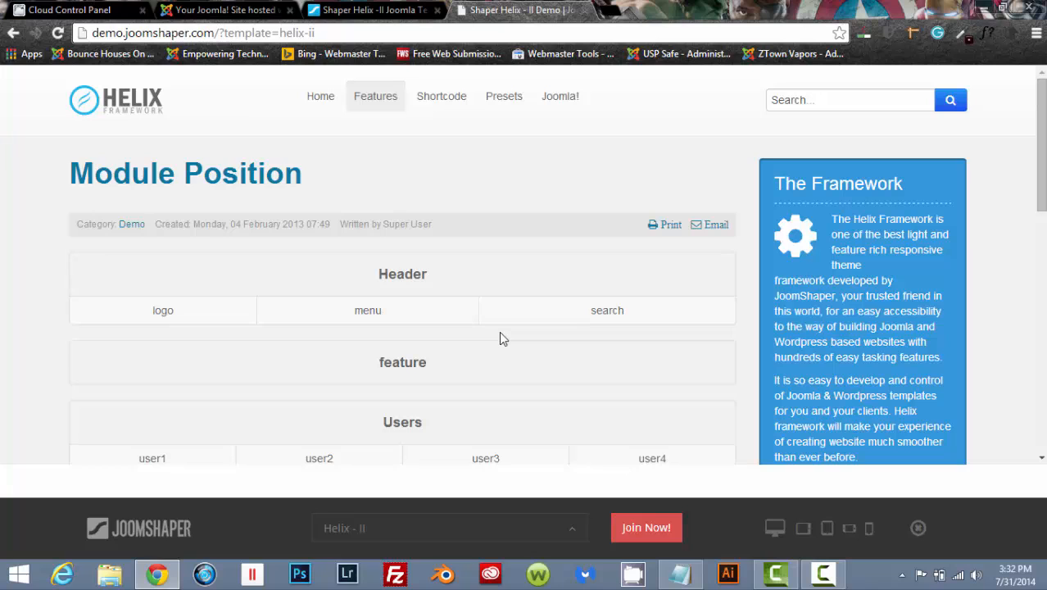
{"action": "mouse_move", "coordinate": [512, 467]}
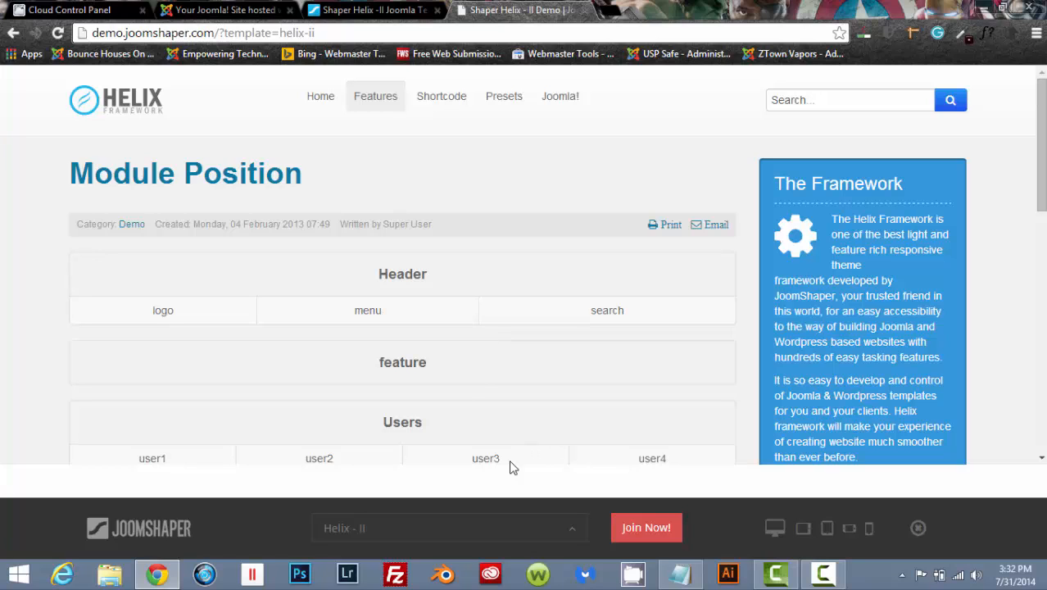
{"action": "mouse_move", "coordinate": [472, 289]}
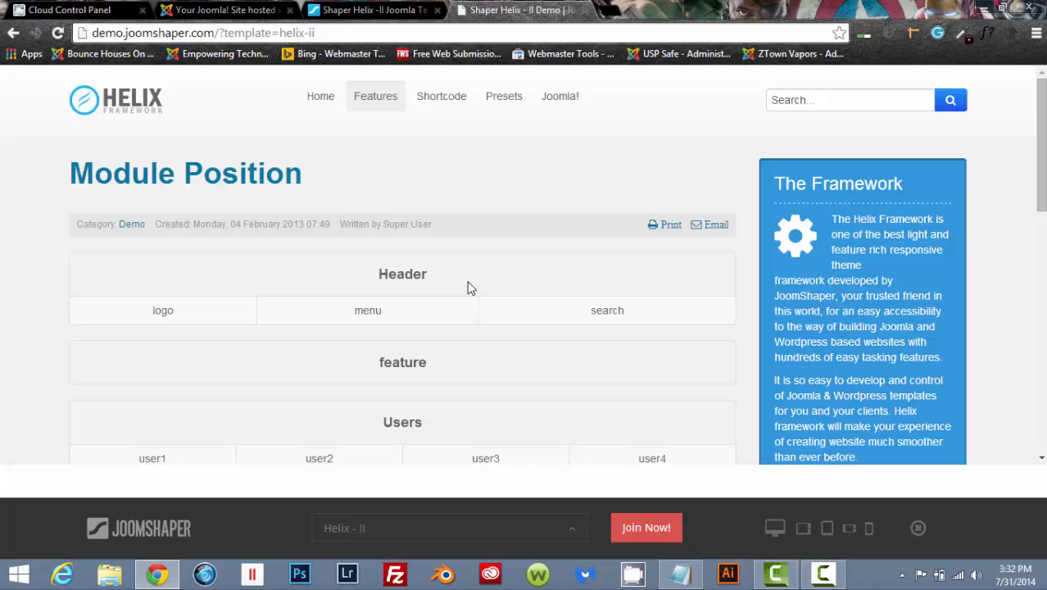
{"action": "mouse_move", "coordinate": [401, 270]}
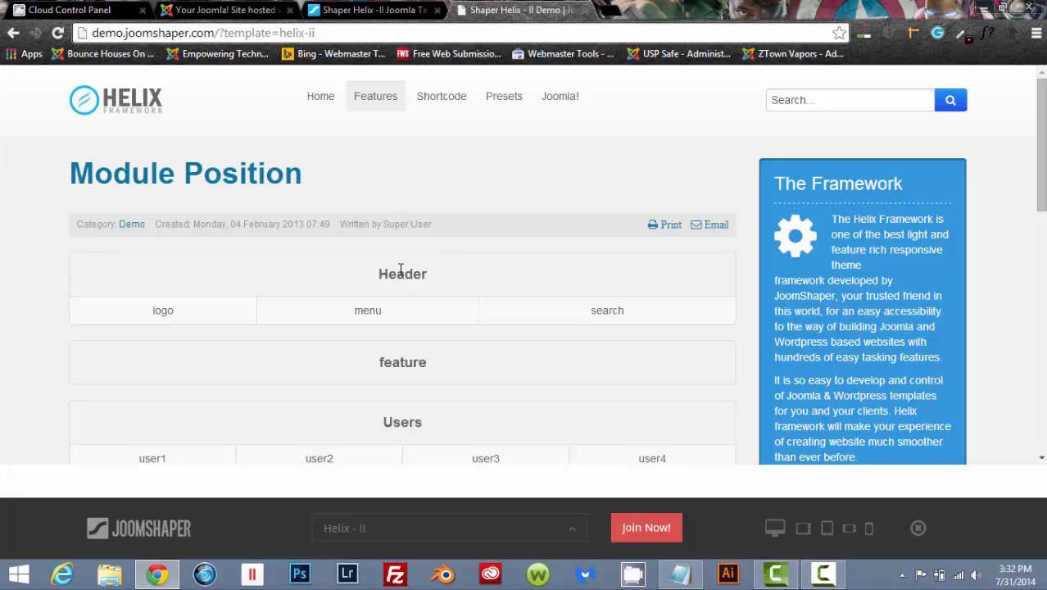
{"action": "mouse_move", "coordinate": [396, 190]}
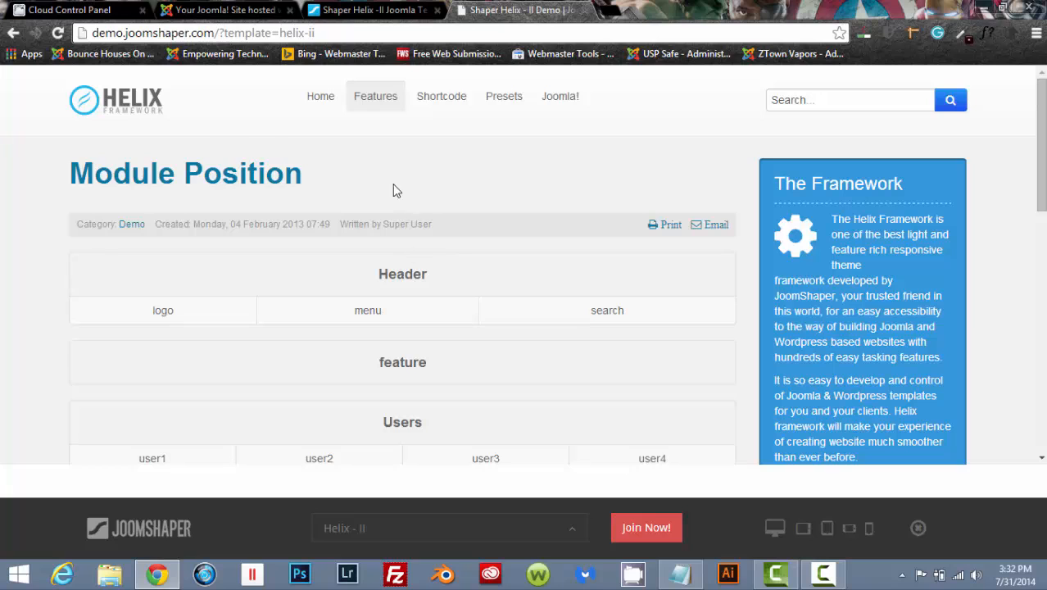
{"action": "mouse_move", "coordinate": [106, 107]}
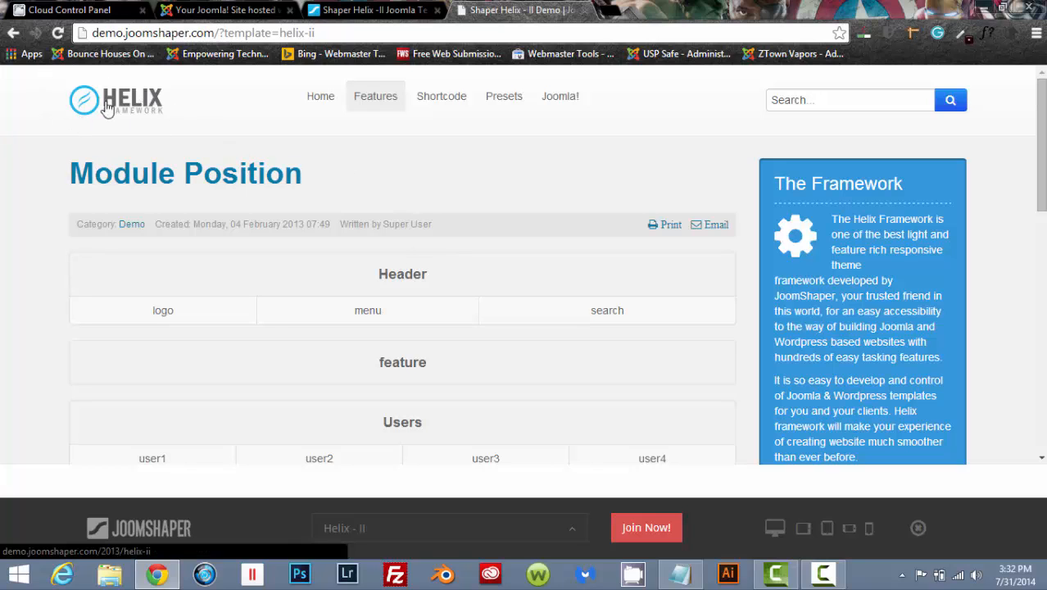
{"action": "mouse_move", "coordinate": [540, 265]}
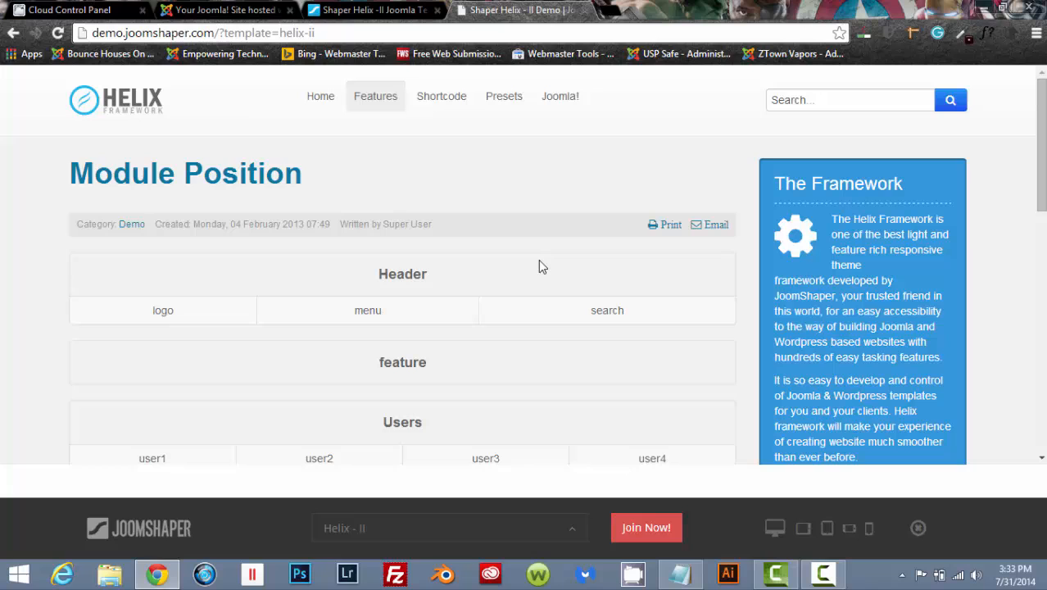